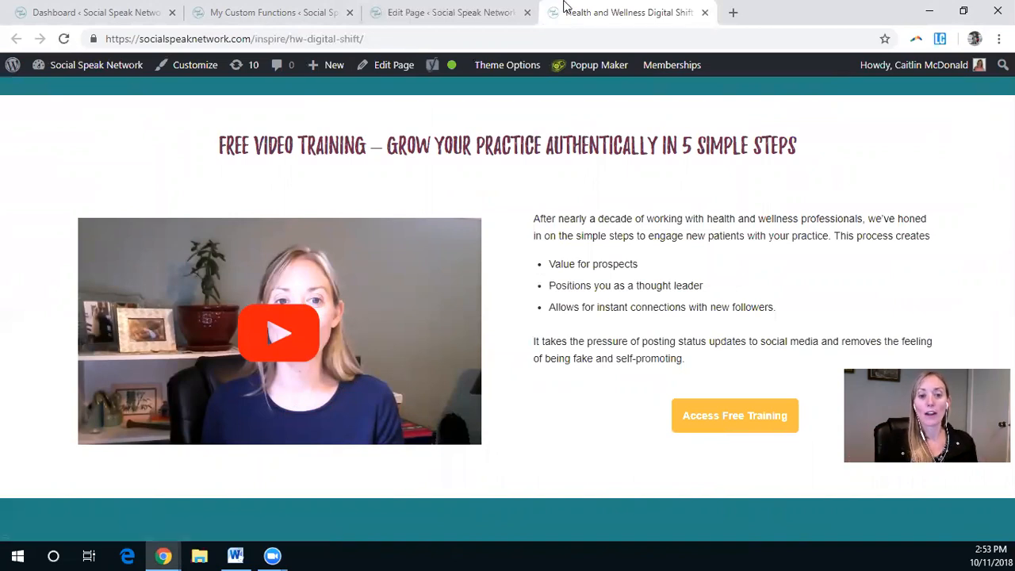
{"action": "mouse_move", "coordinate": [767, 265]}
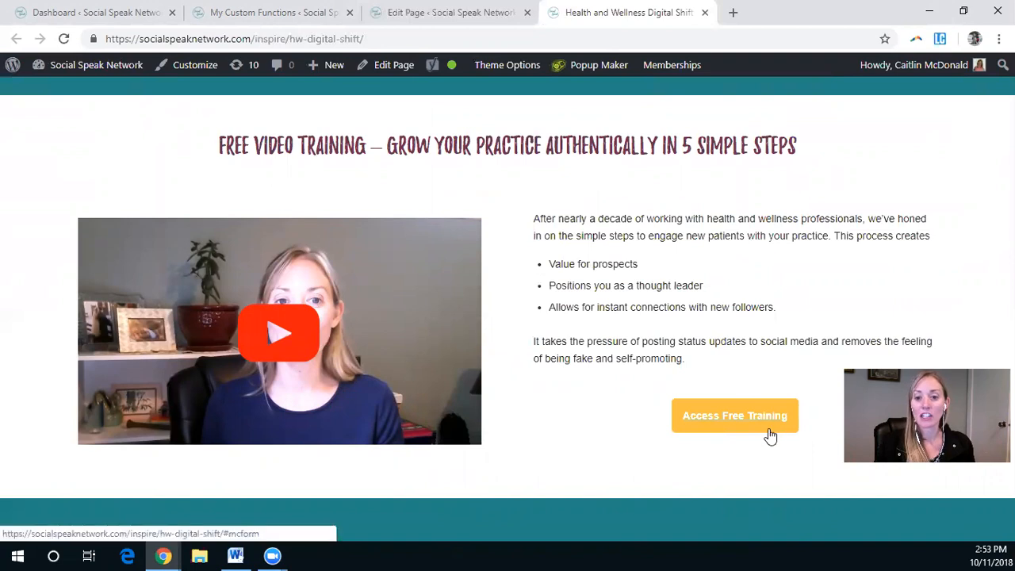
Step: Show the Access Video Training signup popup from the free-training button on the live page
{"action": "left_click", "coordinate": [734, 415]}
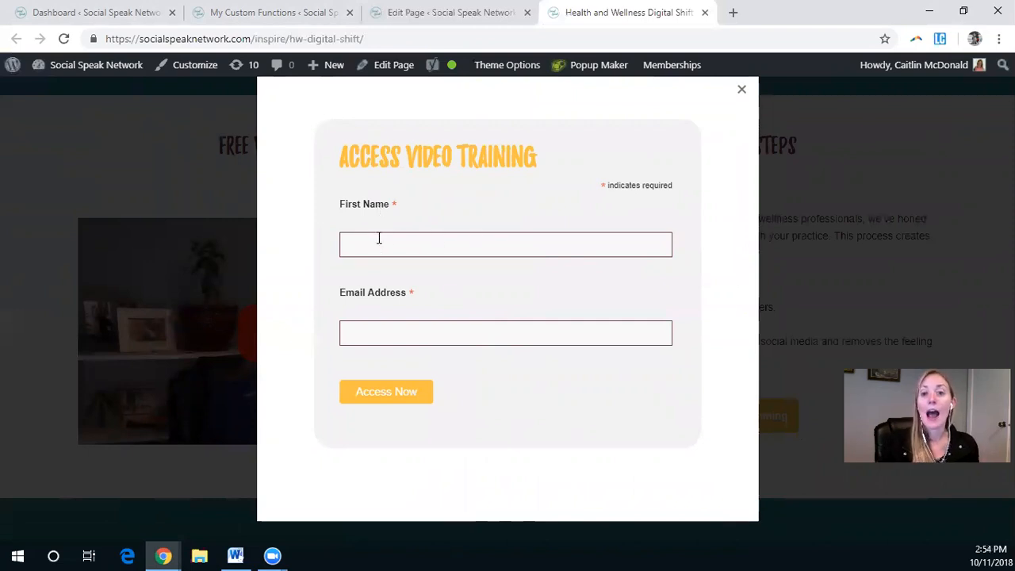
{"action": "mouse_move", "coordinate": [403, 373]}
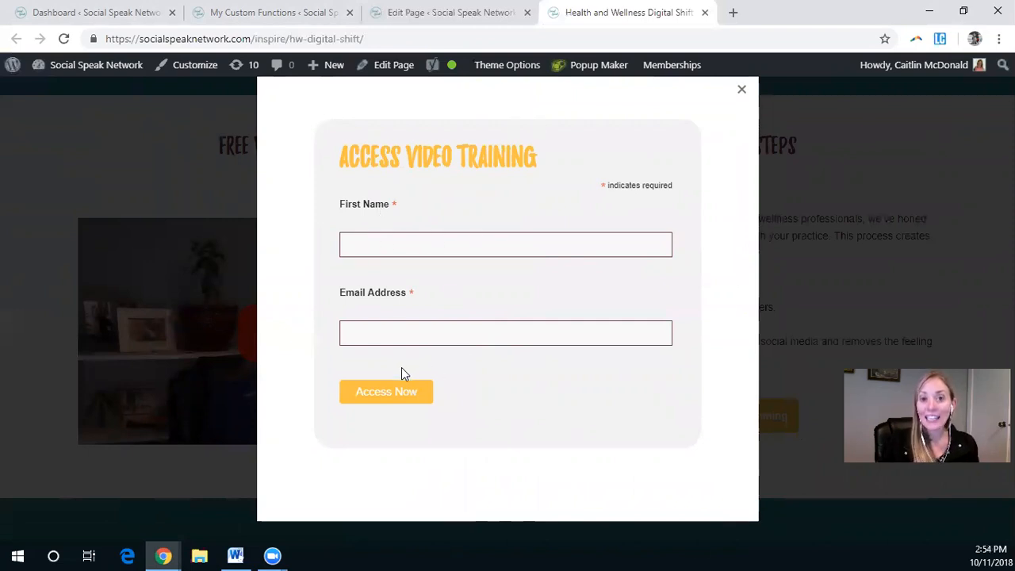
{"action": "mouse_move", "coordinate": [753, 103]}
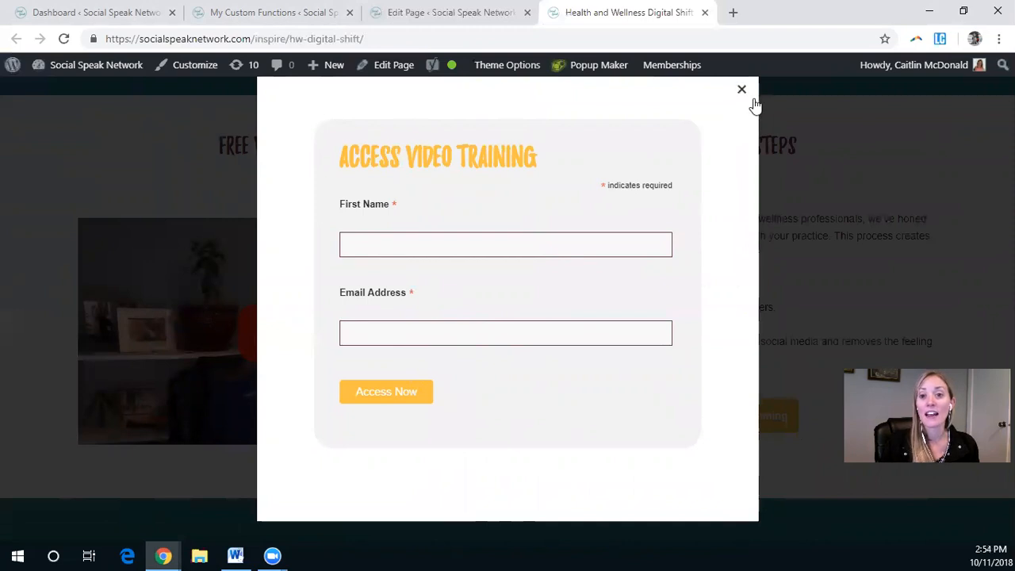
{"action": "mouse_move", "coordinate": [742, 95]}
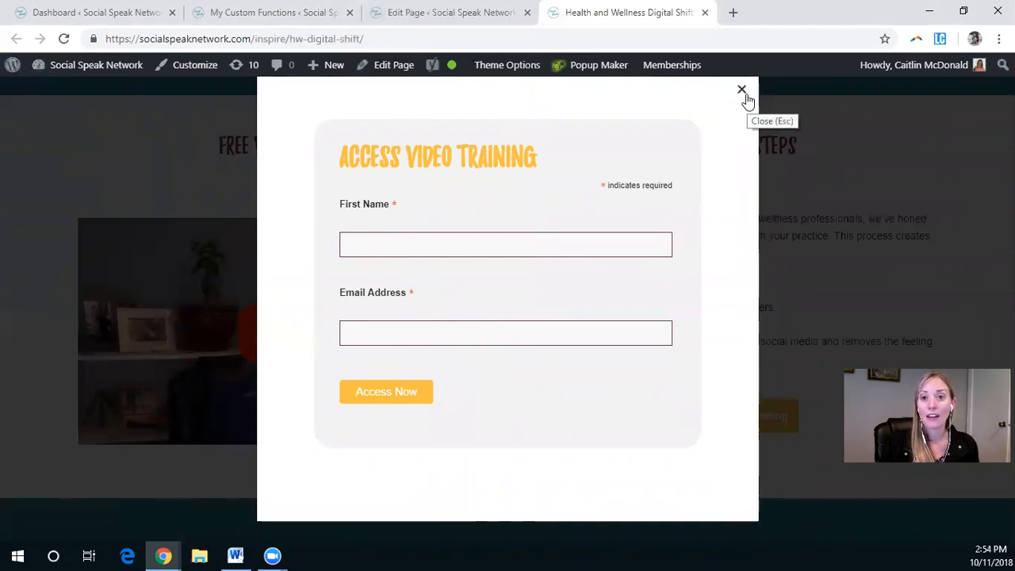
{"action": "mouse_move", "coordinate": [893, 481]}
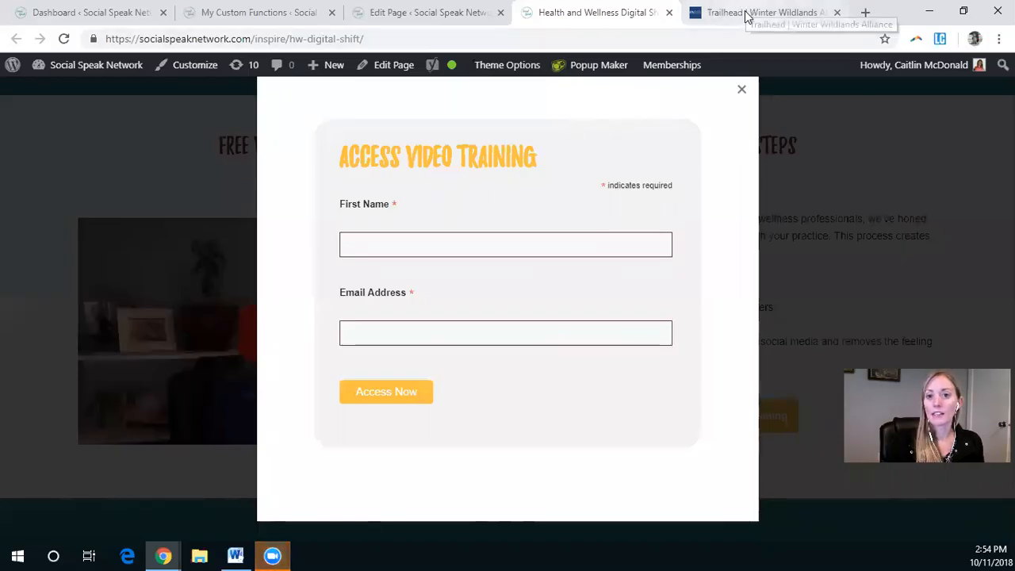
Step: Demonstrate the Newsletter Signup popup on the Winter Wildlands site, closing and reopening it
{"action": "left_click", "coordinate": [761, 12]}
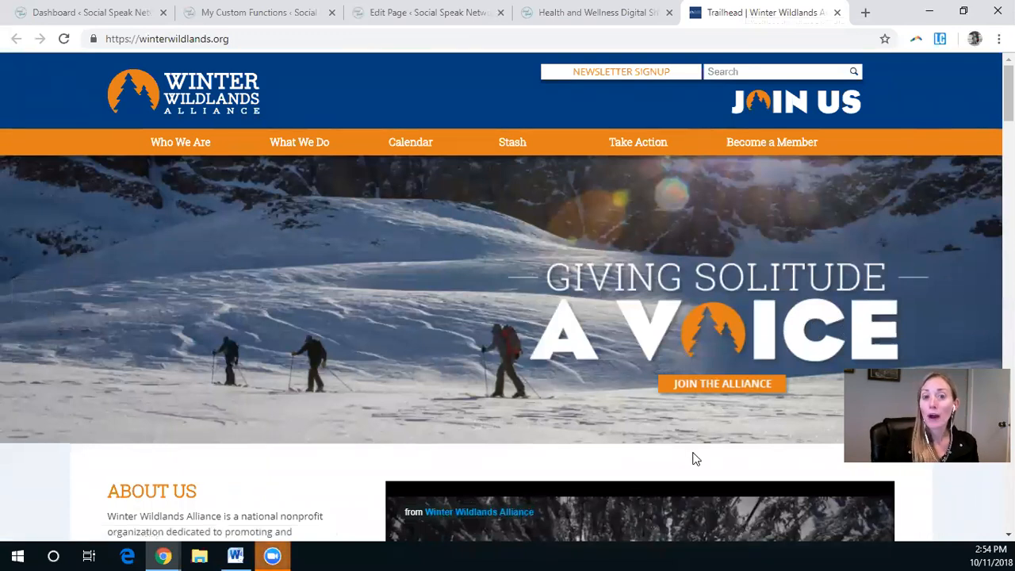
{"action": "mouse_move", "coordinate": [640, 553]}
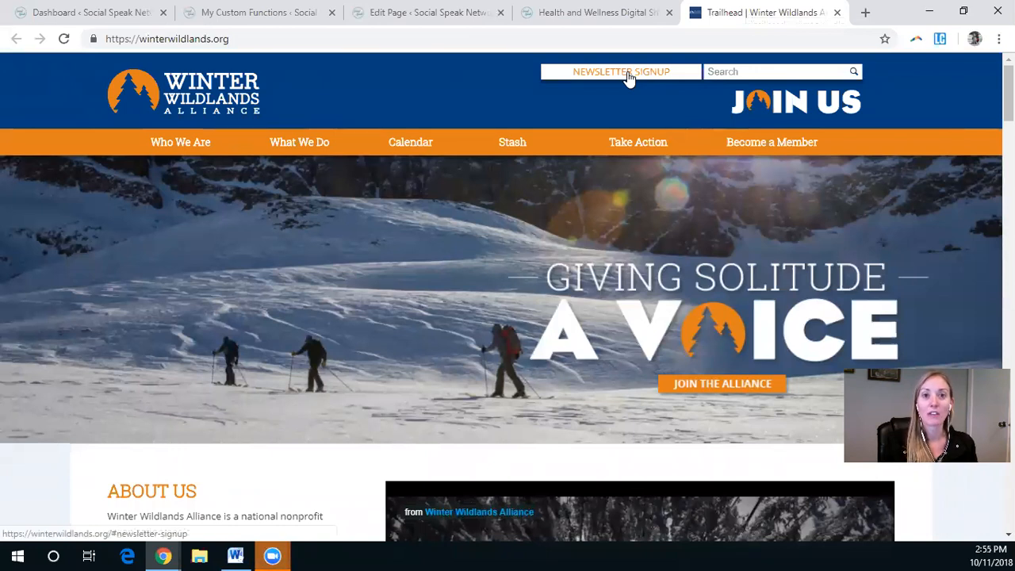
{"action": "mouse_move", "coordinate": [626, 78]}
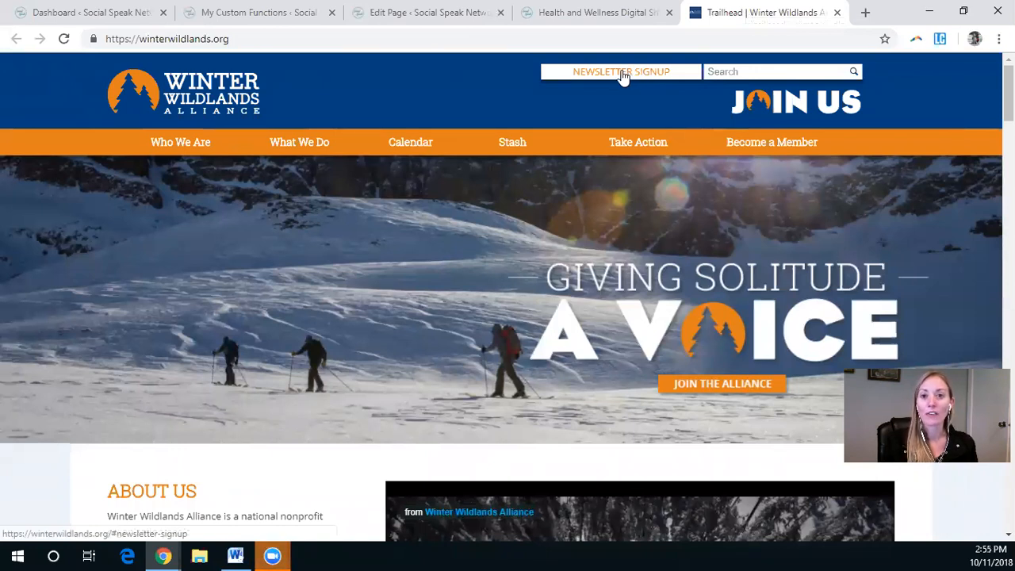
{"action": "left_click", "coordinate": [621, 71]}
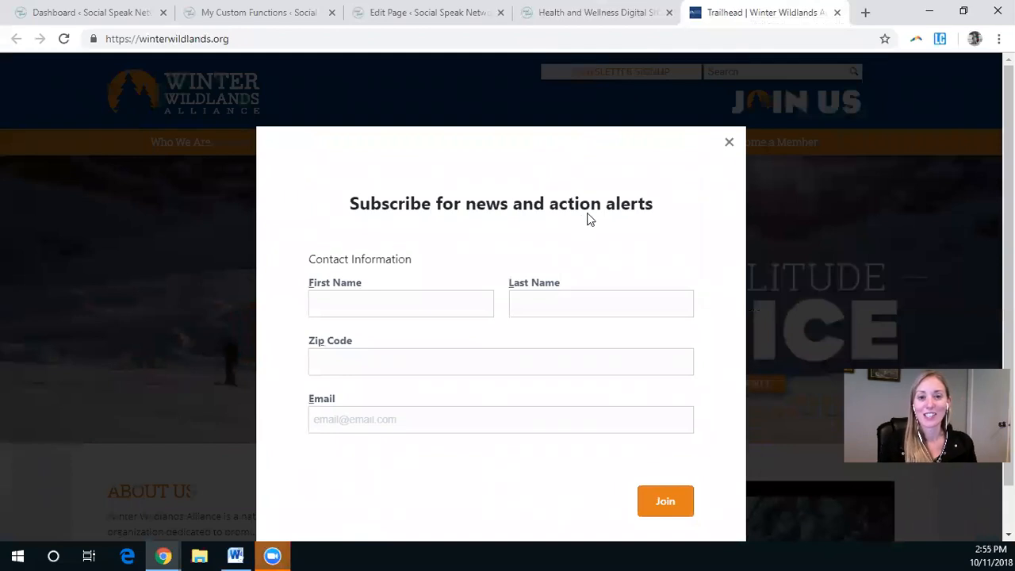
{"action": "mouse_move", "coordinate": [670, 159]}
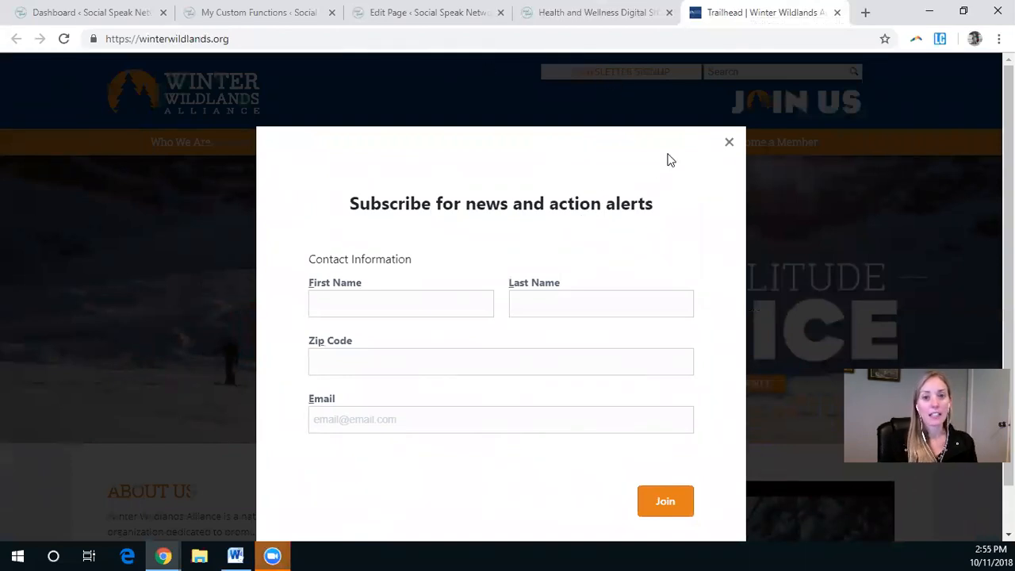
{"action": "left_click", "coordinate": [594, 12]}
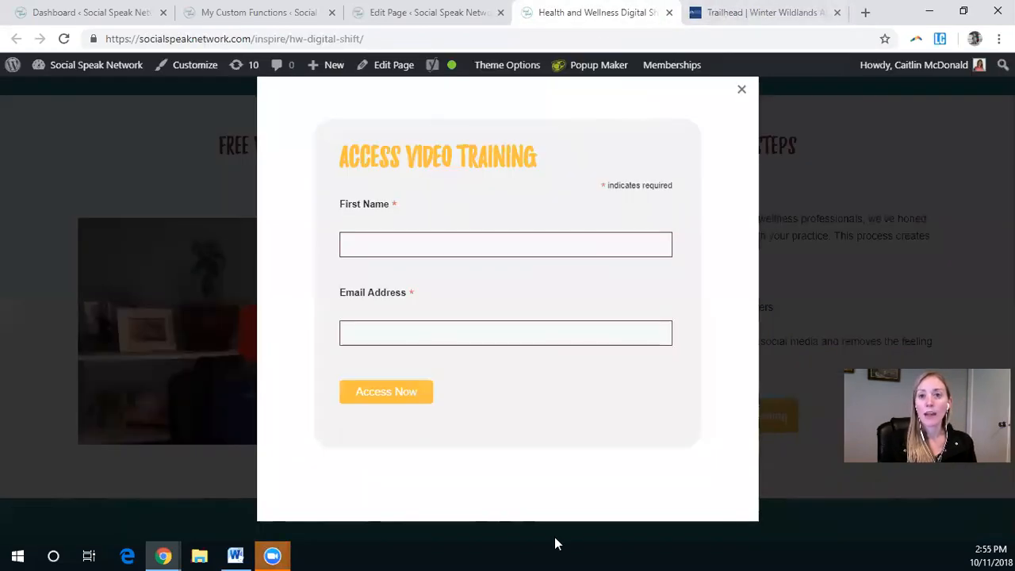
{"action": "left_click", "coordinate": [760, 12]}
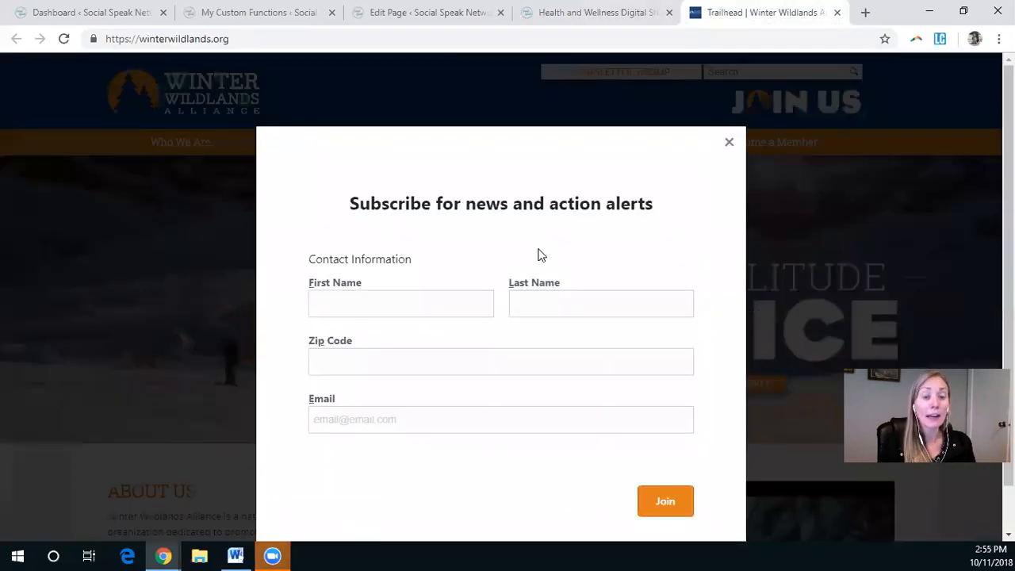
{"action": "left_click", "coordinate": [728, 142]}
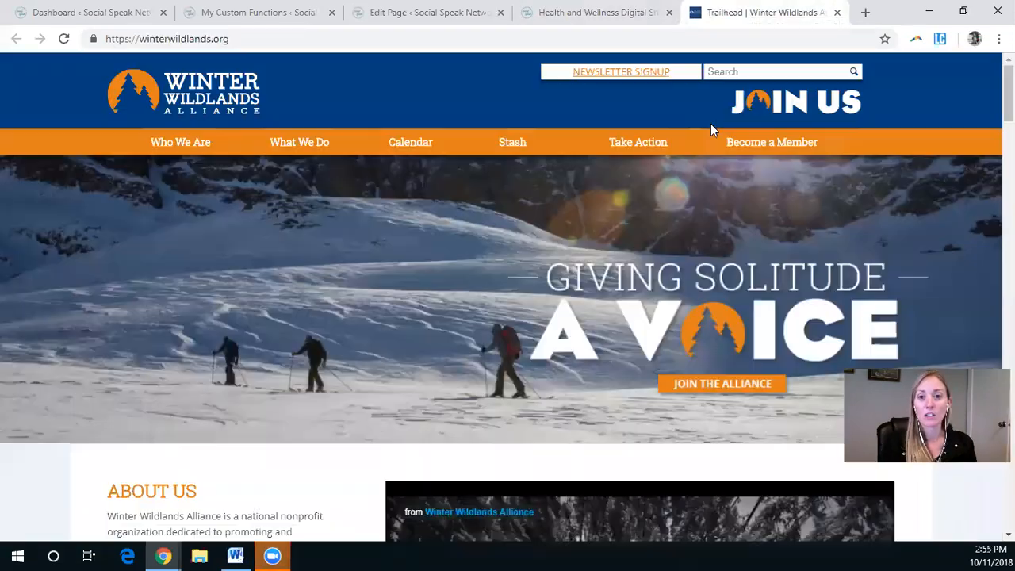
{"action": "left_click", "coordinate": [621, 71]}
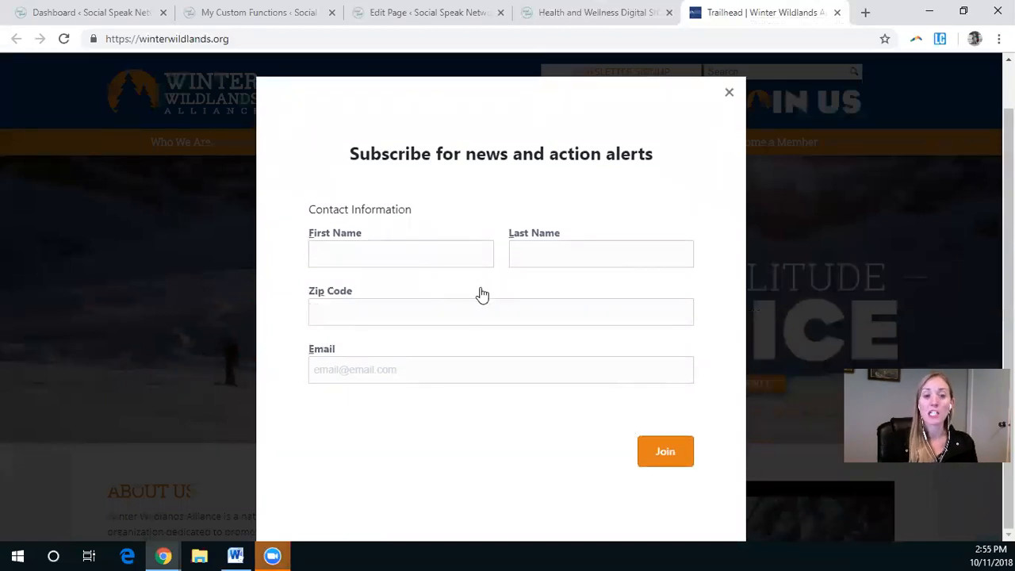
{"action": "mouse_move", "coordinate": [578, 219]}
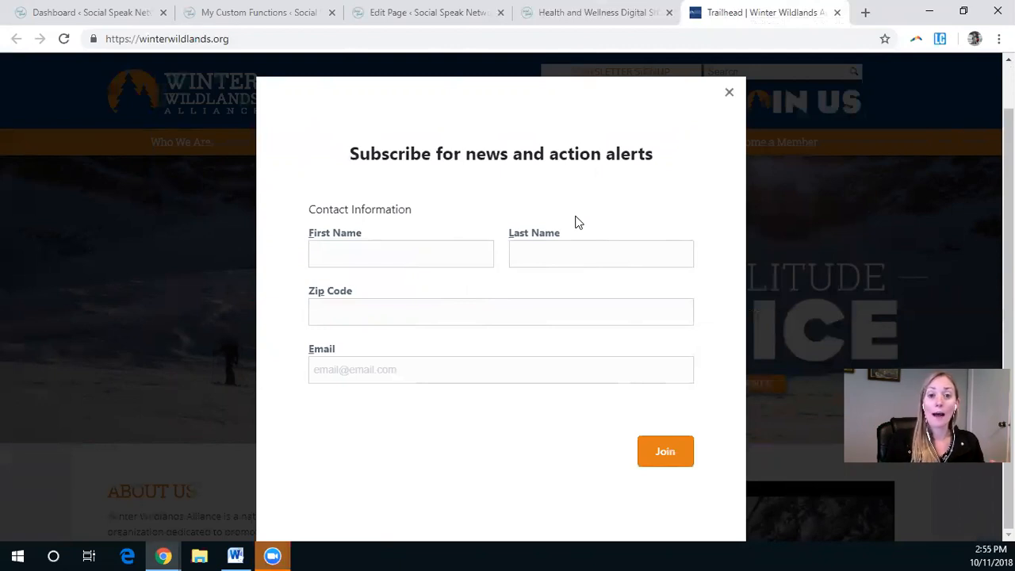
{"action": "mouse_move", "coordinate": [657, 134]}
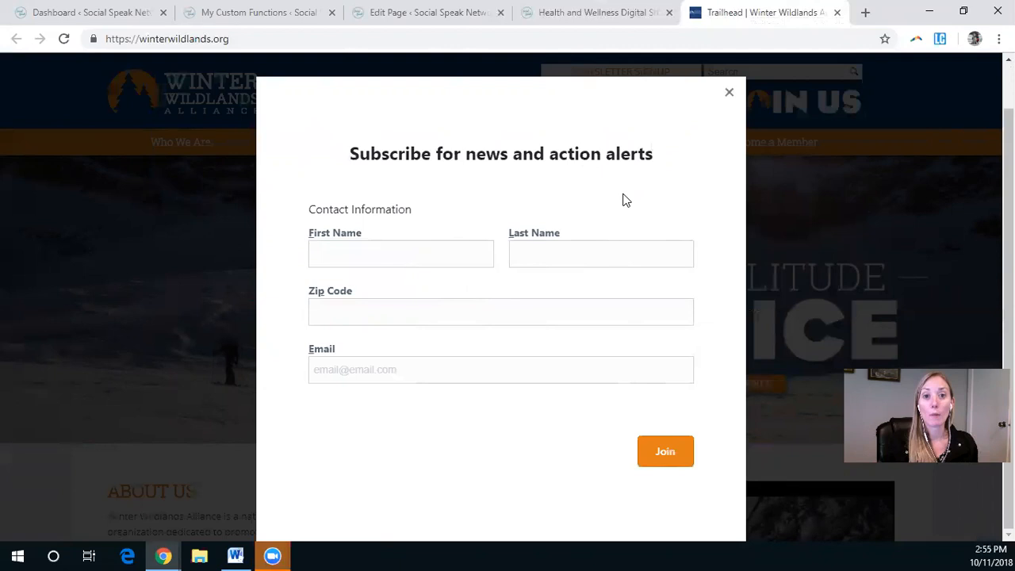
Step: Review the Avia layout builder elements of the free video training page in its editor
{"action": "left_click", "coordinate": [428, 12]}
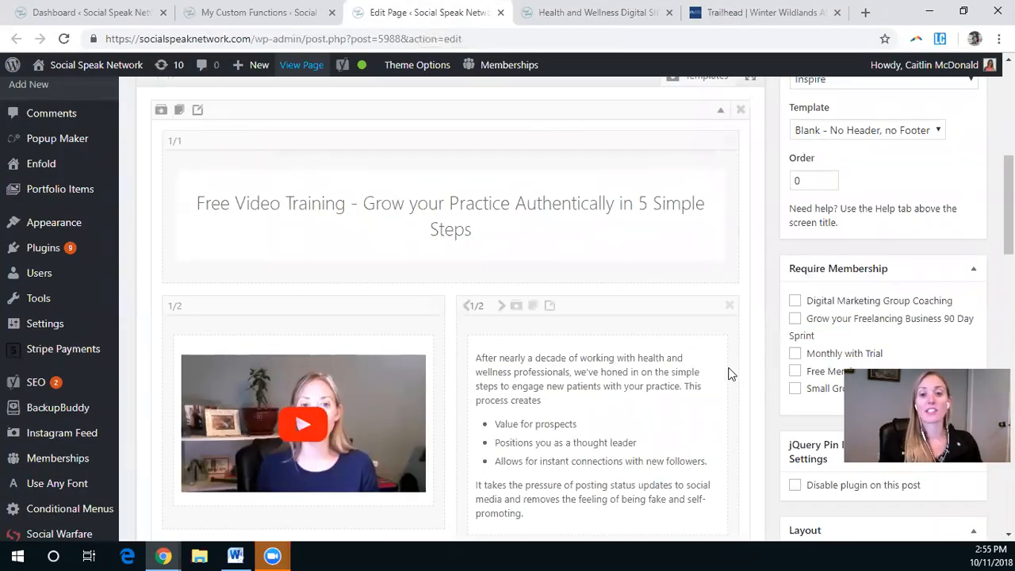
{"action": "scroll", "scroll_direction": "down", "scroll_amount": 3}
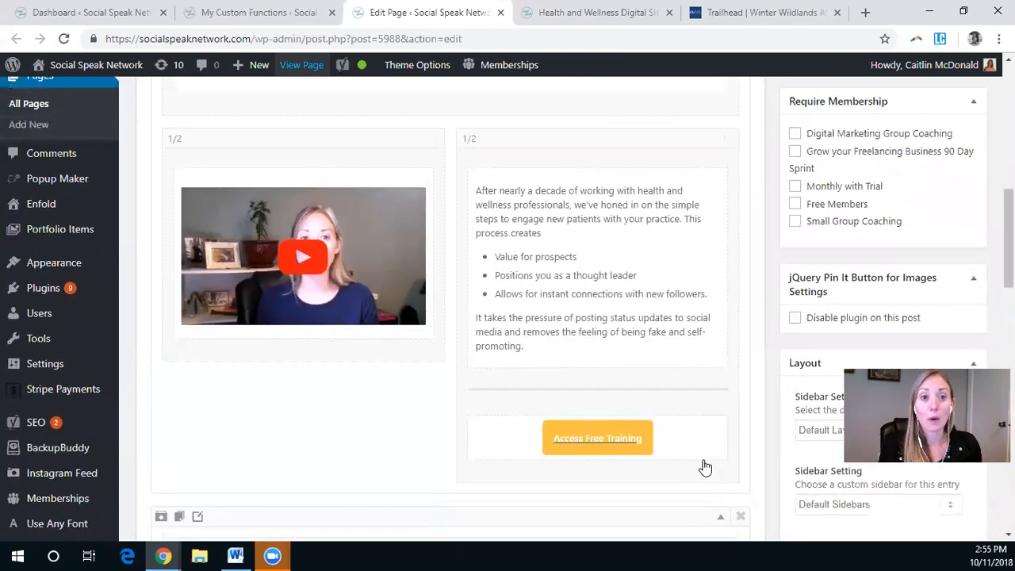
{"action": "scroll", "scroll_direction": "up", "scroll_amount": 3}
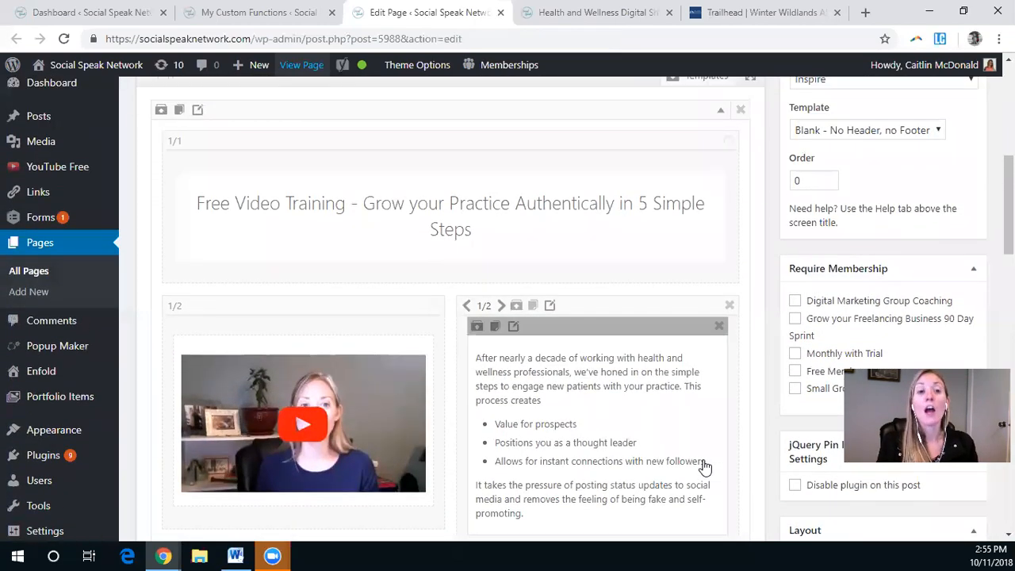
{"action": "scroll", "scroll_direction": "up", "scroll_amount": 3}
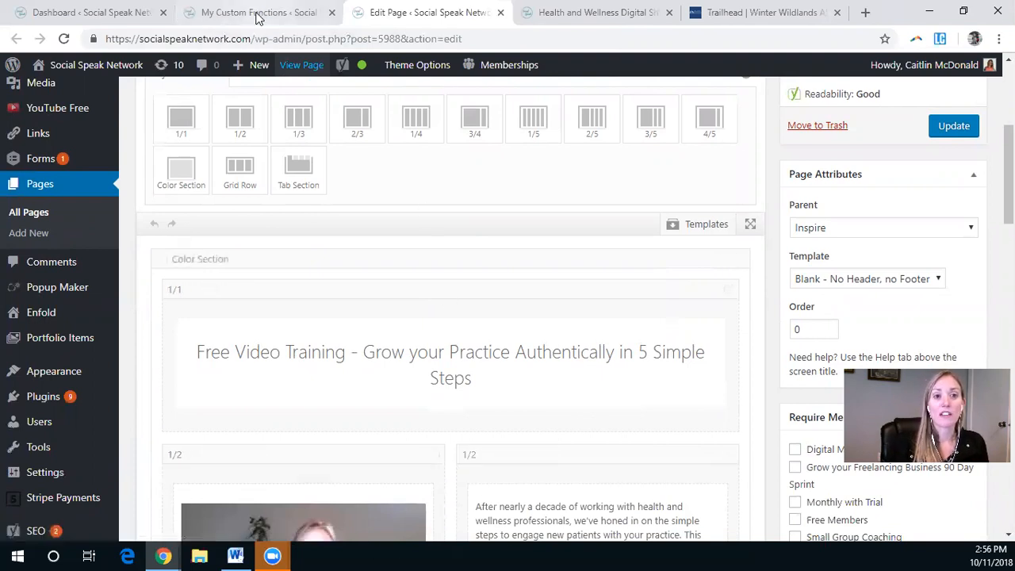
Step: Review the inline_popup_enabler function in the Functions (PHP code) box, kept ON and saved
{"action": "left_click", "coordinate": [254, 13]}
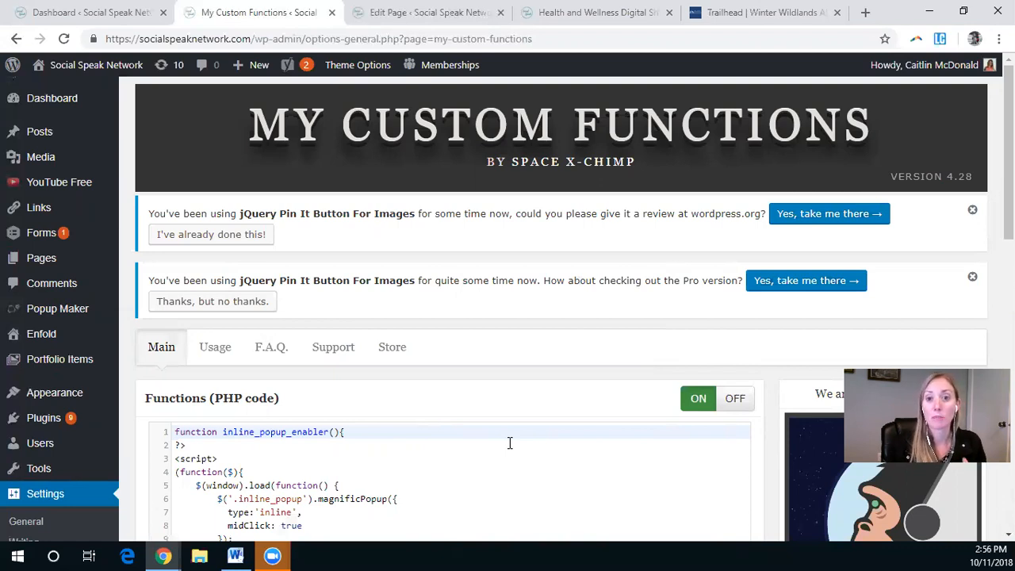
{"action": "scroll", "scroll_direction": "down", "scroll_amount": 3}
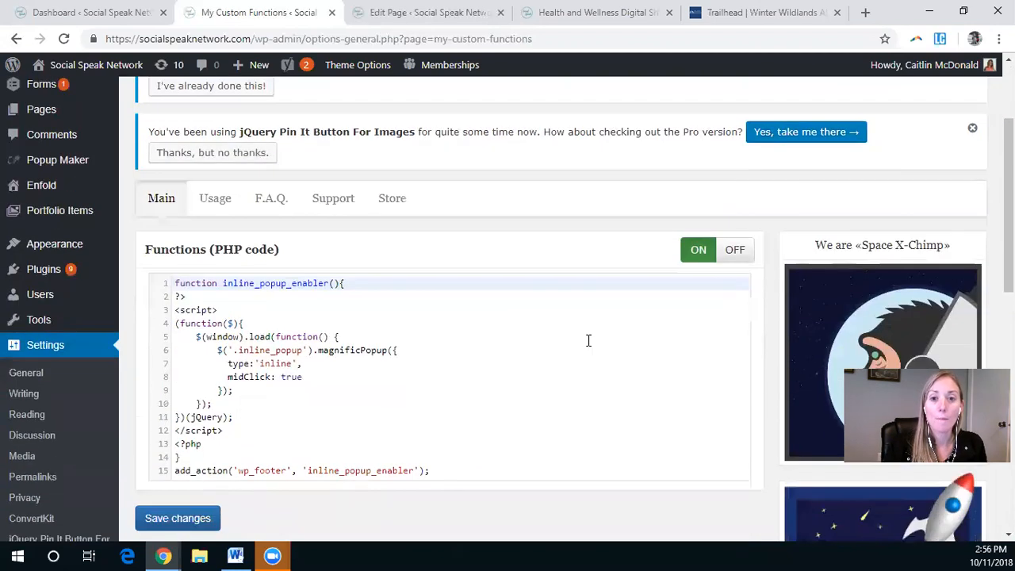
{"action": "scroll", "scroll_direction": "down", "scroll_amount": 3}
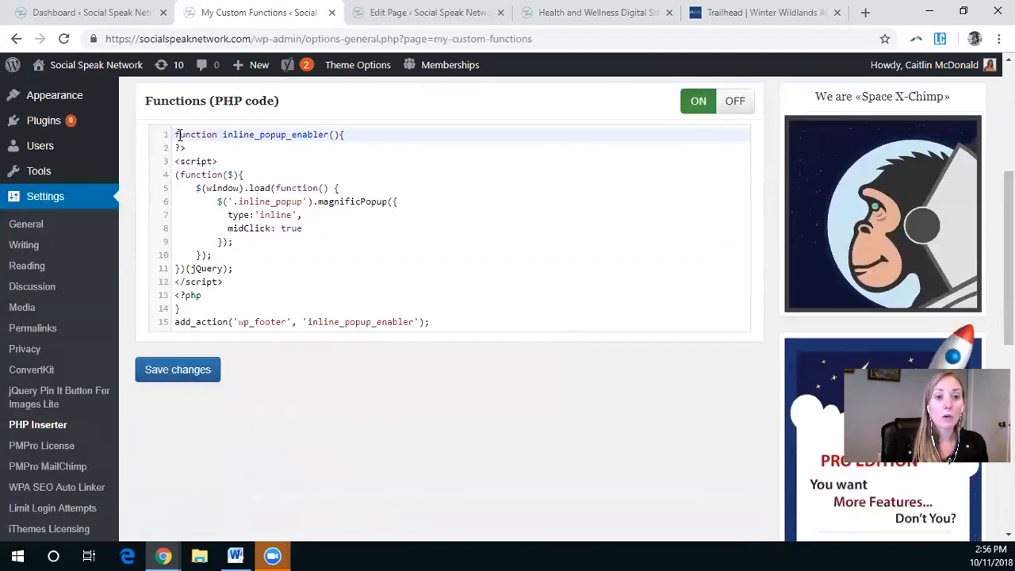
{"action": "key", "text": "ctrl+a"}
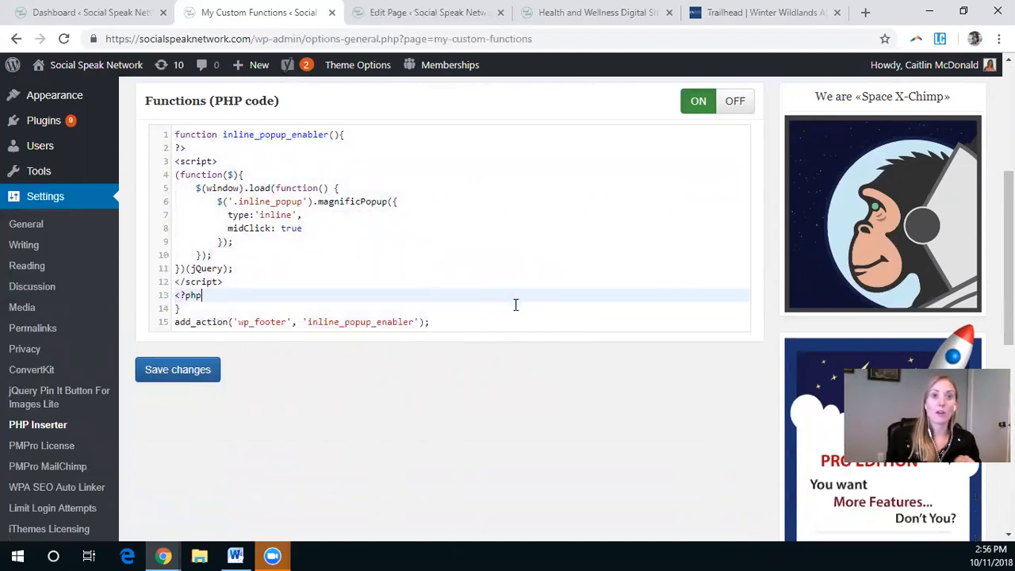
{"action": "mouse_move", "coordinate": [300, 111]}
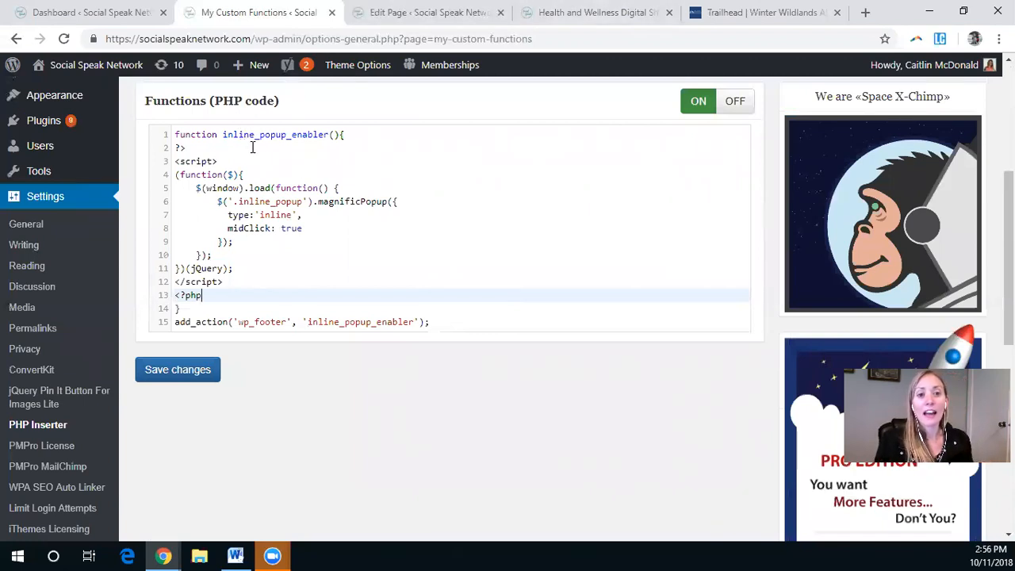
{"action": "mouse_move", "coordinate": [323, 444]}
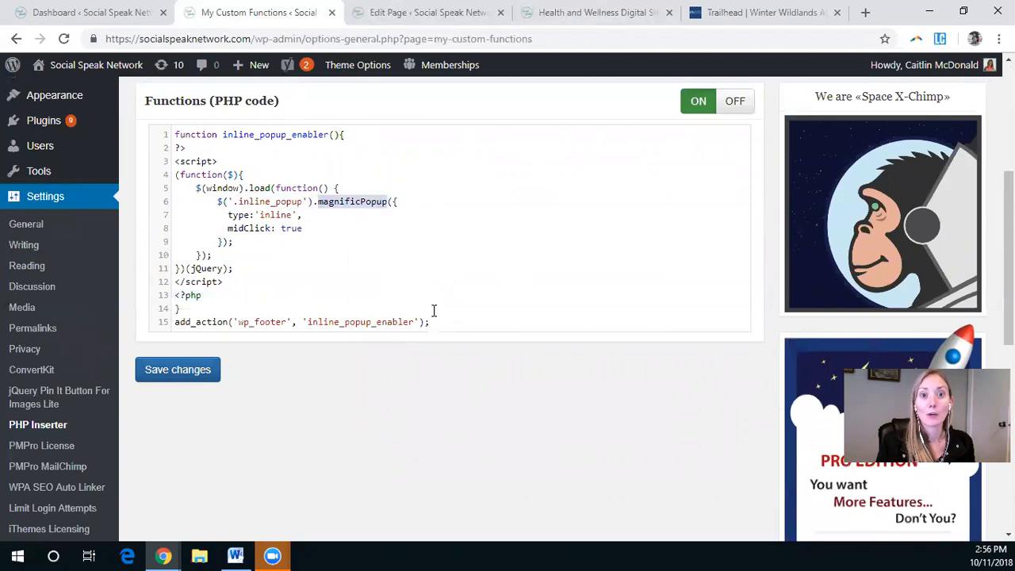
{"action": "mouse_move", "coordinate": [434, 369]}
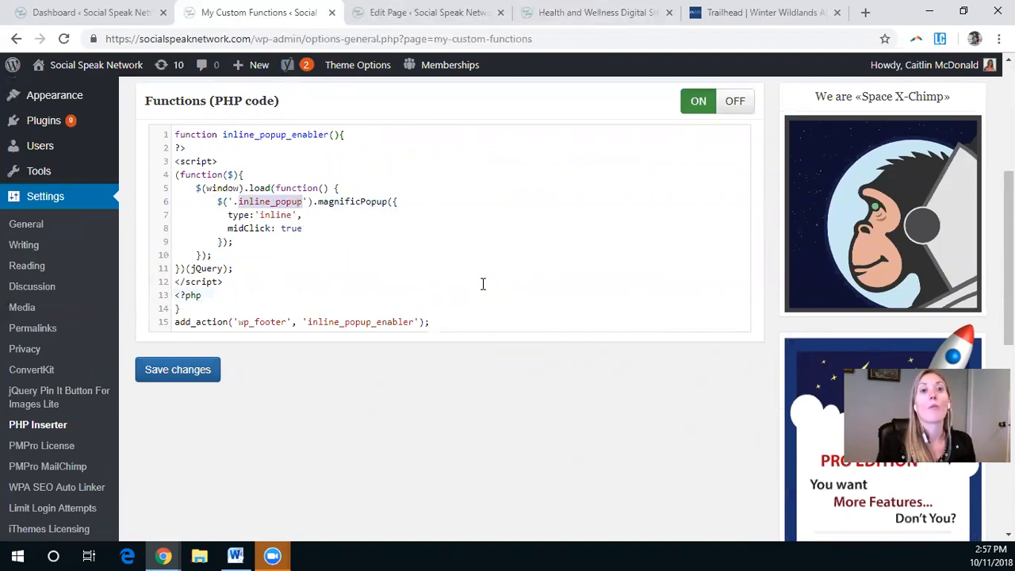
{"action": "mouse_move", "coordinate": [684, 450]}
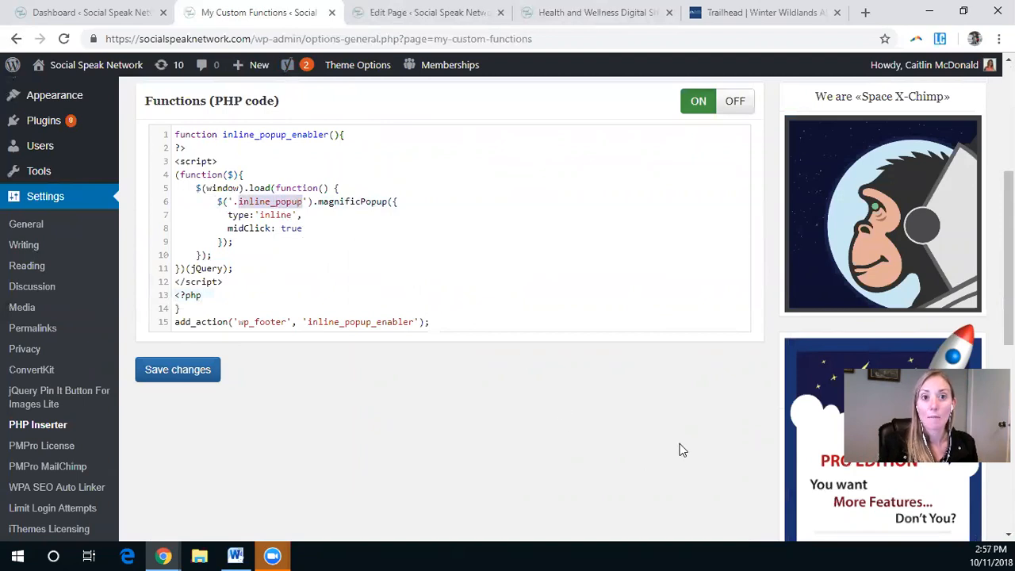
{"action": "mouse_move", "coordinate": [536, 463]}
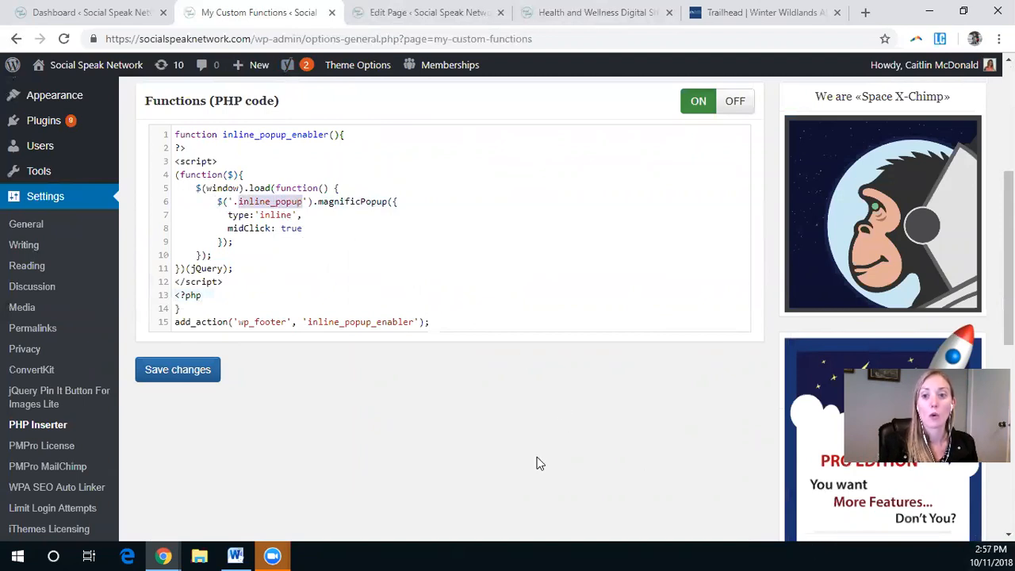
{"action": "mouse_move", "coordinate": [398, 289]}
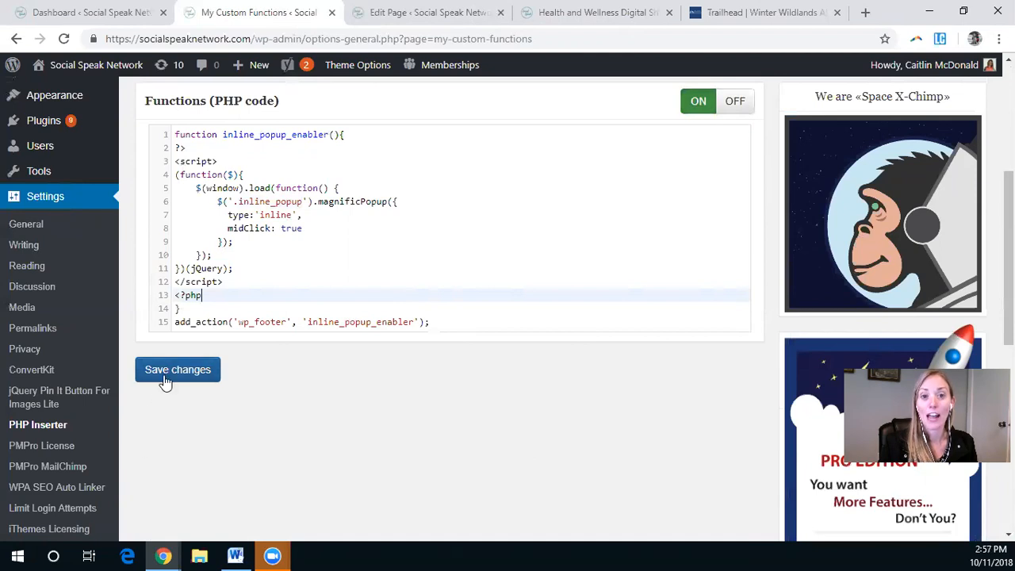
{"action": "mouse_move", "coordinate": [266, 426]}
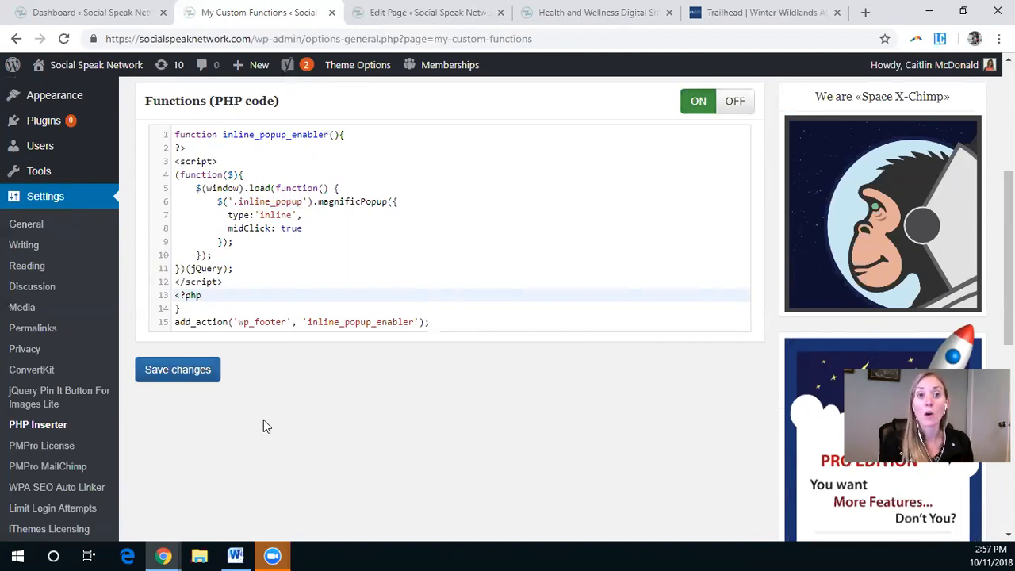
{"action": "scroll", "scroll_direction": "up", "scroll_amount": 3}
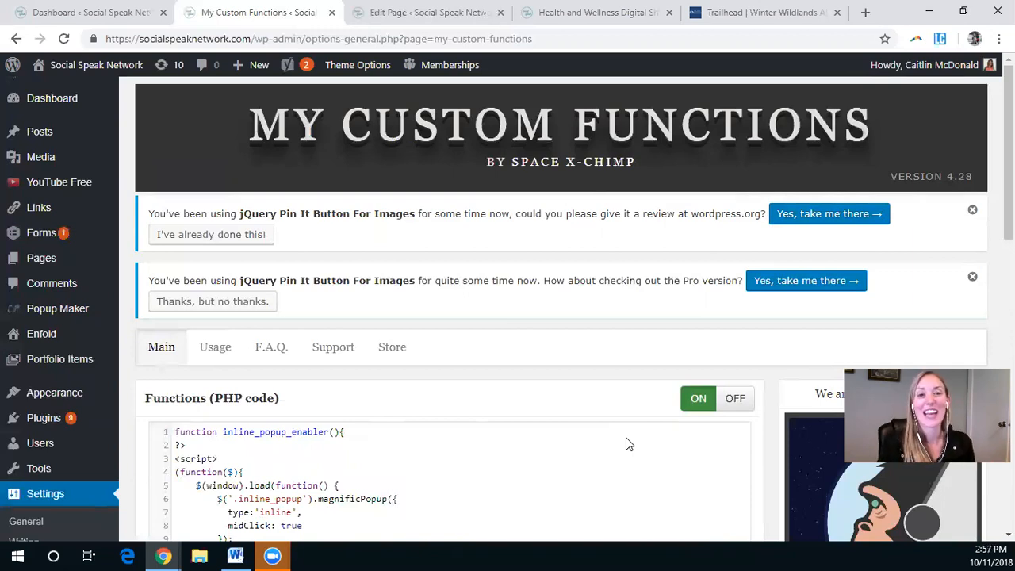
Step: Bring up the Text Block editor for the Access Free Training button
{"action": "left_click", "coordinate": [428, 13]}
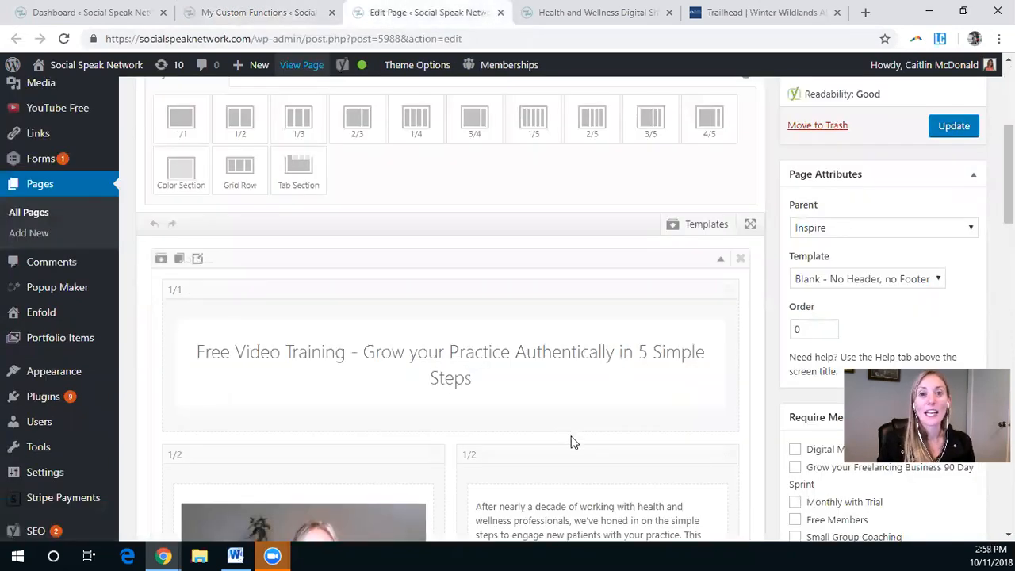
{"action": "mouse_move", "coordinate": [574, 452]}
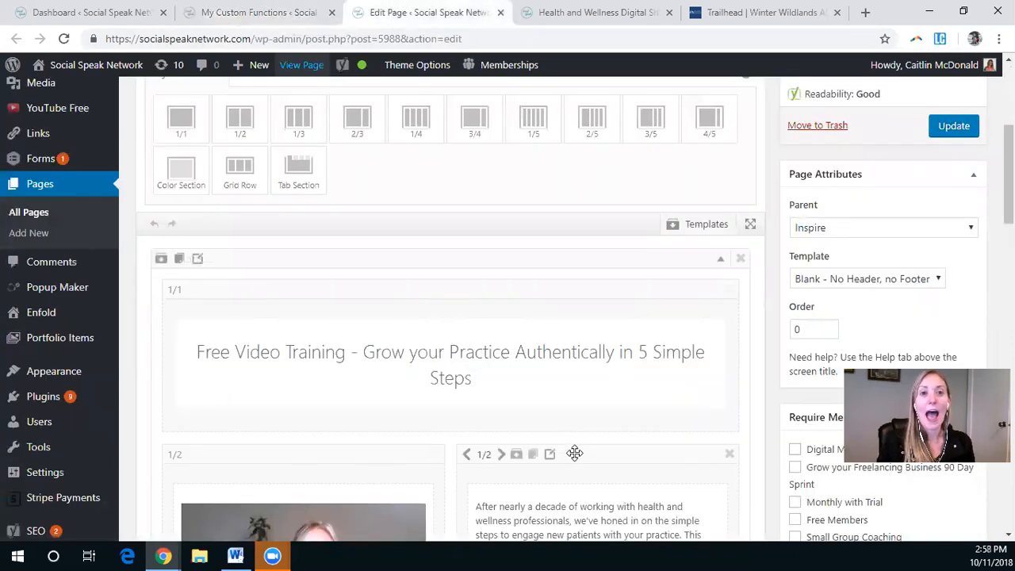
{"action": "left_click", "coordinate": [450, 351]}
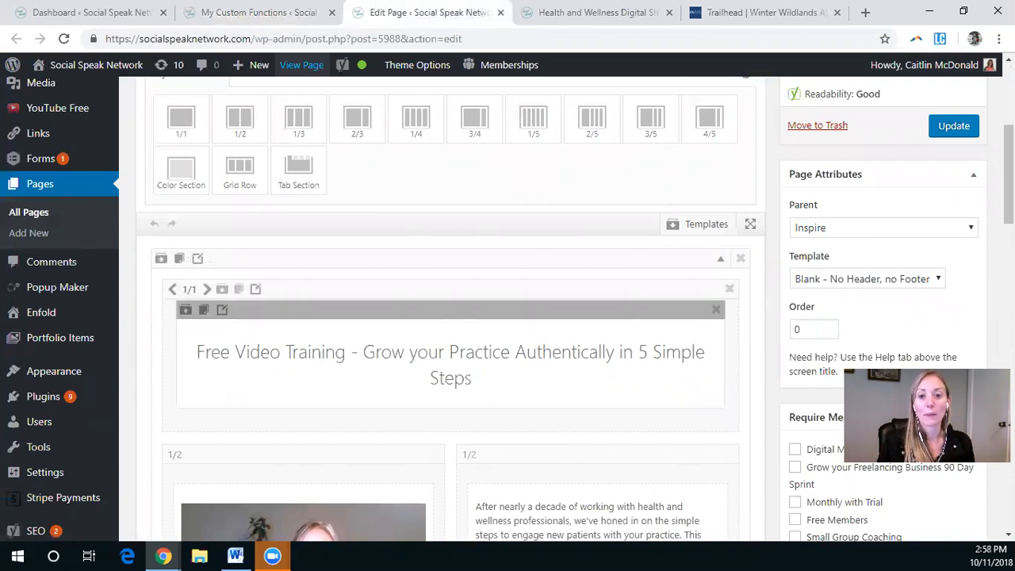
{"action": "scroll", "scroll_direction": "down", "scroll_amount": 3}
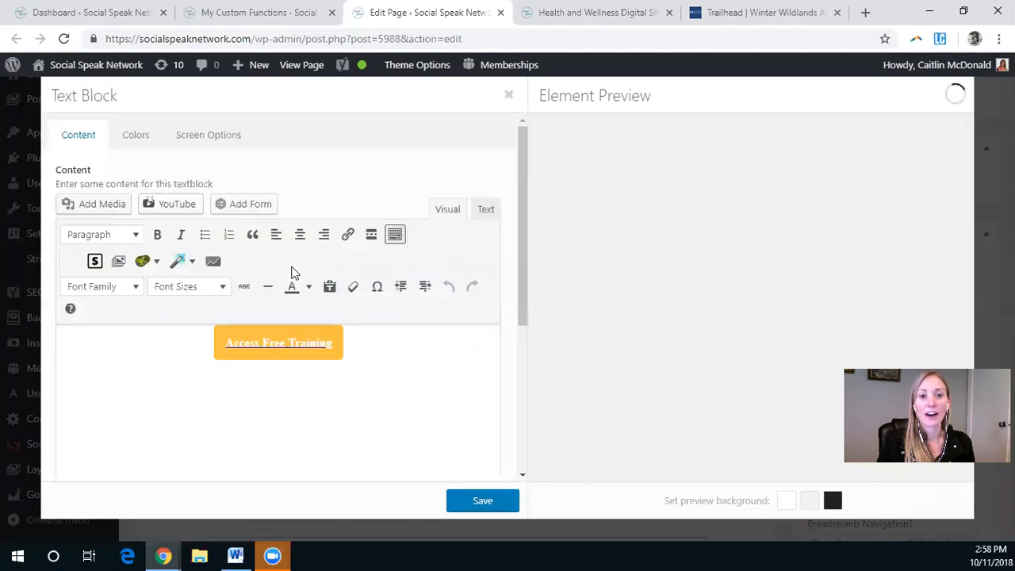
Step: Inspect the anchor's inline_popup class and #mcform href in the HTML, then close without saving
{"action": "scroll", "scroll_direction": "down", "scroll_amount": 3}
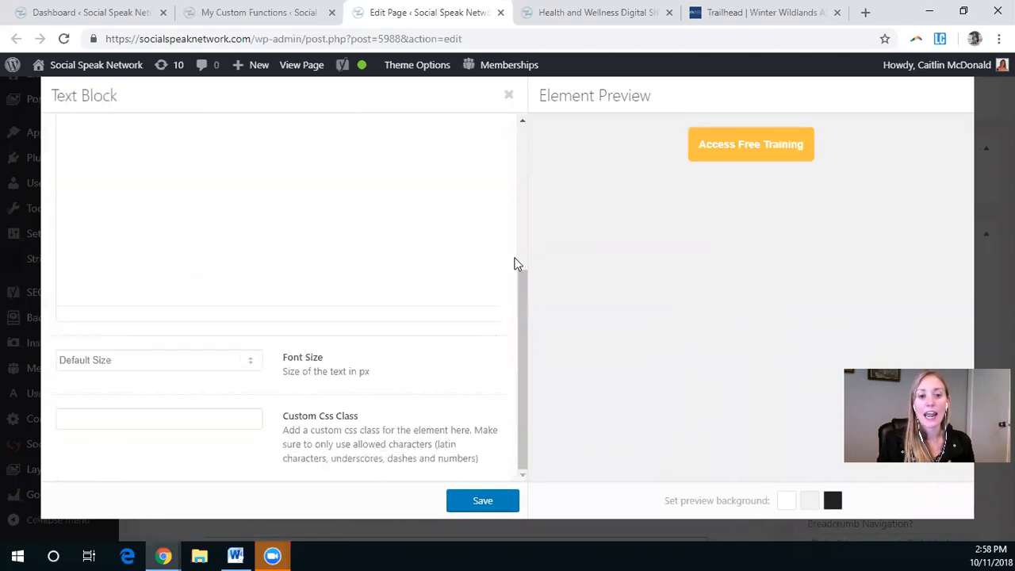
{"action": "scroll", "scroll_direction": "up", "scroll_amount": 3}
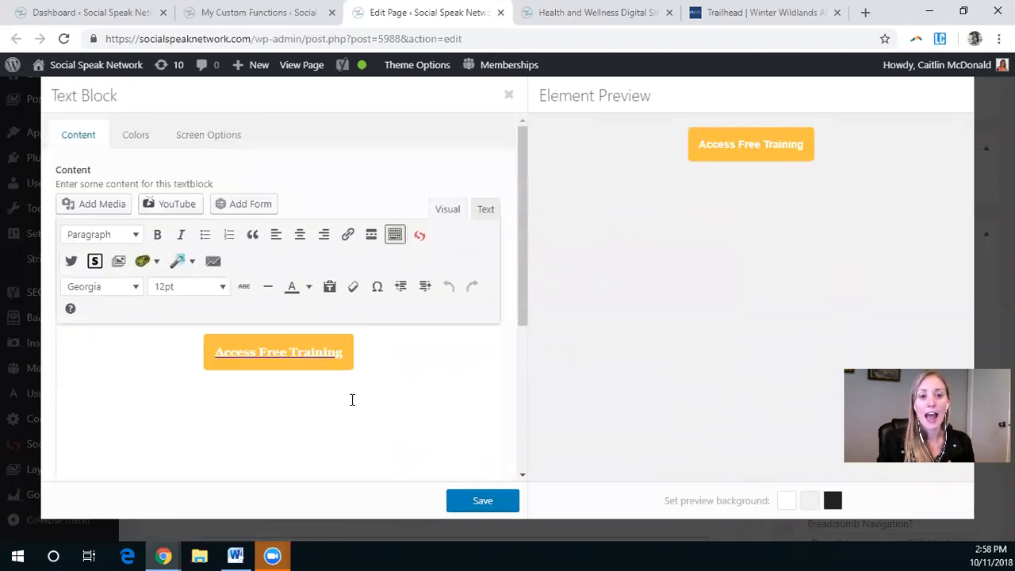
{"action": "left_click", "coordinate": [484, 208]}
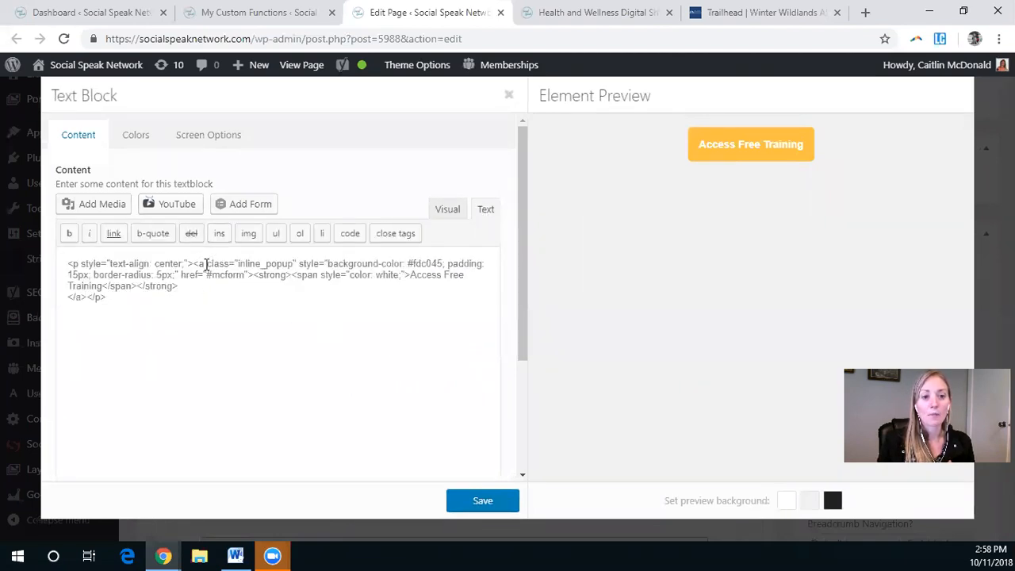
{"action": "double_click", "coordinate": [224, 263]}
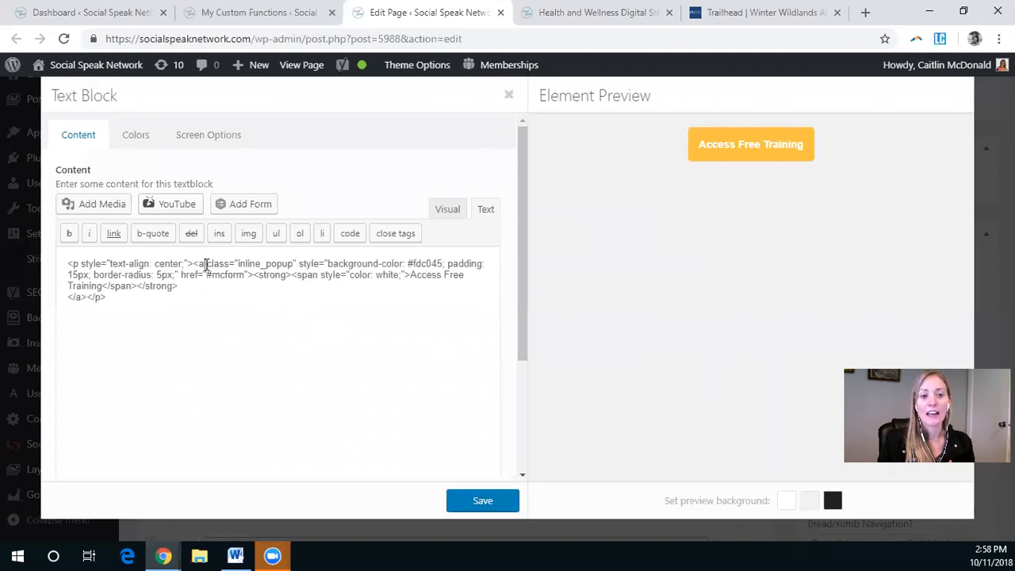
{"action": "left_click_drag", "start_coordinate": [201, 263], "coordinate": [288, 274]}
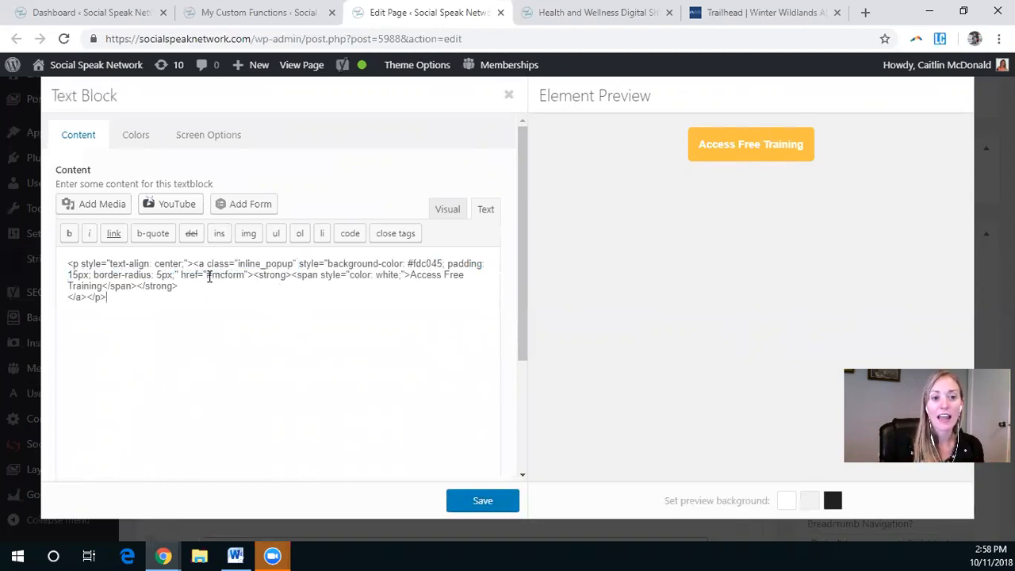
{"action": "double_click", "coordinate": [226, 274]}
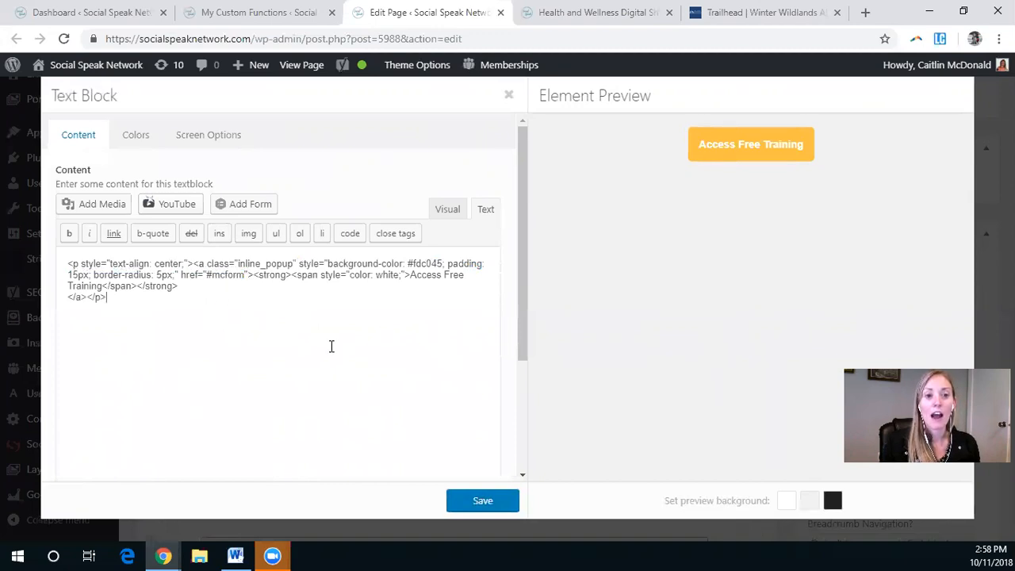
{"action": "double_click", "coordinate": [212, 263]}
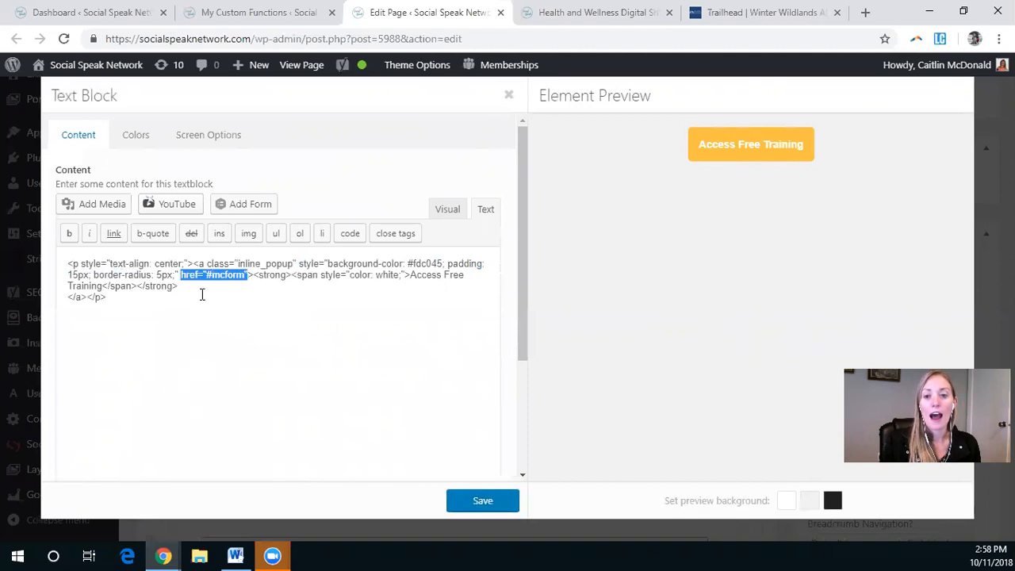
{"action": "mouse_move", "coordinate": [229, 294]}
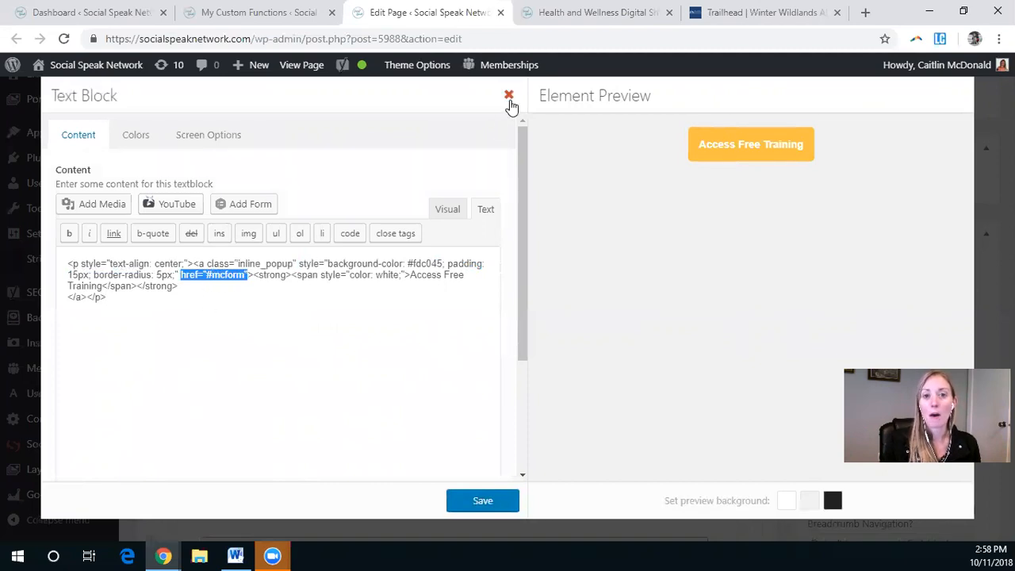
{"action": "left_click", "coordinate": [508, 95]}
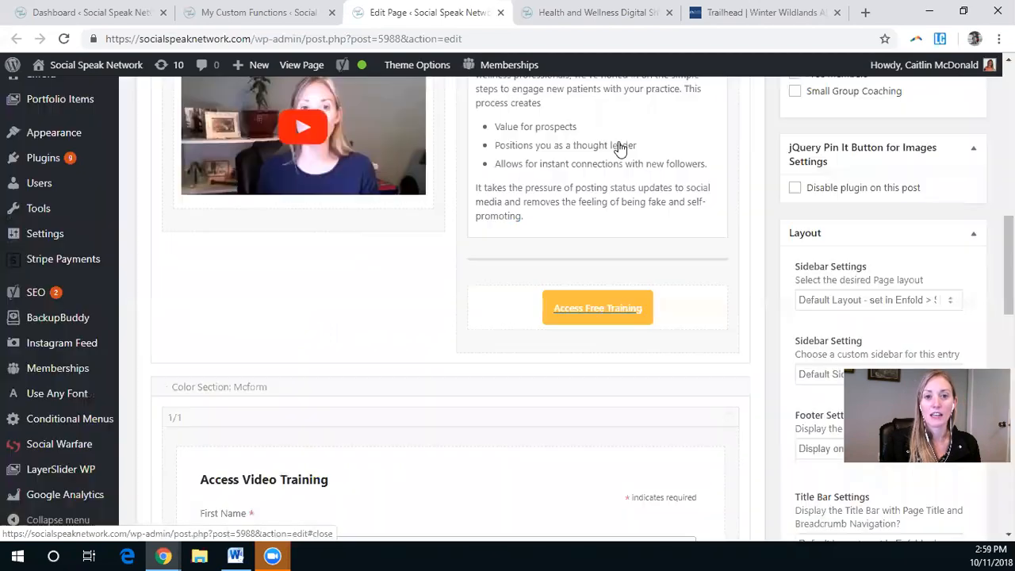
Step: Bring up the Edit Section settings of the Mcform color section
{"action": "scroll", "scroll_direction": "down", "scroll_amount": 3}
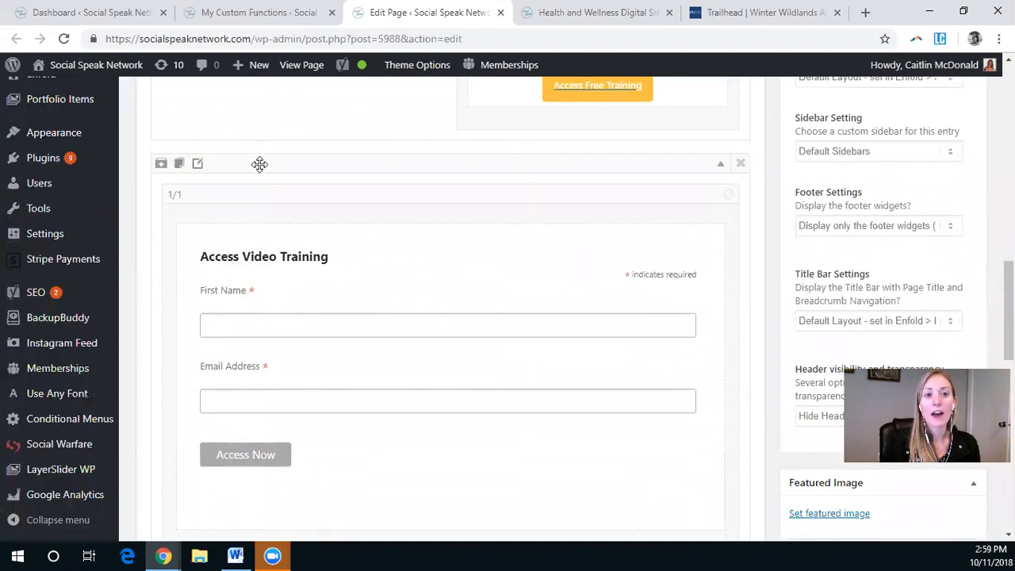
{"action": "scroll", "scroll_direction": "down", "scroll_amount": 3}
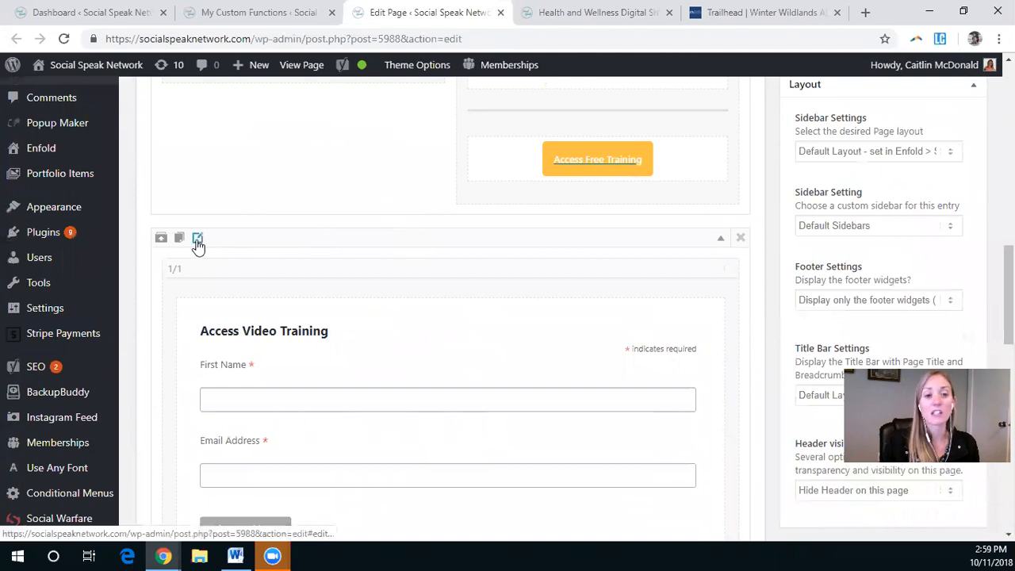
{"action": "mouse_move", "coordinate": [198, 238]}
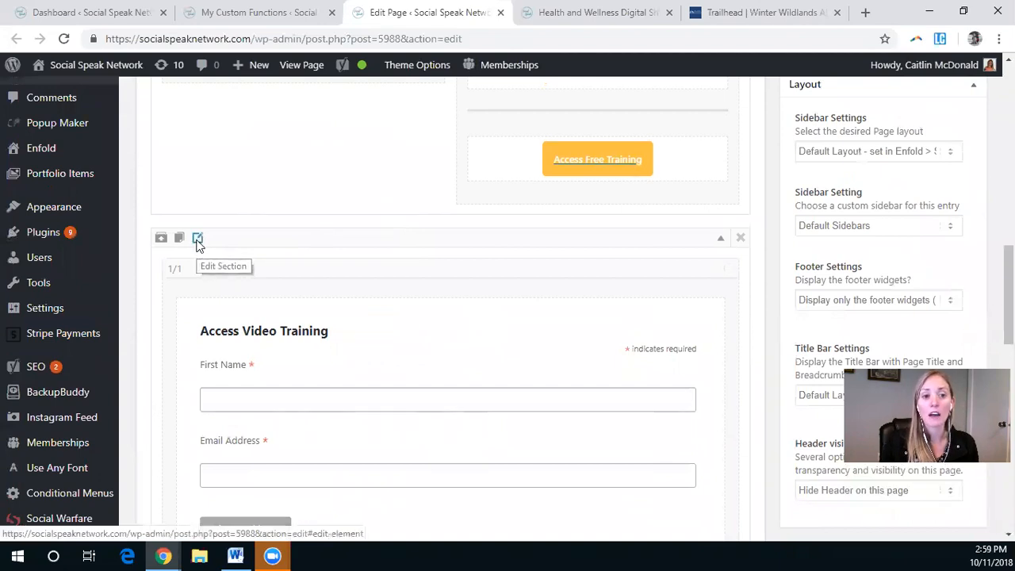
{"action": "left_click", "coordinate": [197, 238]}
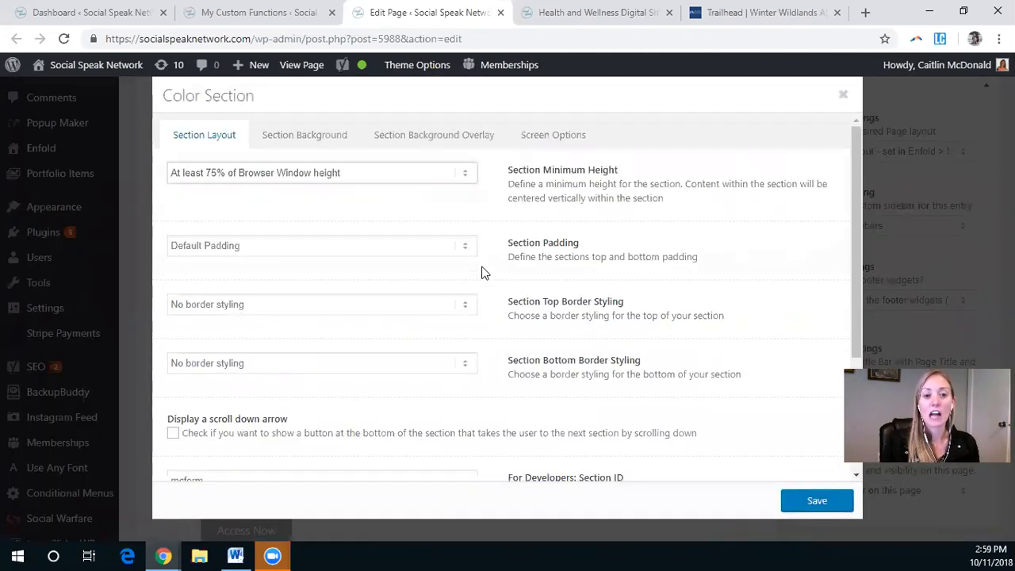
Step: Verify the section ID mcform and Custom Css Class mfp-hide, then close the settings
{"action": "scroll", "scroll_direction": "down", "scroll_amount": 3}
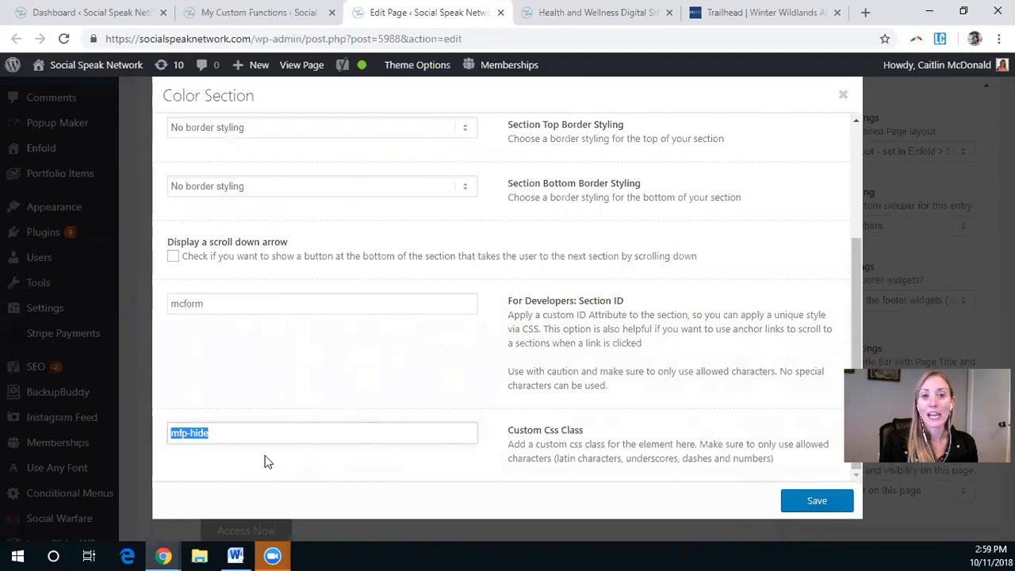
{"action": "mouse_move", "coordinate": [287, 467]}
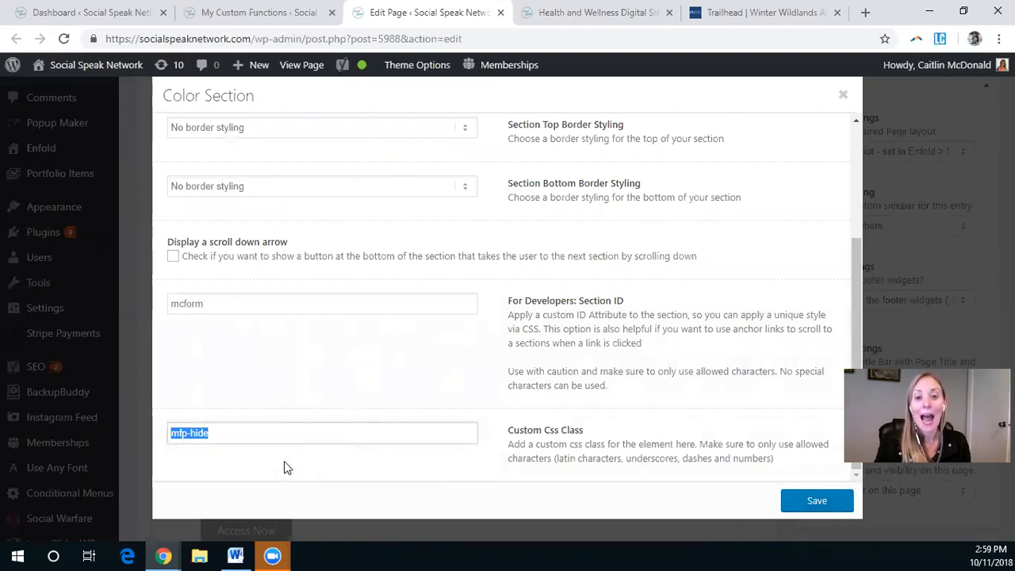
{"action": "mouse_move", "coordinate": [161, 439]}
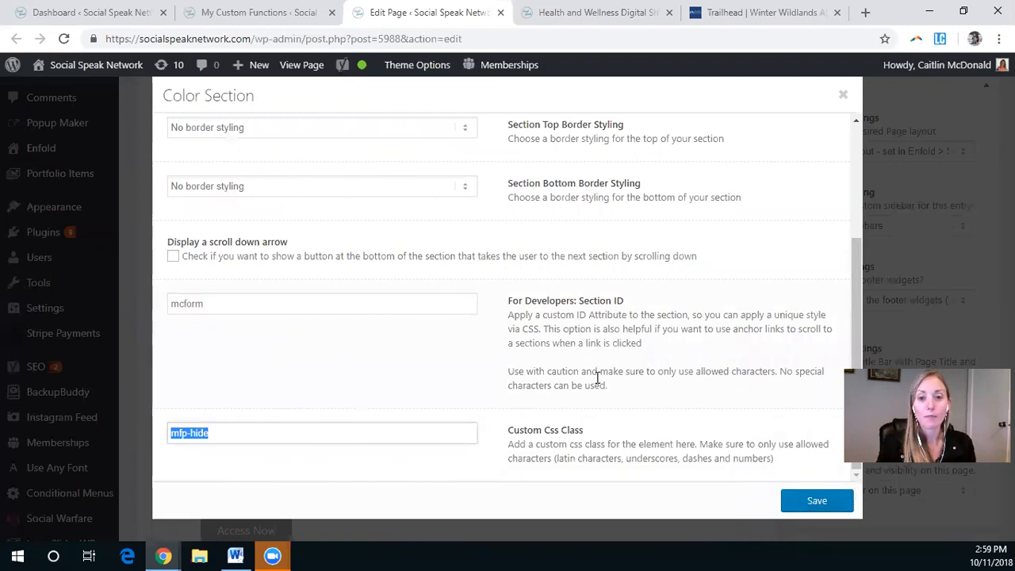
{"action": "scroll", "scroll_direction": "up", "scroll_amount": 3}
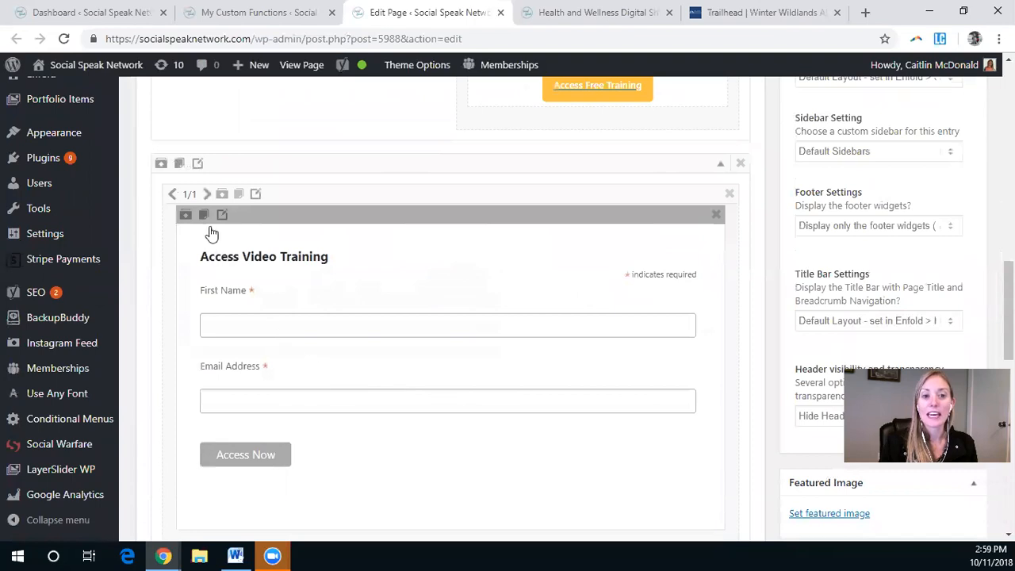
{"action": "mouse_move", "coordinate": [278, 215]}
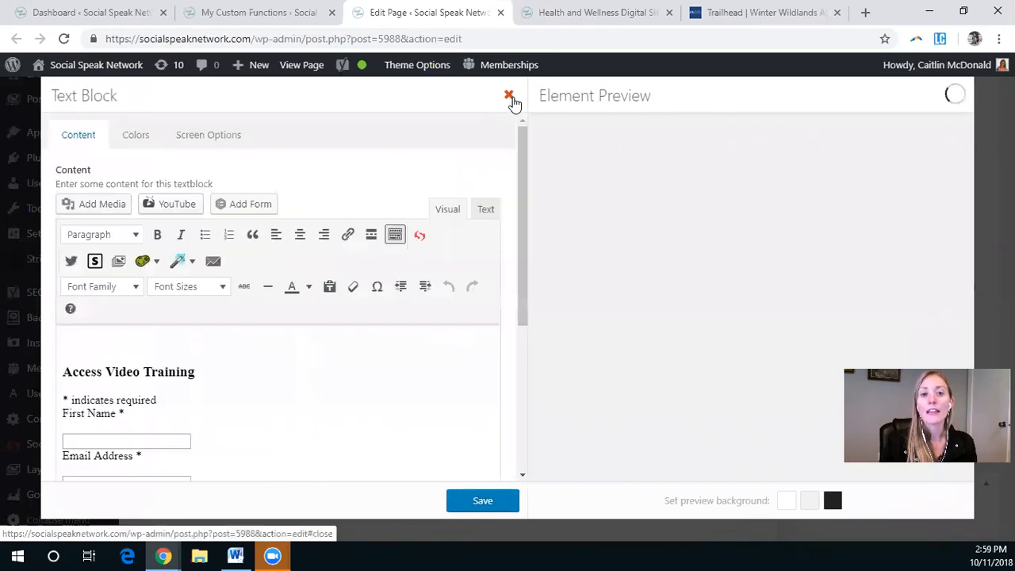
{"action": "left_click", "coordinate": [508, 95]}
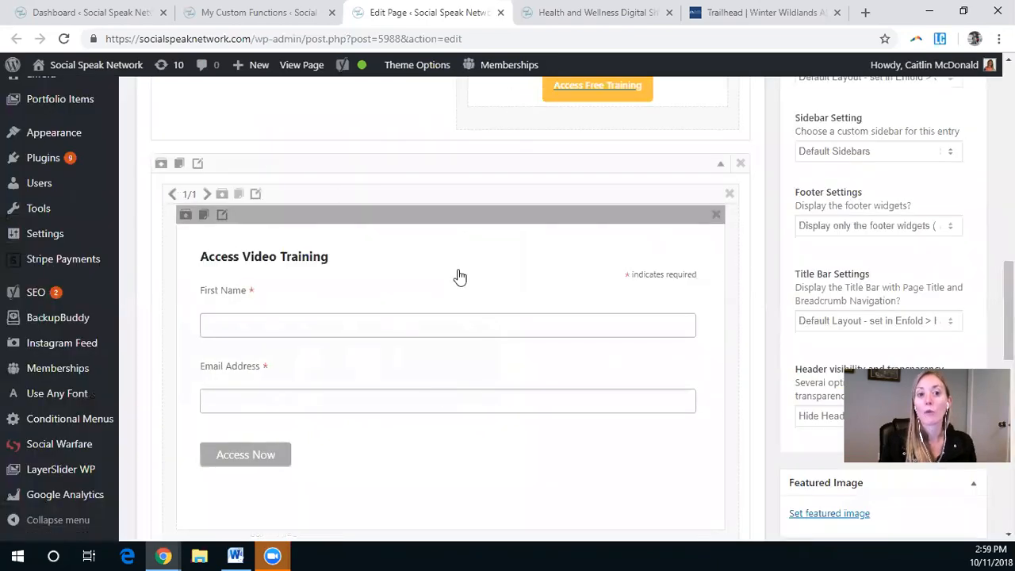
{"action": "mouse_move", "coordinate": [652, 335]}
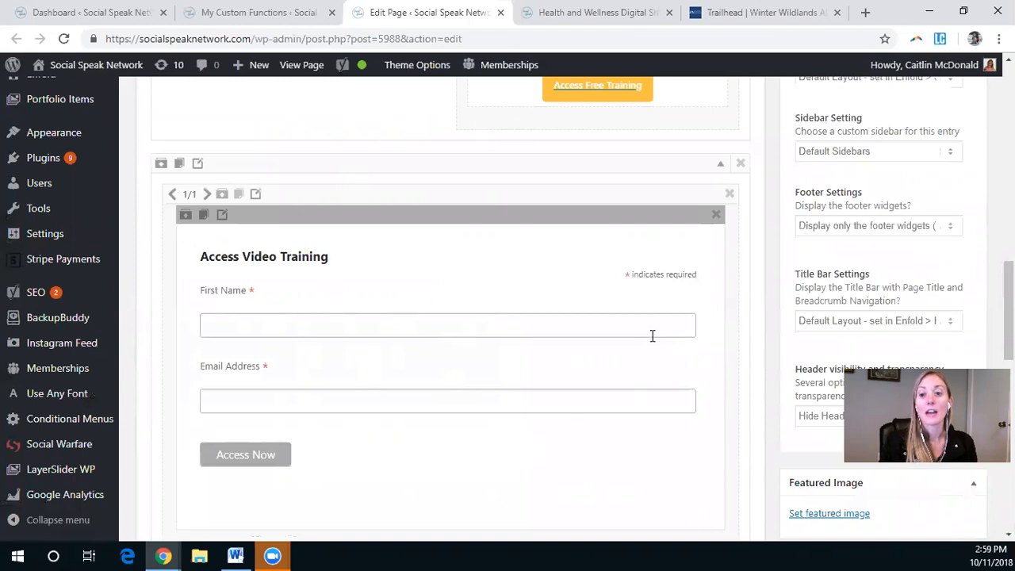
{"action": "mouse_move", "coordinate": [597, 325]}
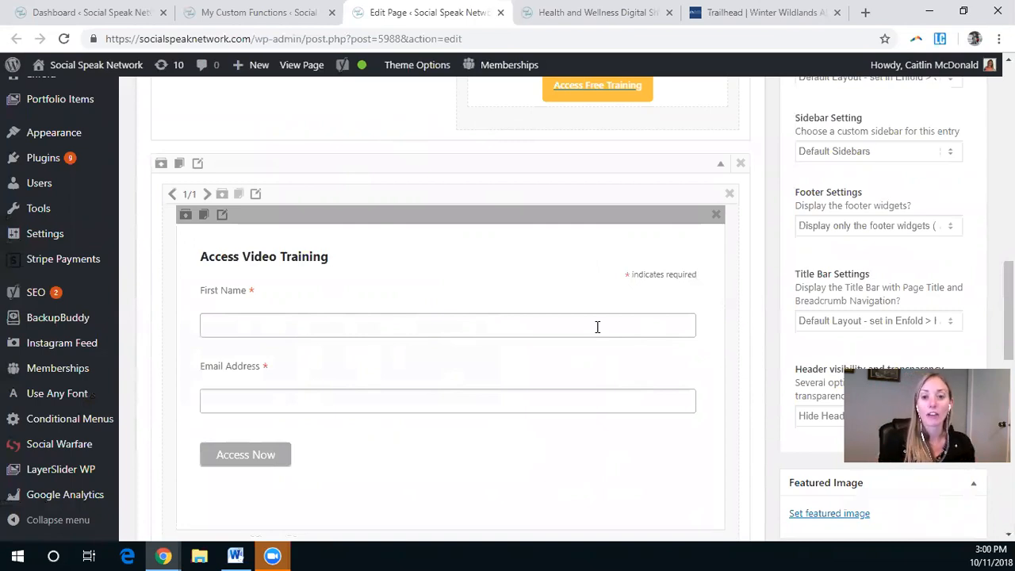
{"action": "scroll", "scroll_direction": "up", "scroll_amount": 3}
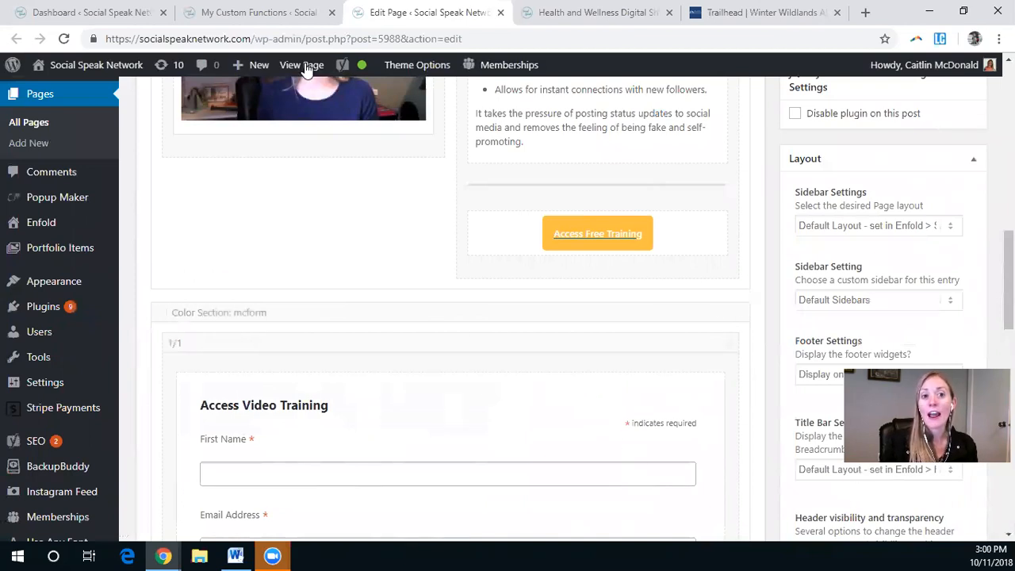
Step: Create a new blank page via + New > Page and switch to its Add New Page tab
{"action": "left_click", "coordinate": [258, 64]}
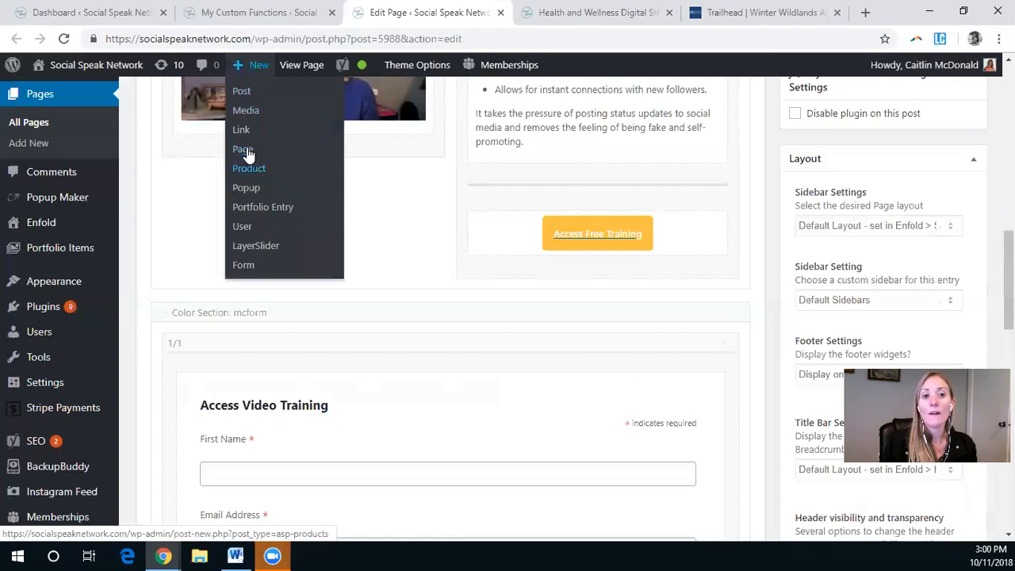
{"action": "left_click", "coordinate": [242, 149]}
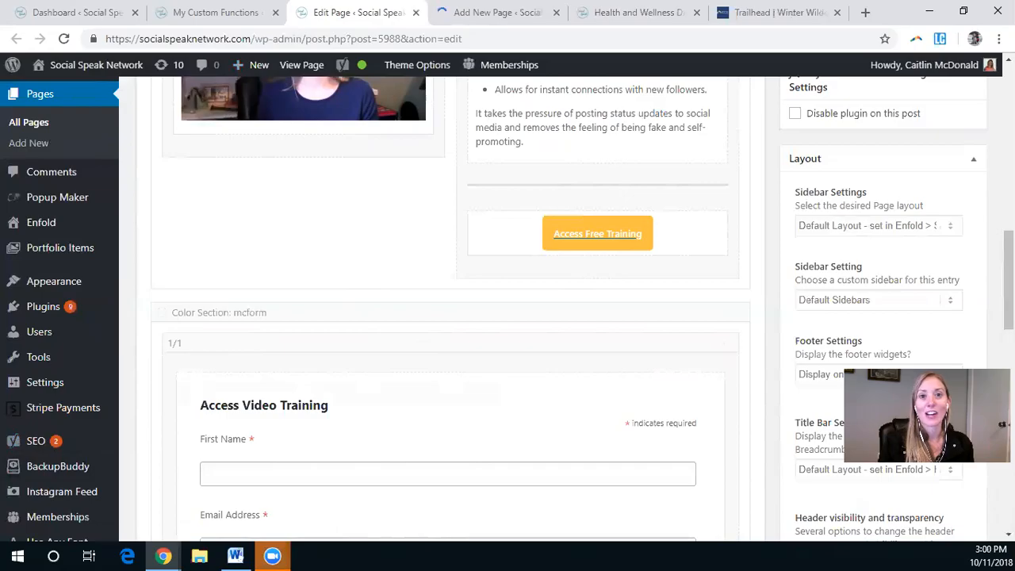
{"action": "left_click", "coordinate": [497, 12]}
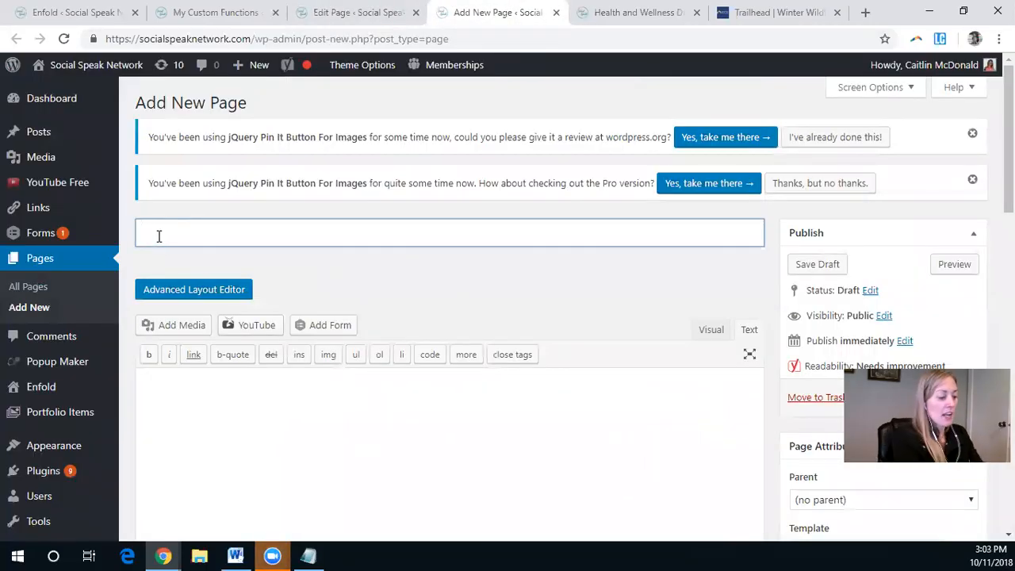
Step: Title the page 'Demo Pop up' and add a Color Section with a 1/1 column and Text Block
{"action": "type", "text": "Demo Pop"}
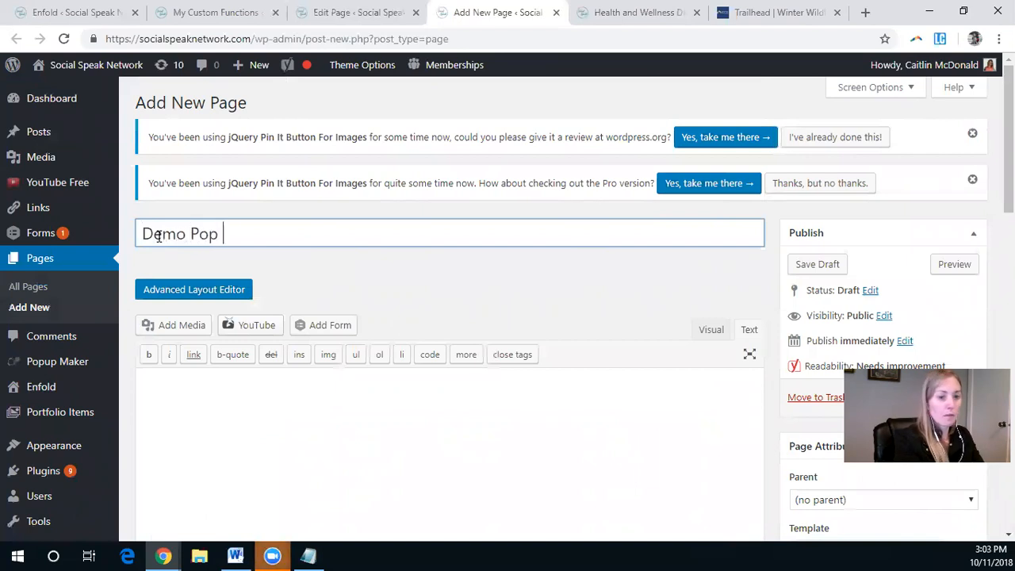
{"action": "type", "text": "up"}
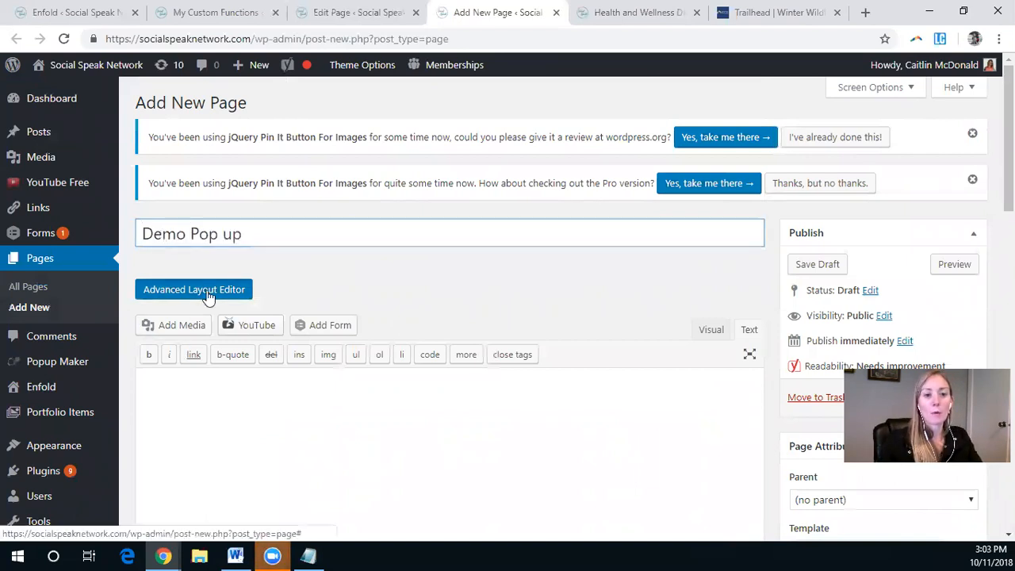
{"action": "left_click", "coordinate": [194, 289]}
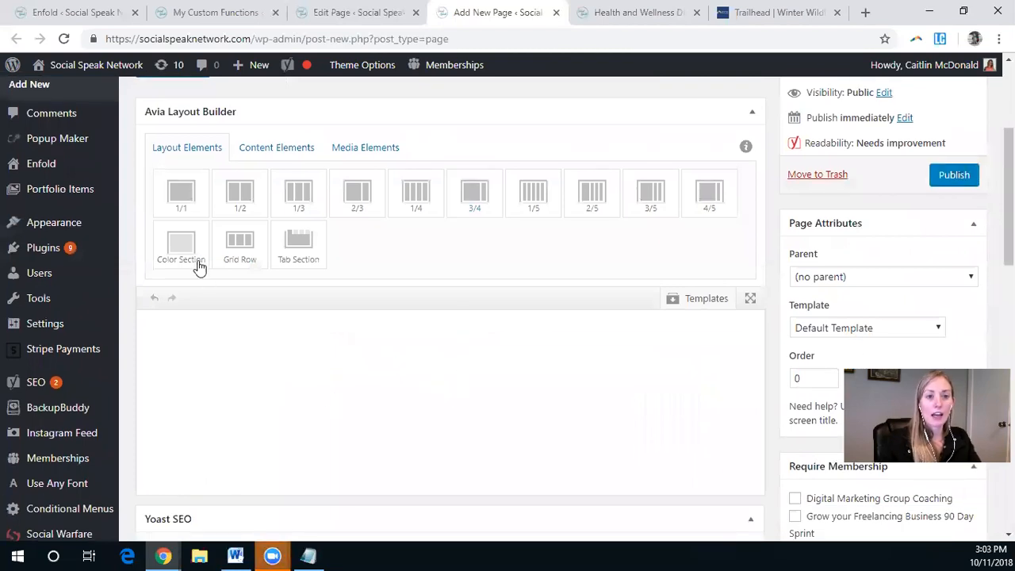
{"action": "left_click", "coordinate": [181, 244]}
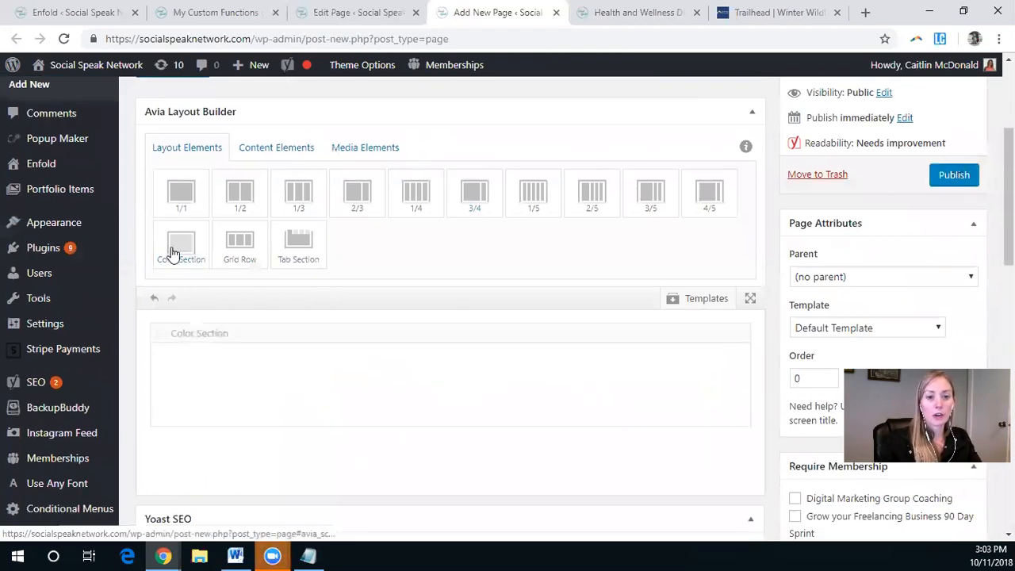
{"action": "left_click", "coordinate": [181, 192]}
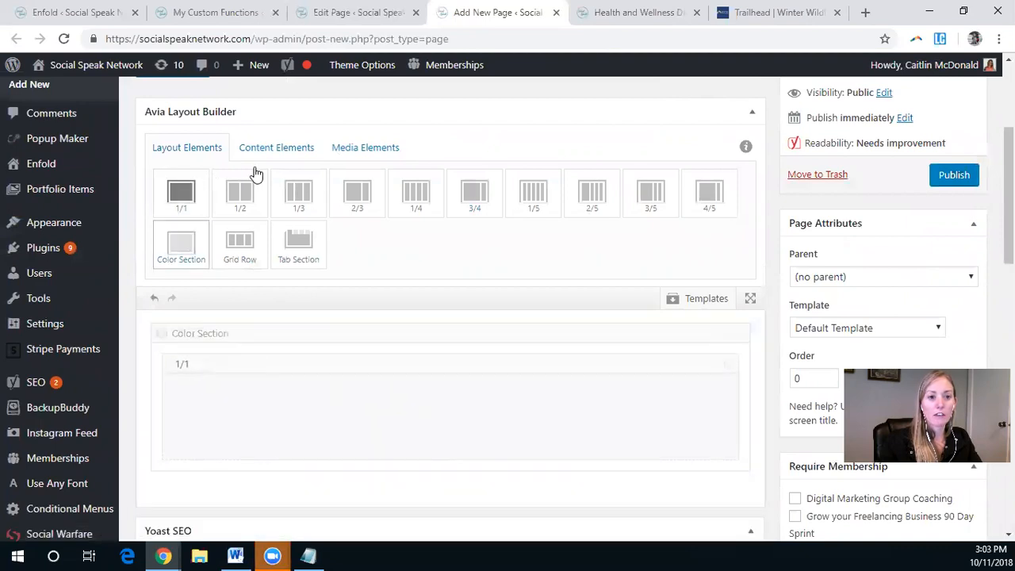
{"action": "left_click", "coordinate": [276, 147]}
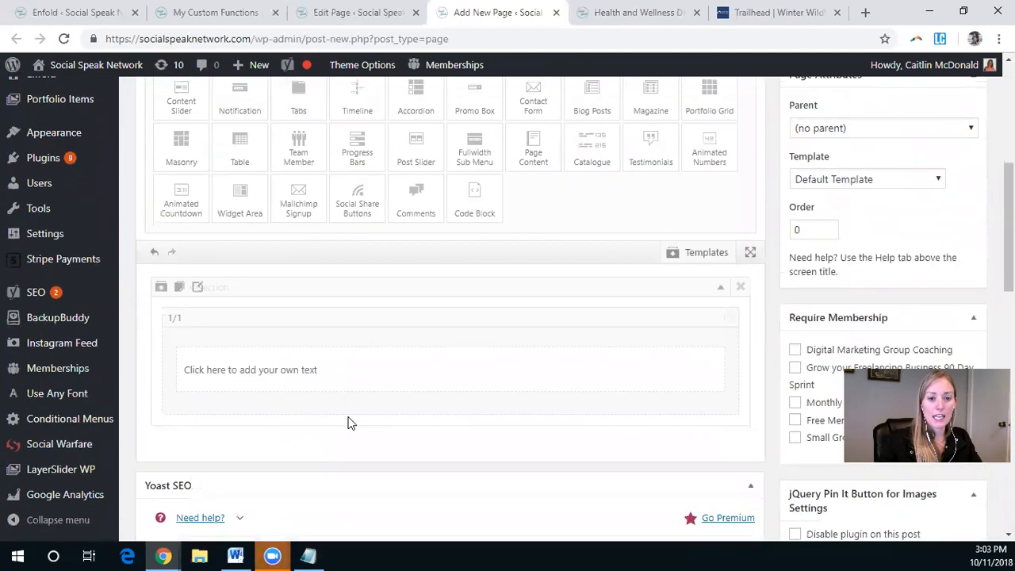
{"action": "left_click", "coordinate": [250, 370]}
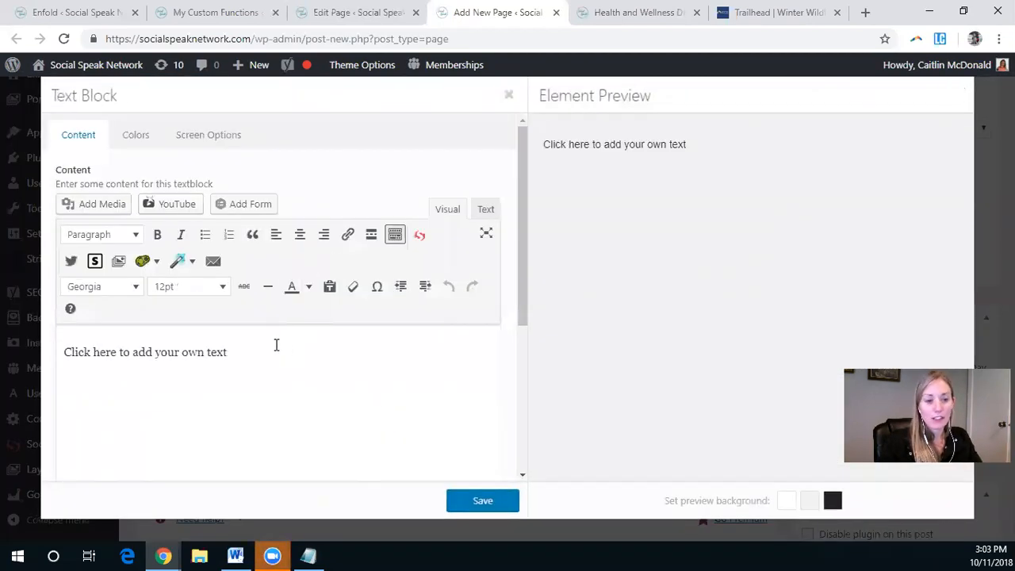
Step: Replace the placeholder with 'Click this Link!' formatted as Heading 2 and show its HTML
{"action": "triple_click", "coordinate": [145, 352]}
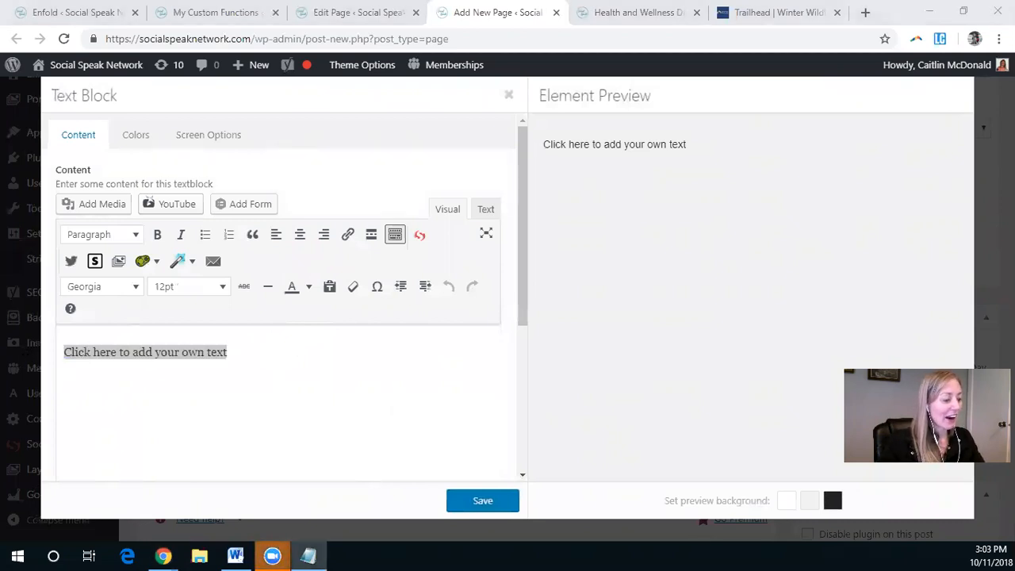
{"action": "triple_click", "coordinate": [145, 352]}
{"action": "type", "text": "Clic"}
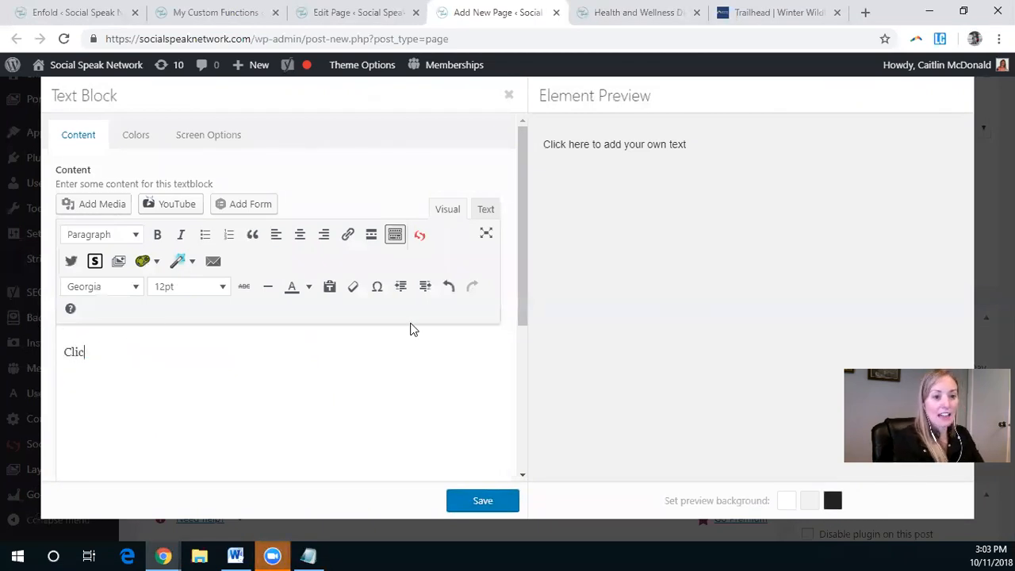
{"action": "type", "text": "k this"}
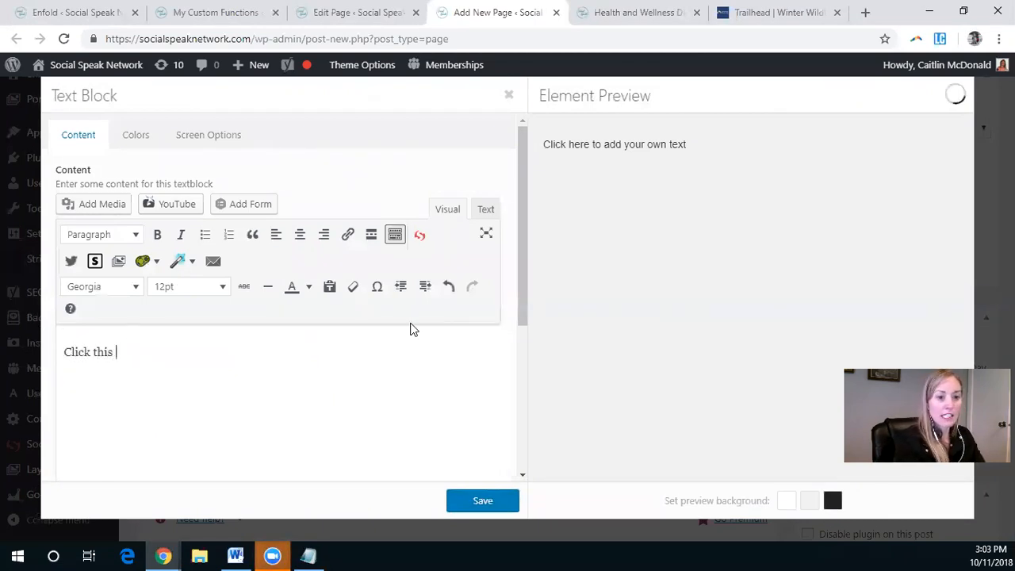
{"action": "type", "text": "Link!"}
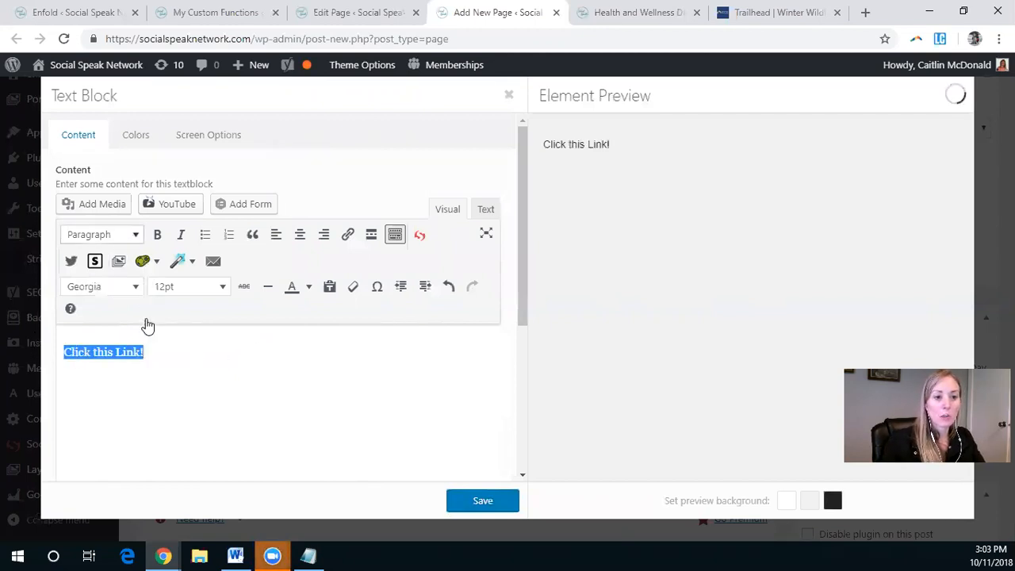
{"action": "left_click", "coordinate": [102, 234]}
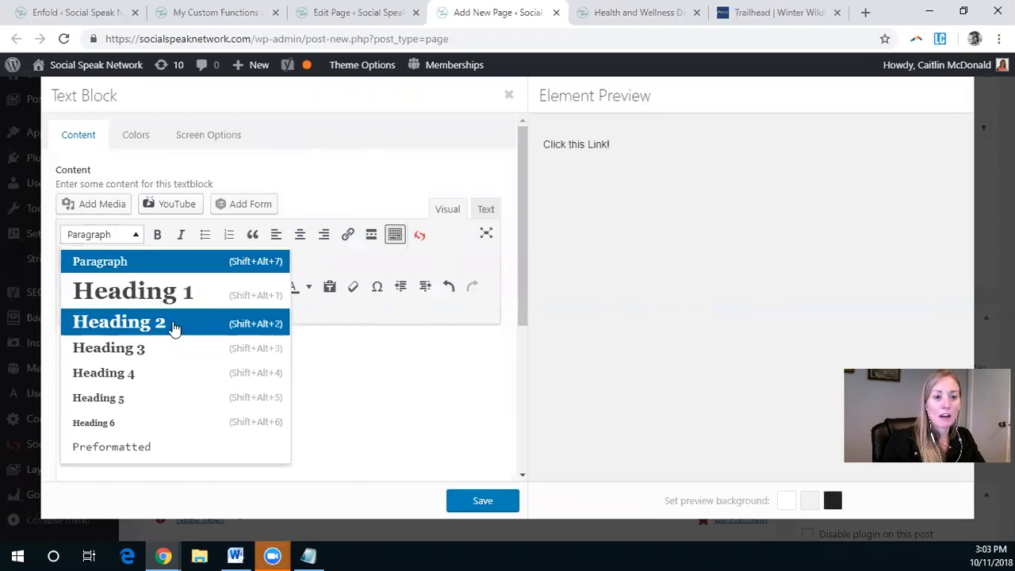
{"action": "left_click", "coordinate": [119, 321]}
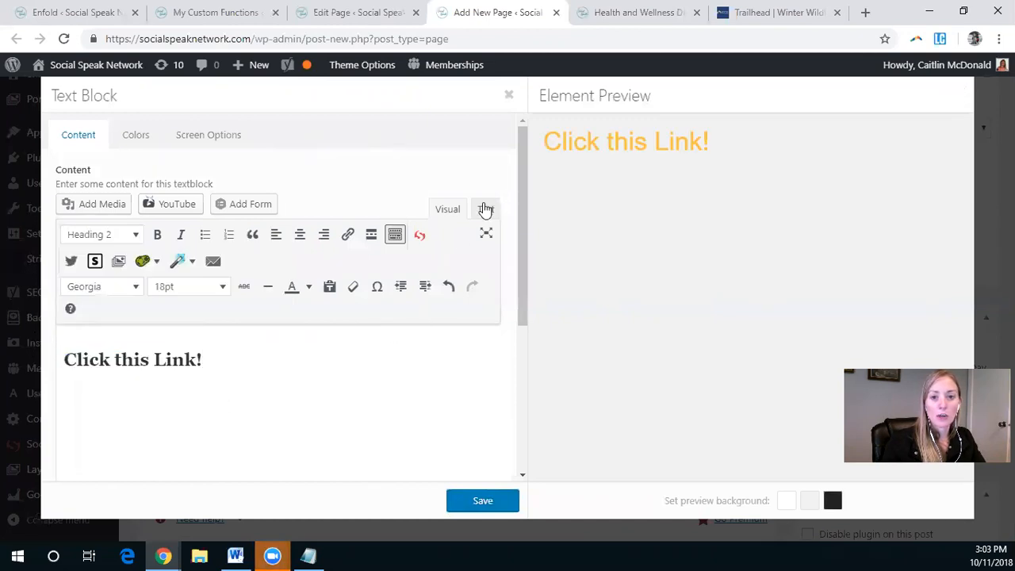
{"action": "left_click", "coordinate": [485, 208]}
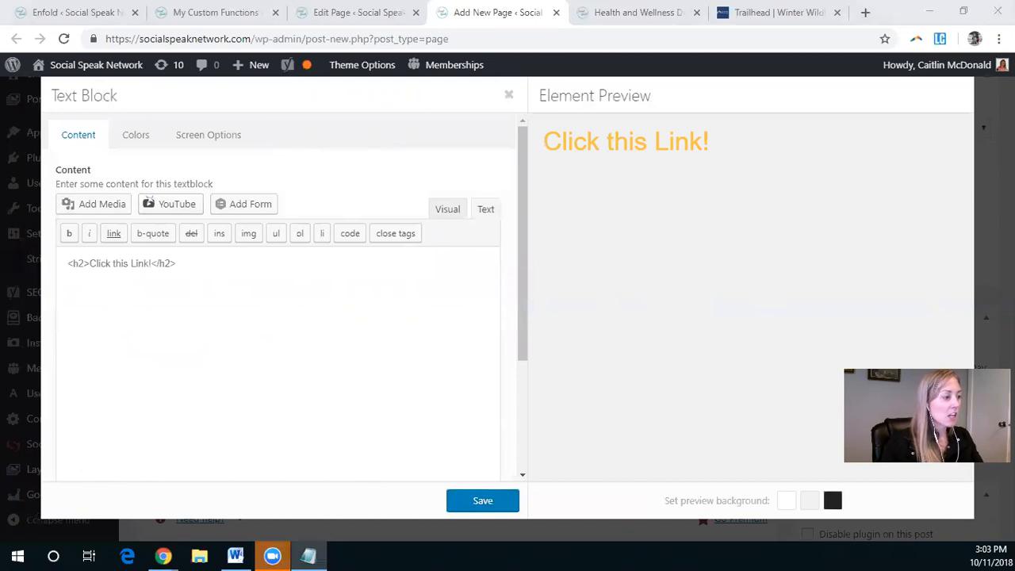
Step: Wrap the h2 in an <a class="inline_popup" href="#demopop"> link and save the text block
{"action": "left_click", "coordinate": [60, 266]}
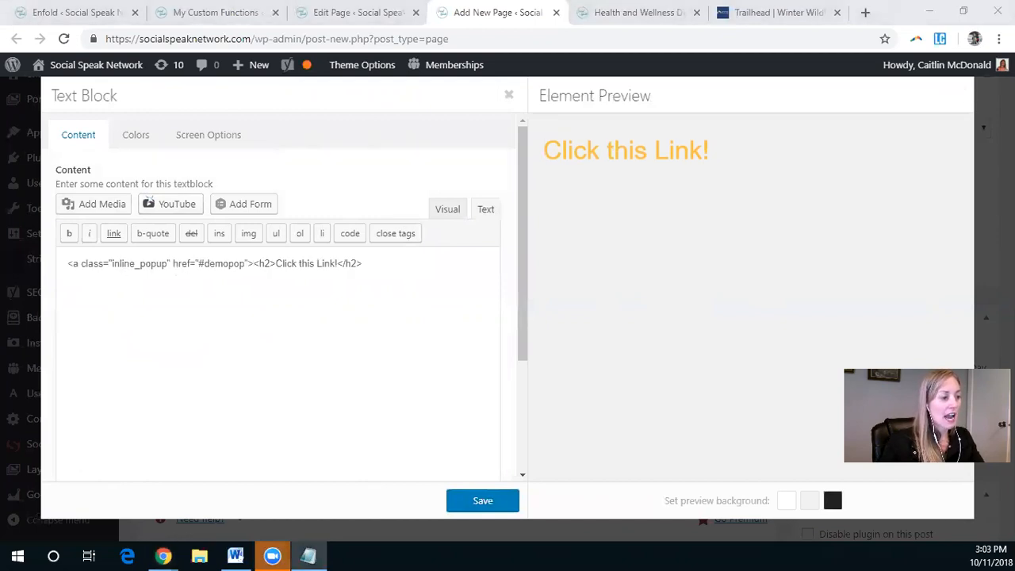
{"action": "left_click", "coordinate": [362, 264]}
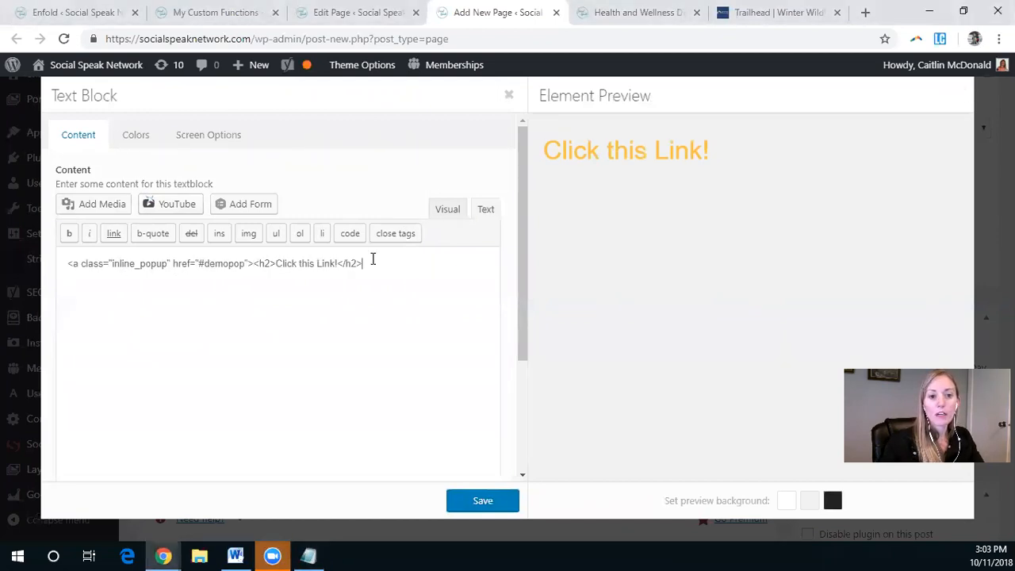
{"action": "type", "text": "</a>"}
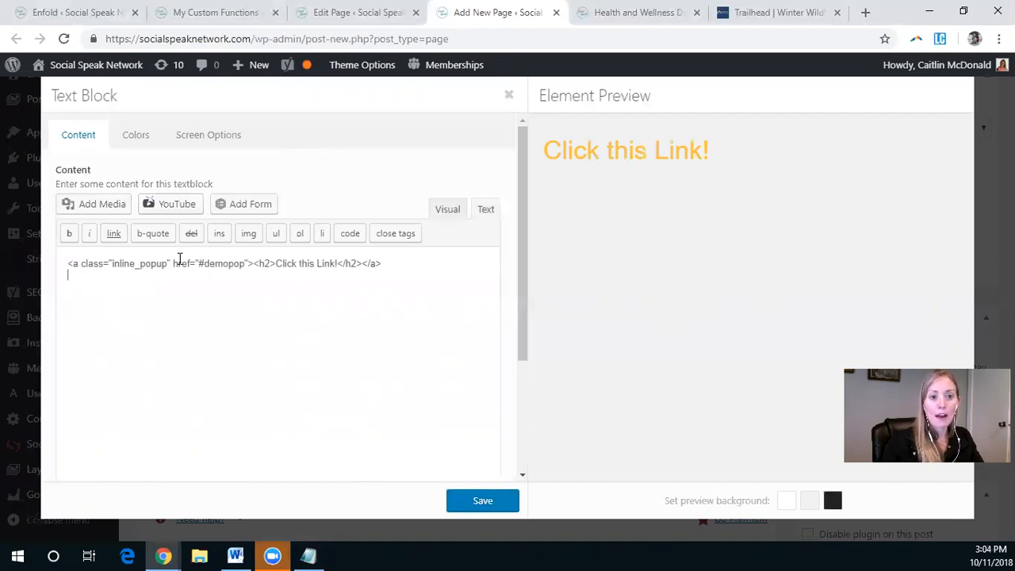
{"action": "mouse_move", "coordinate": [190, 282]}
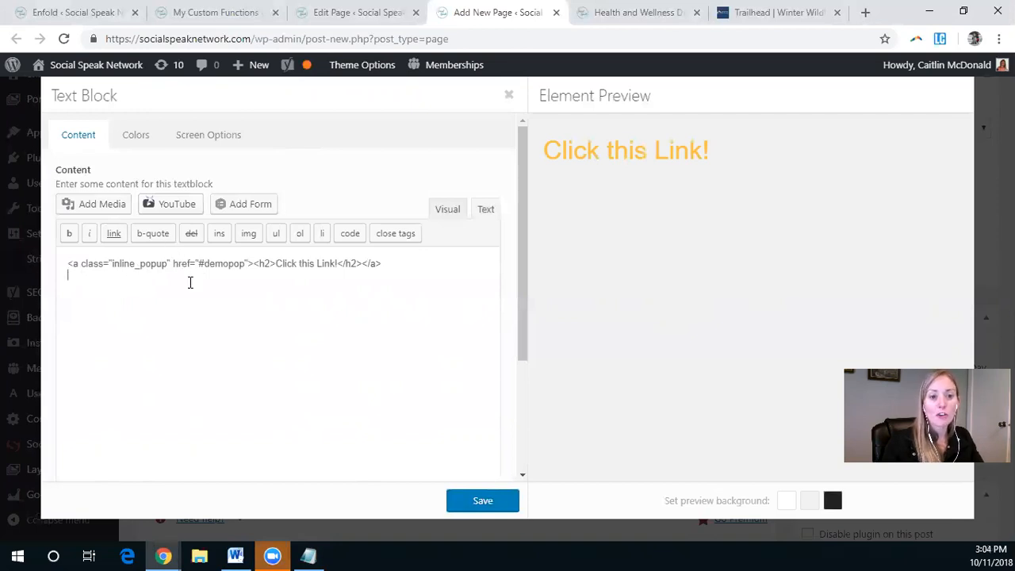
{"action": "mouse_move", "coordinate": [684, 141]}
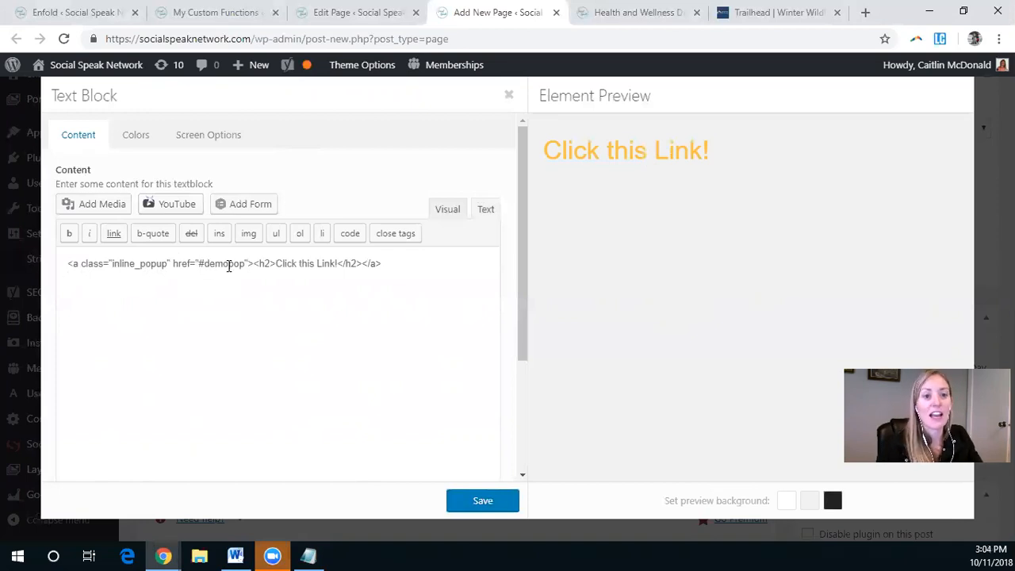
{"action": "left_click", "coordinate": [482, 500]}
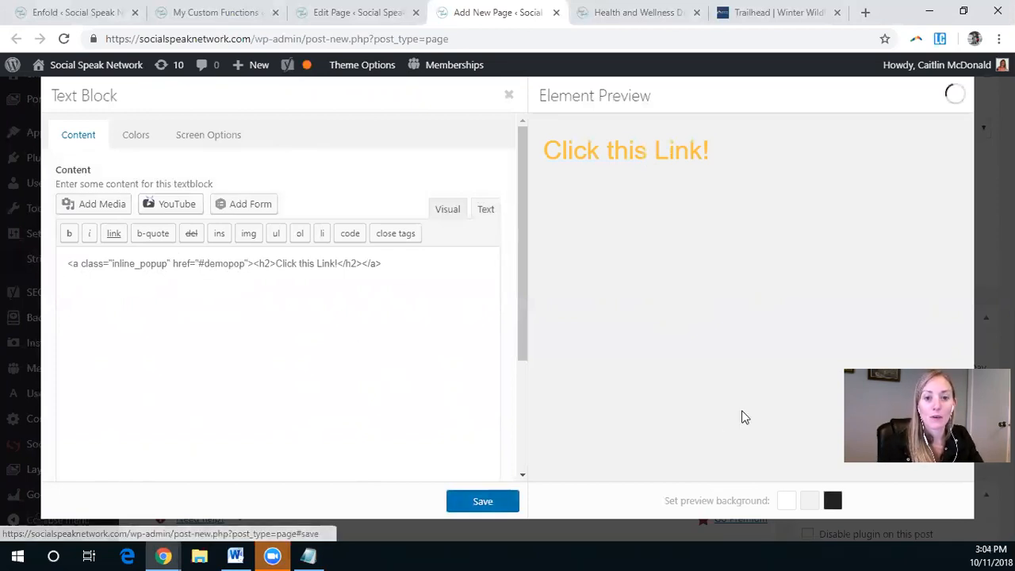
{"action": "left_click", "coordinate": [482, 500]}
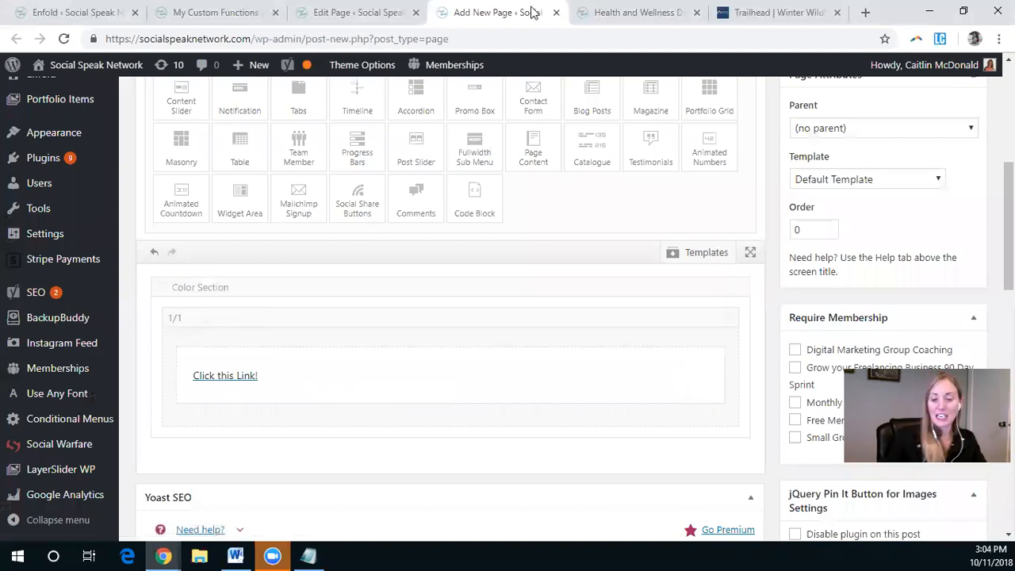
Step: Open the settings of the empty second Color Section in the Avia Layout Builder
{"action": "scroll", "scroll_direction": "up", "scroll_amount": 3}
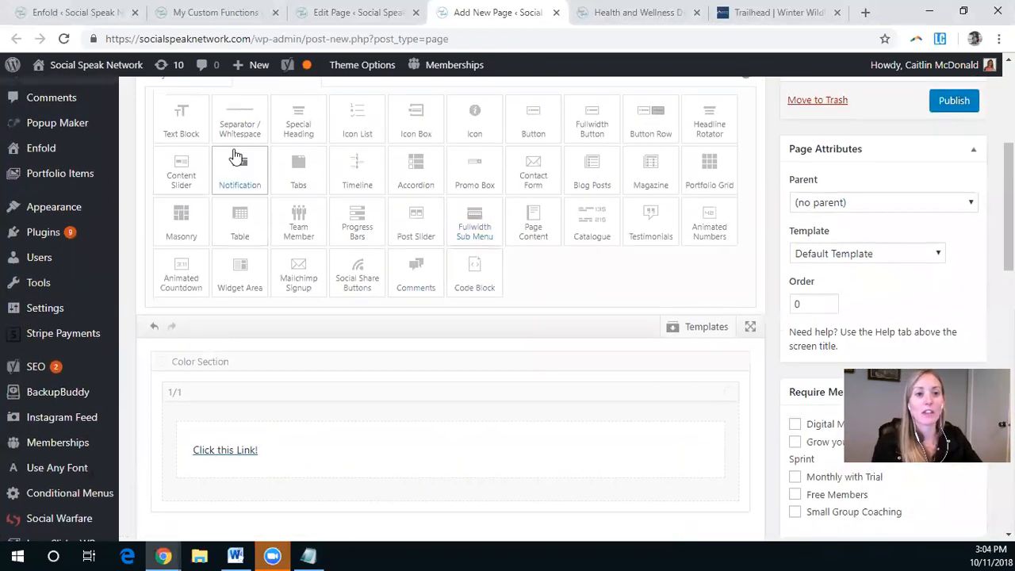
{"action": "left_click", "coordinate": [186, 146]}
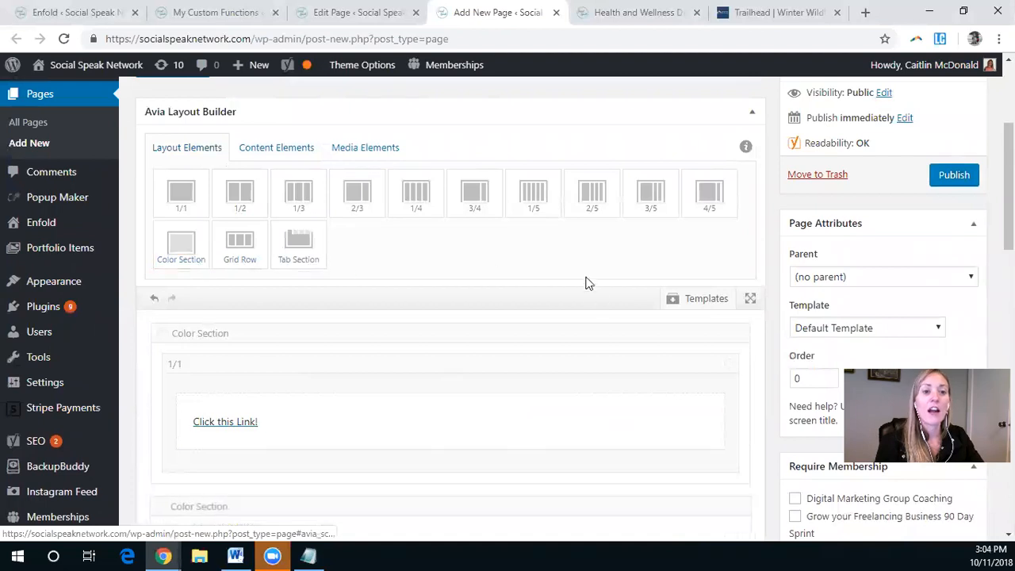
{"action": "scroll", "scroll_direction": "down", "scroll_amount": 3}
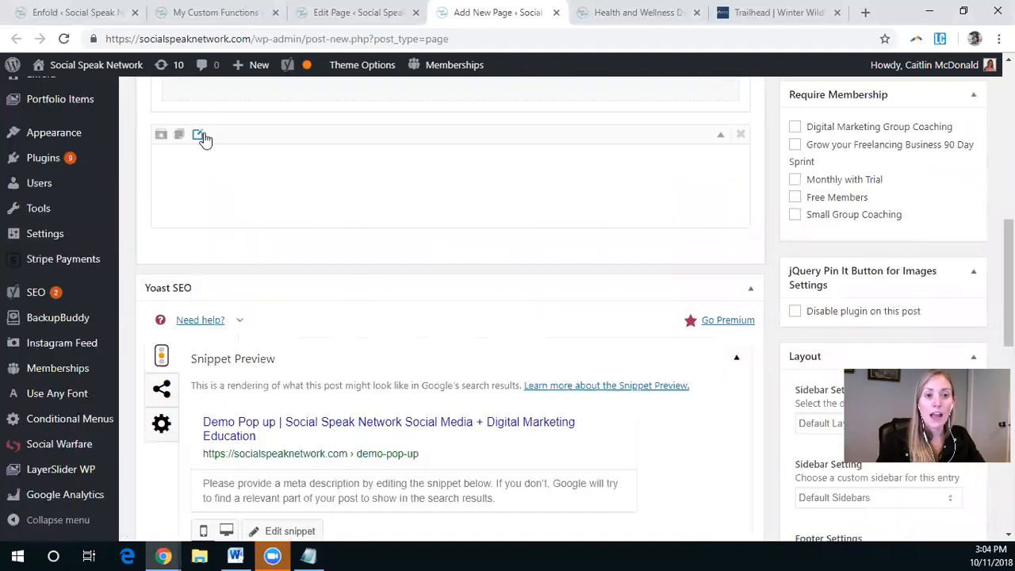
{"action": "left_click", "coordinate": [198, 134]}
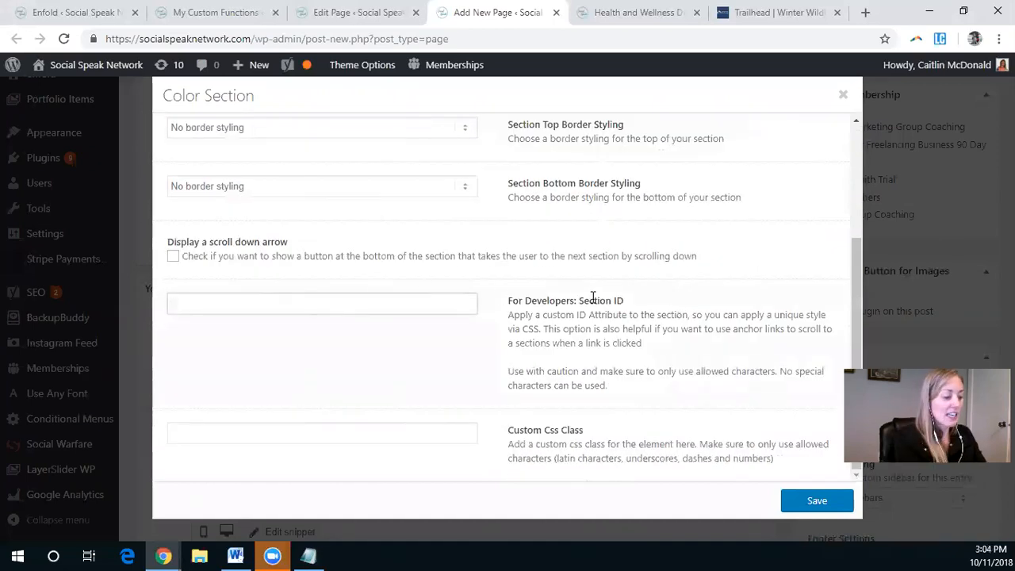
Step: Enter section ID demopop and custom CSS class mfp-hide for the colour section
{"action": "type", "text": "demopop"}
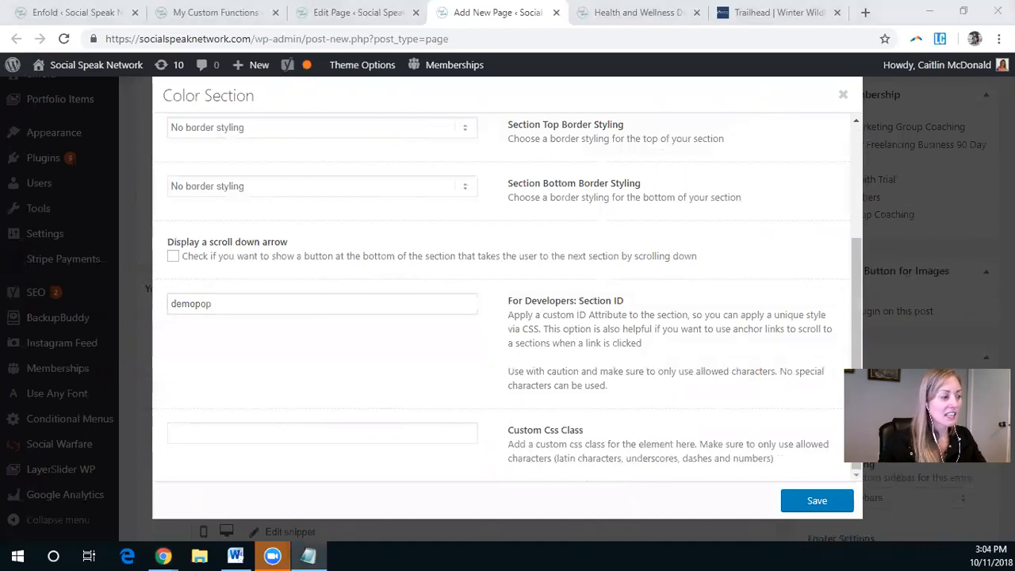
{"action": "left_click", "coordinate": [322, 432]}
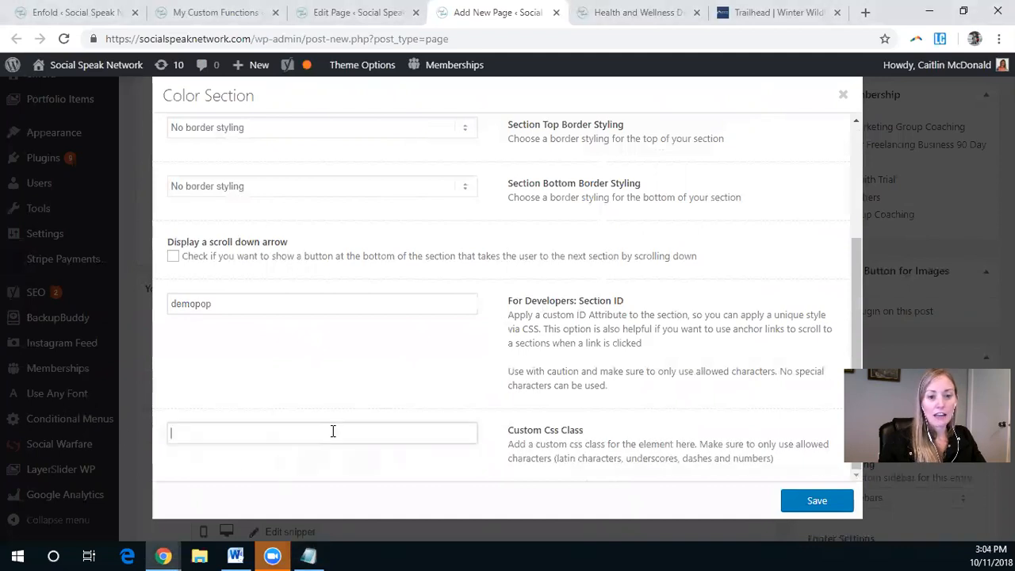
{"action": "type", "text": "mfp-hide"}
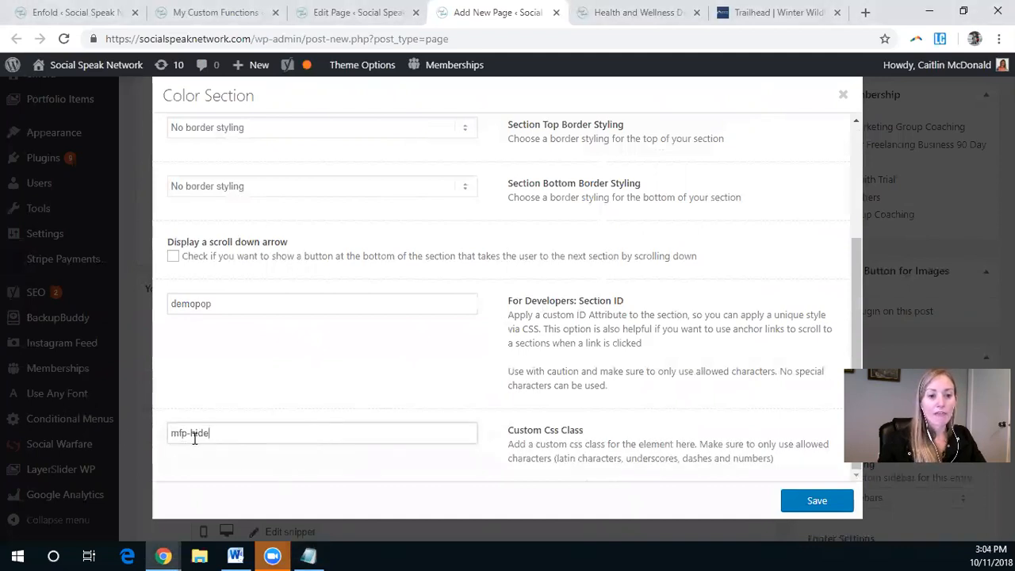
{"action": "mouse_move", "coordinate": [155, 409]}
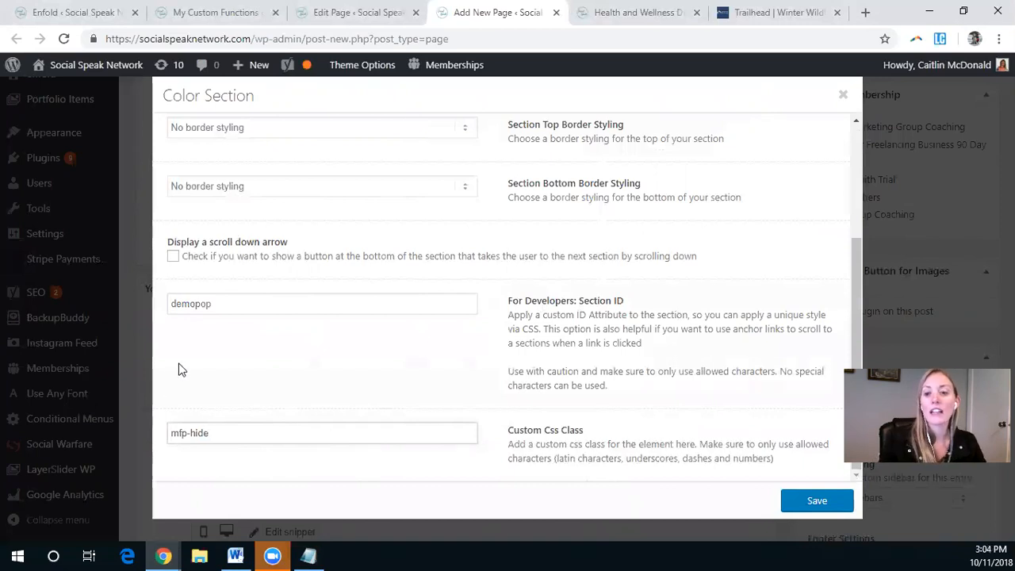
{"action": "mouse_move", "coordinate": [247, 484]}
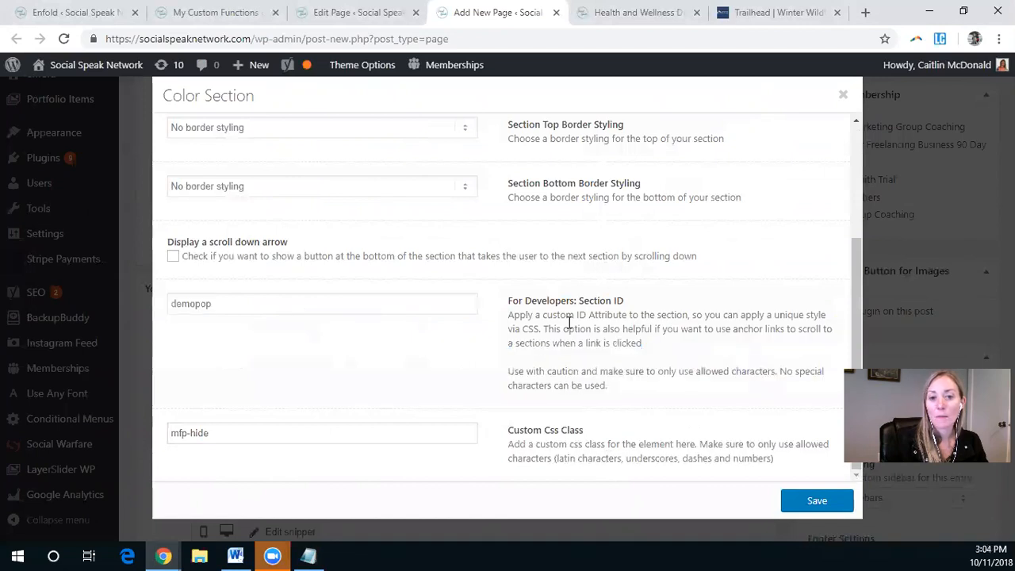
{"action": "mouse_move", "coordinate": [683, 437]}
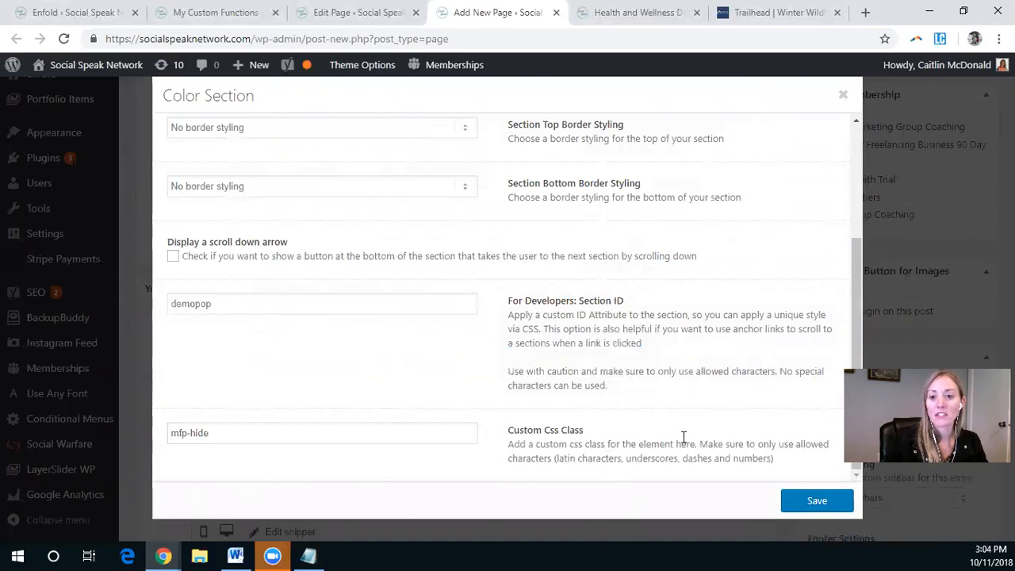
{"action": "mouse_move", "coordinate": [715, 328]}
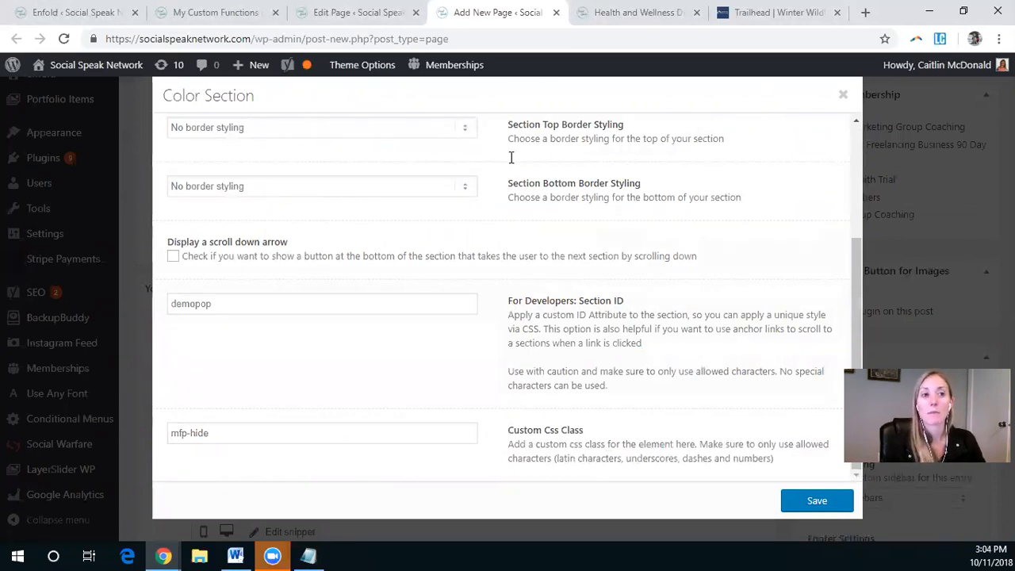
{"action": "mouse_move", "coordinate": [71, 12]}
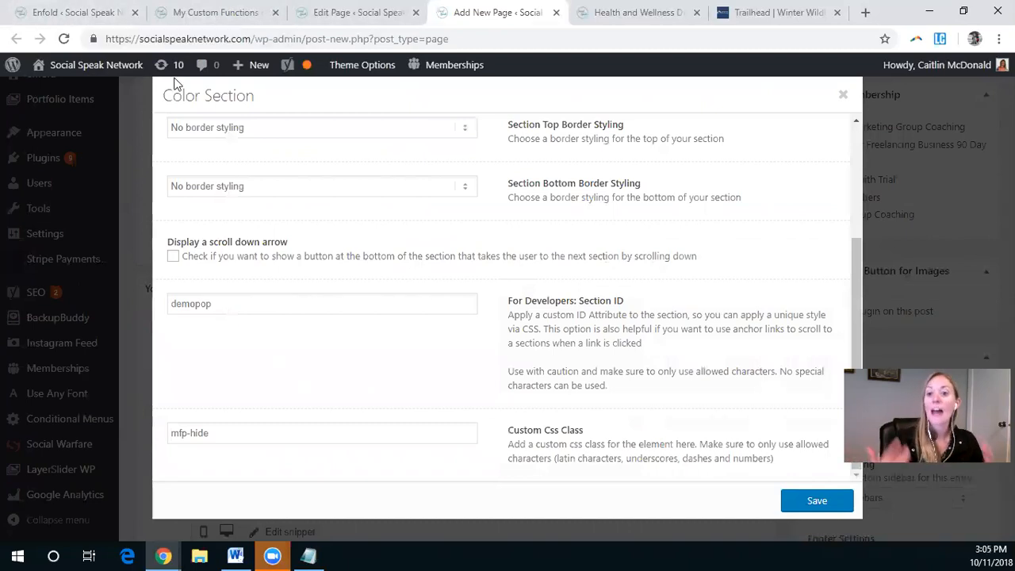
{"action": "mouse_move", "coordinate": [202, 7]}
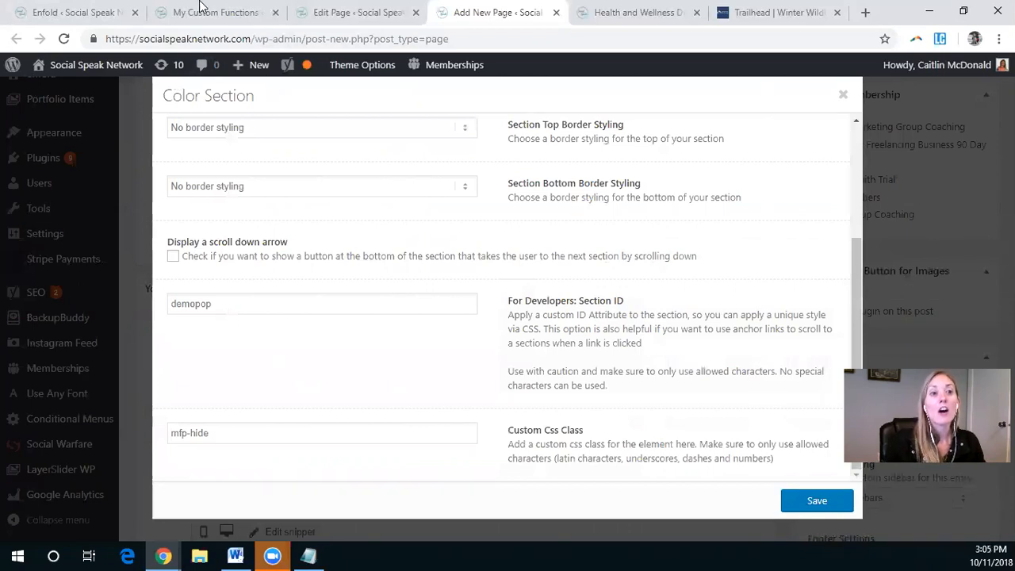
Step: Check 'Show element options for developers' in Enfold Theme Options and view the health page's video training popup
{"action": "left_click", "coordinate": [71, 12]}
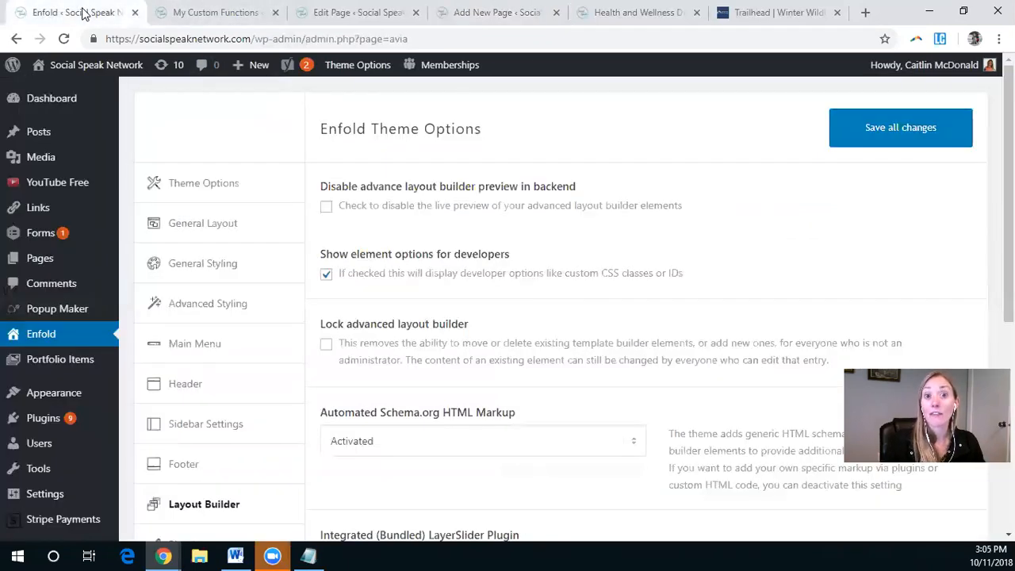
{"action": "mouse_move", "coordinate": [174, 97]}
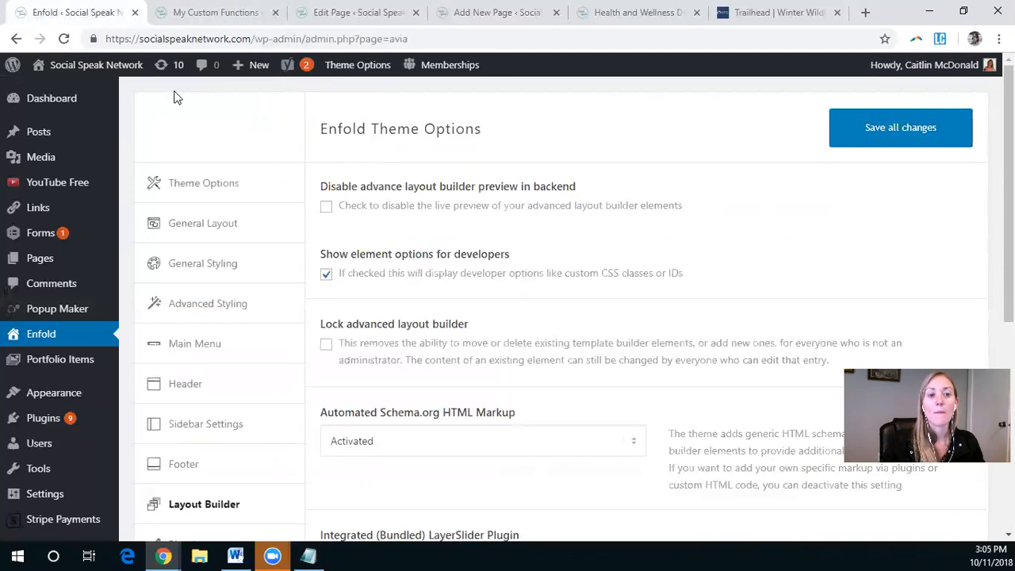
{"action": "left_click", "coordinate": [203, 183]}
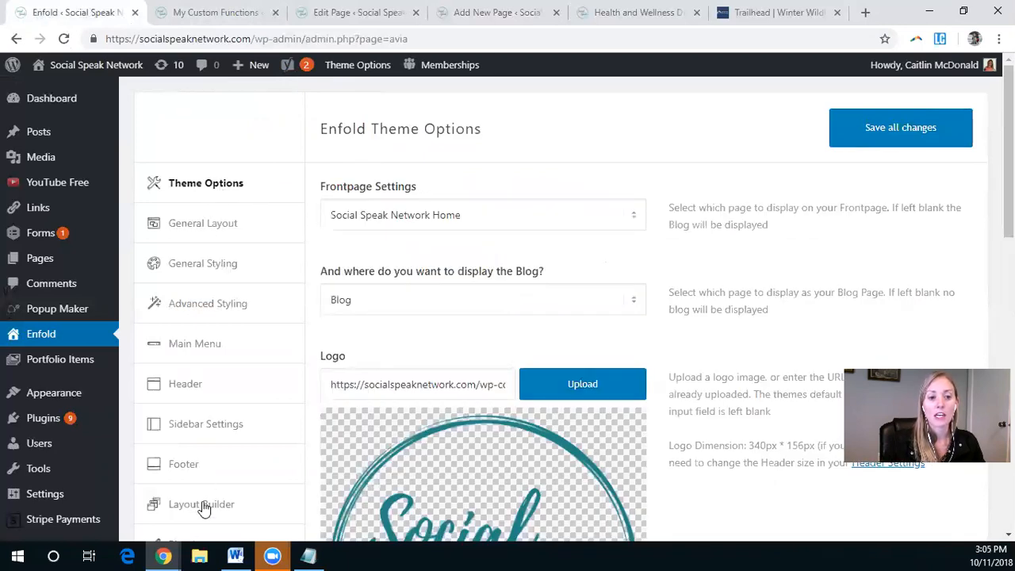
{"action": "scroll", "scroll_direction": "down", "scroll_amount": 3}
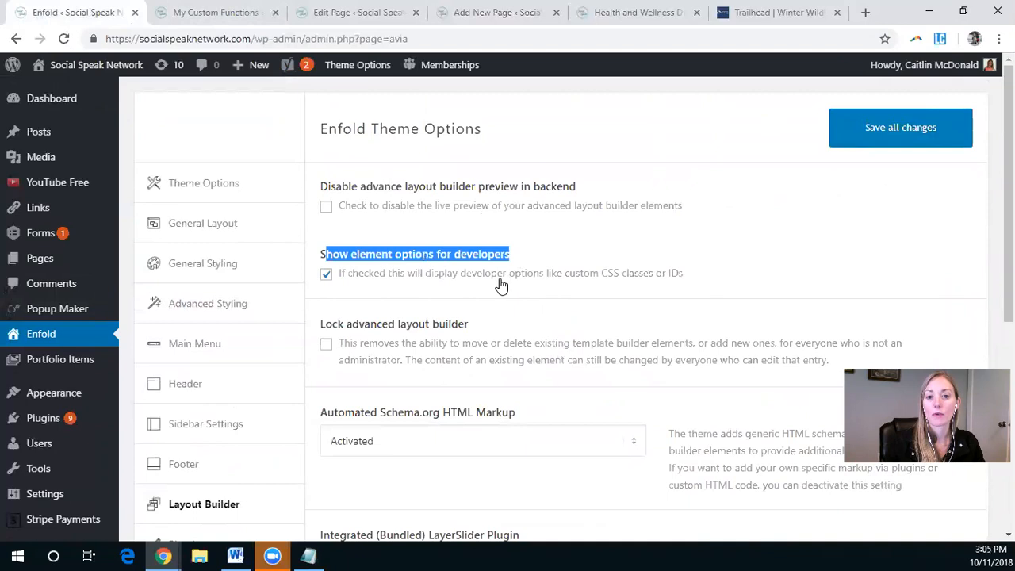
{"action": "mouse_move", "coordinate": [594, 287]}
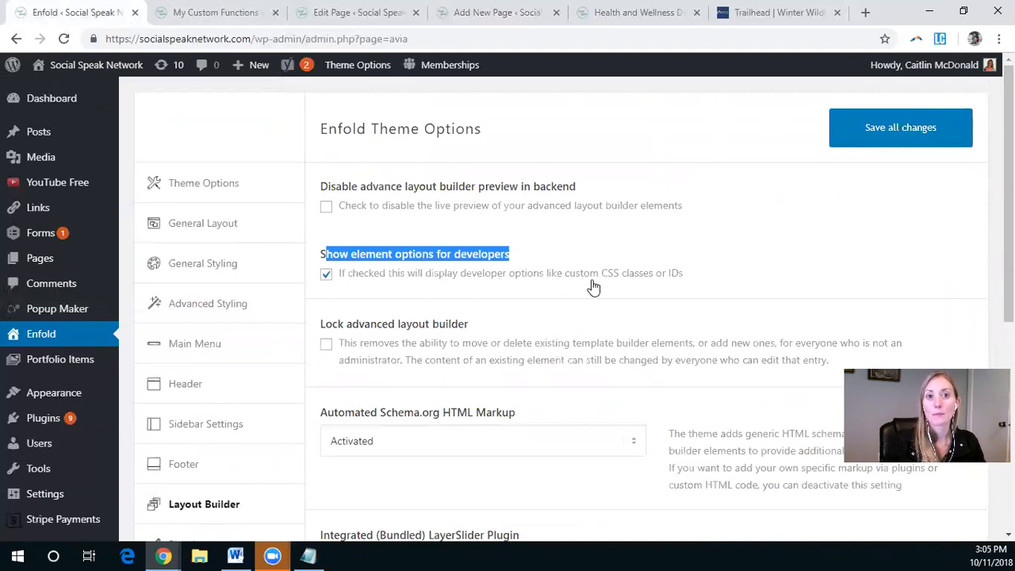
{"action": "mouse_move", "coordinate": [657, 294]}
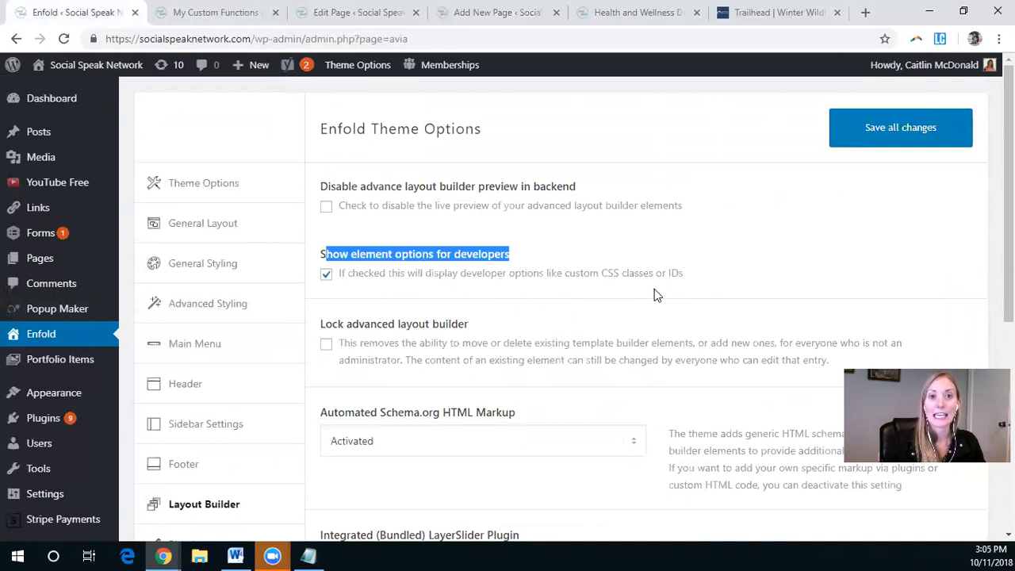
{"action": "mouse_move", "coordinate": [341, 284]}
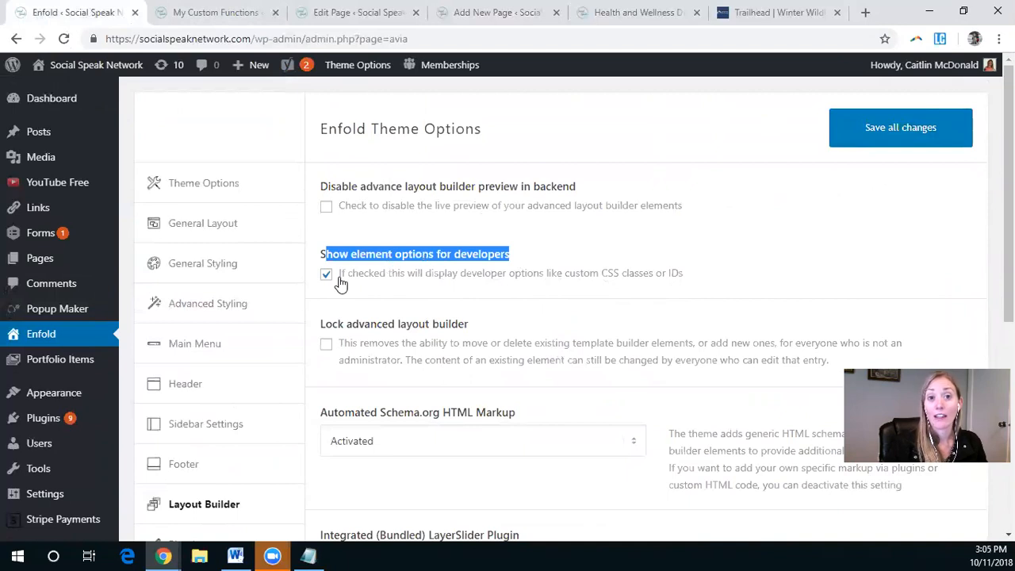
{"action": "mouse_move", "coordinate": [650, 247]}
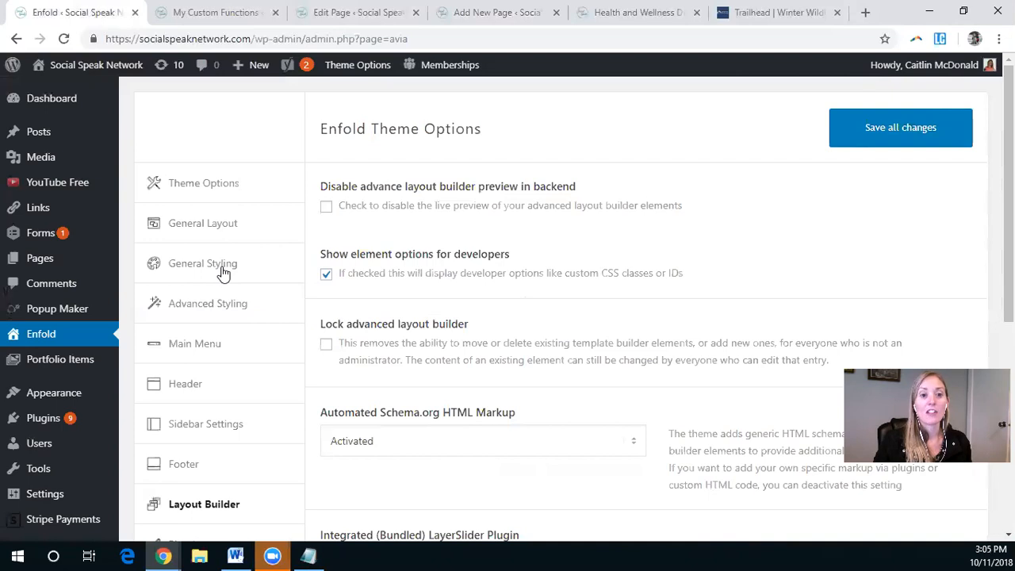
{"action": "scroll", "scroll_direction": "down", "scroll_amount": 3}
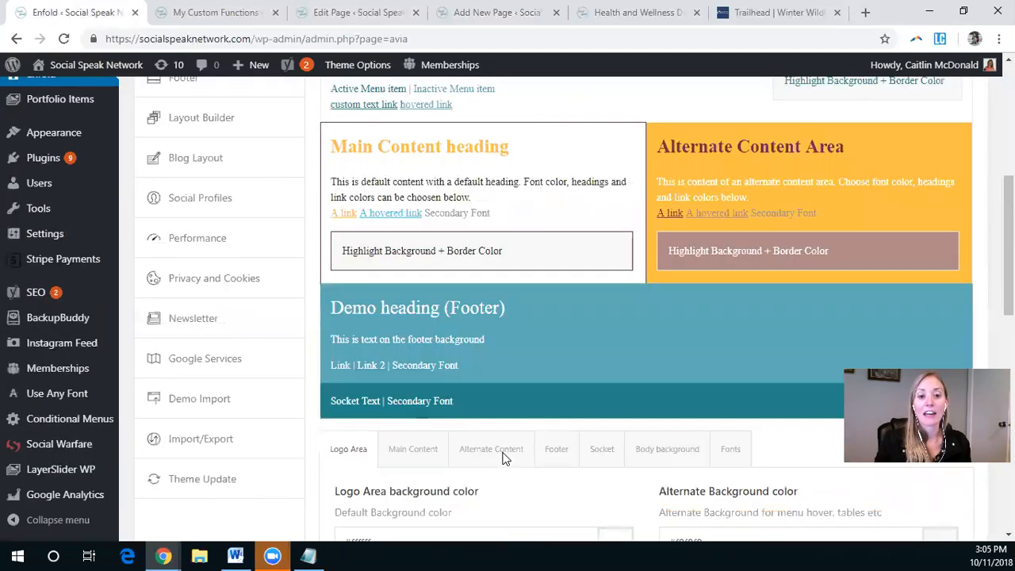
{"action": "scroll", "scroll_direction": "down", "scroll_amount": 3}
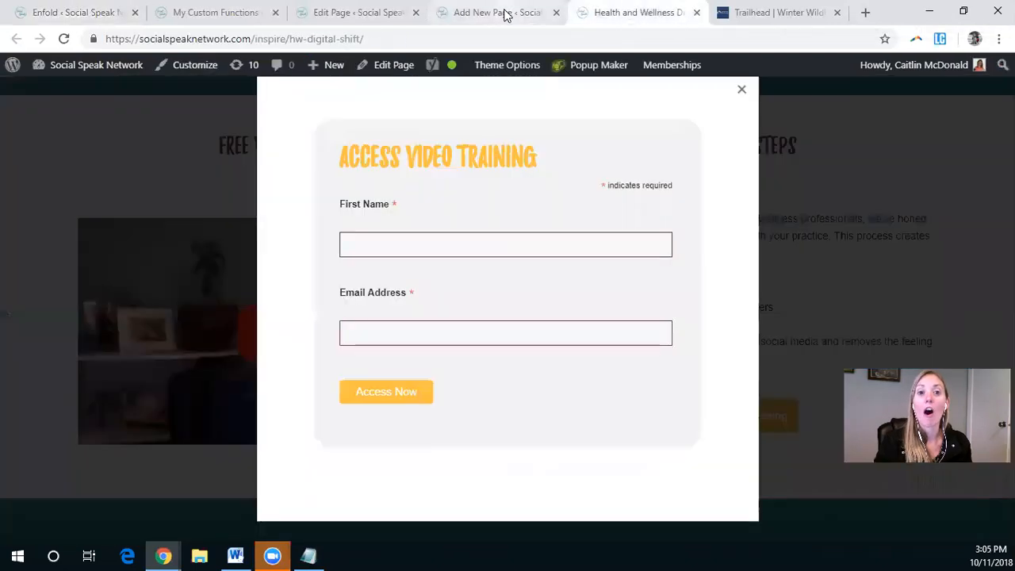
Step: Return to the new page's Color Section dialog and save the demopop / mfp-hide settings
{"action": "left_click", "coordinate": [495, 11]}
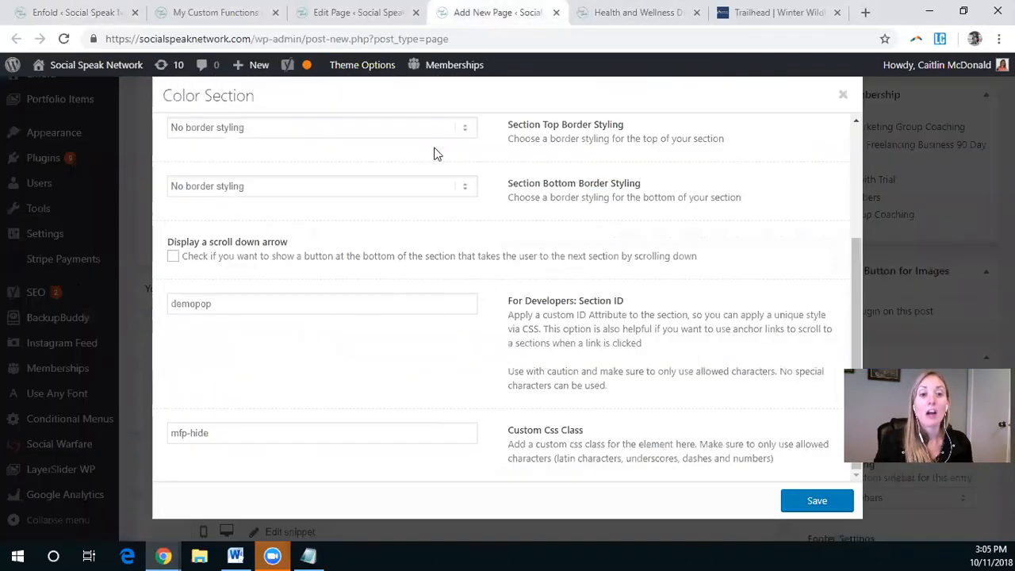
{"action": "mouse_move", "coordinate": [153, 401]}
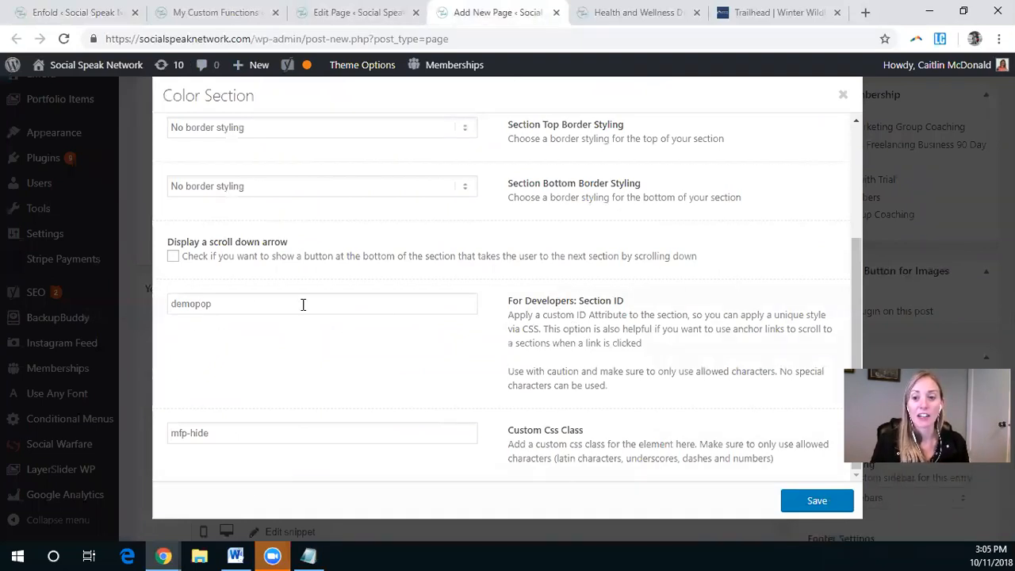
{"action": "mouse_move", "coordinate": [188, 342]}
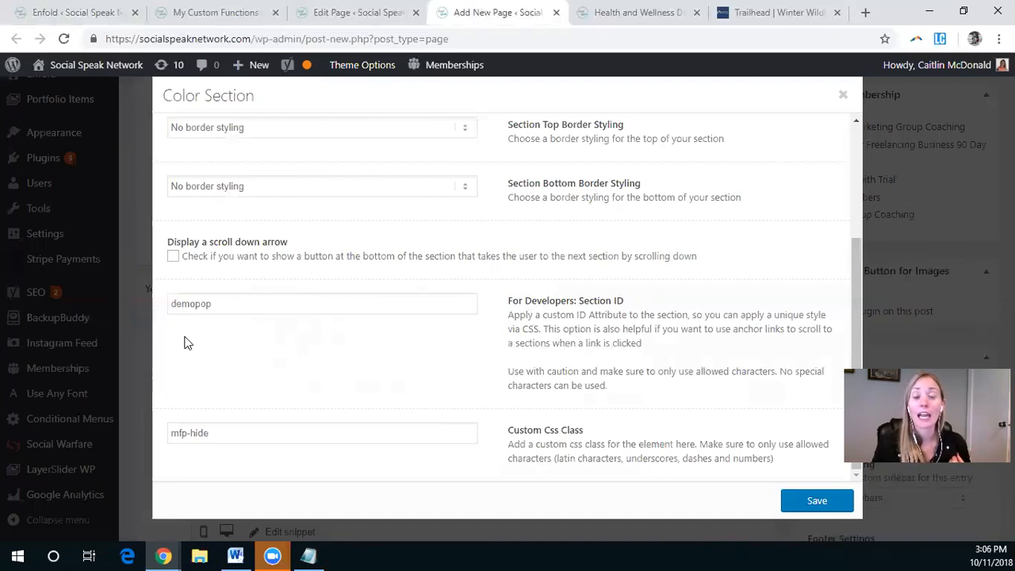
{"action": "mouse_move", "coordinate": [234, 347]}
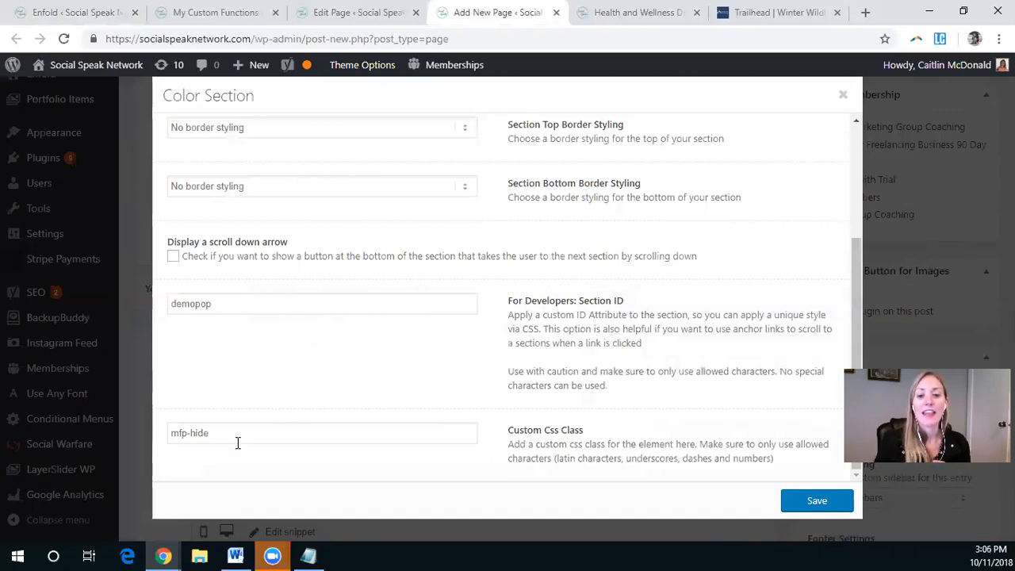
{"action": "mouse_move", "coordinate": [186, 450]}
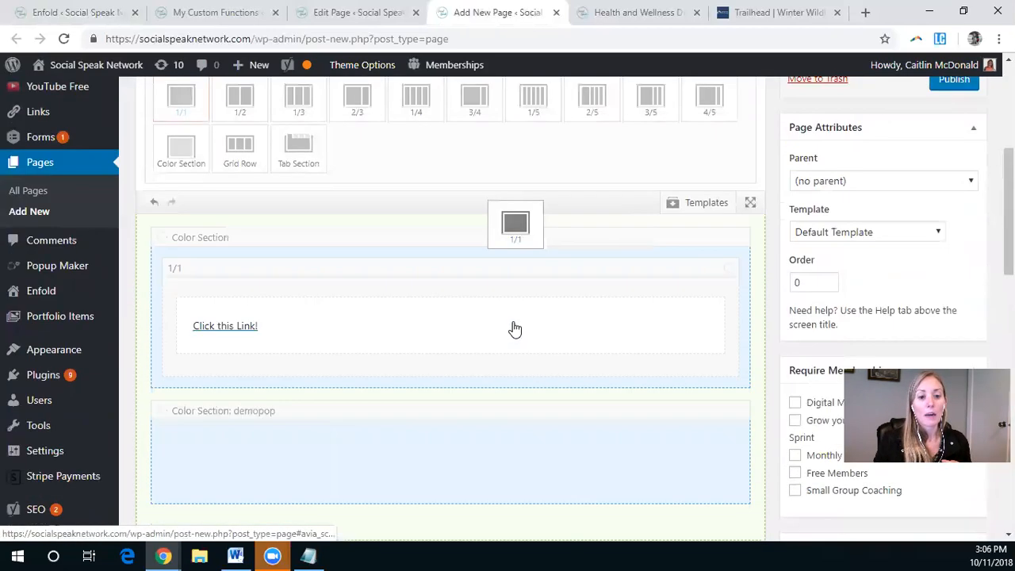
Step: Add a Text Block from Content Elements into the demopop Color Section and open it
{"action": "scroll", "scroll_direction": "down", "scroll_amount": 3}
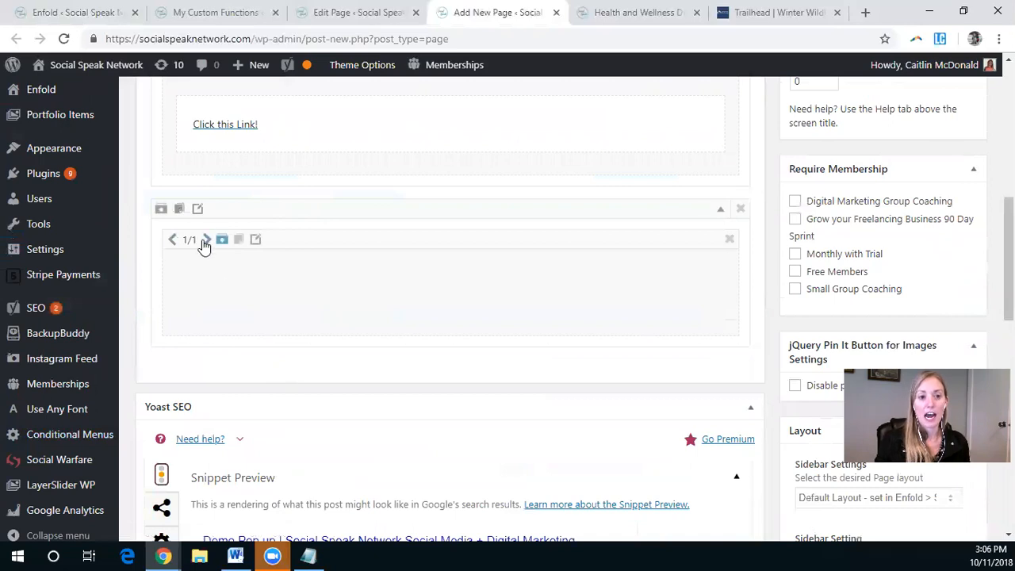
{"action": "scroll", "scroll_direction": "up", "scroll_amount": 3}
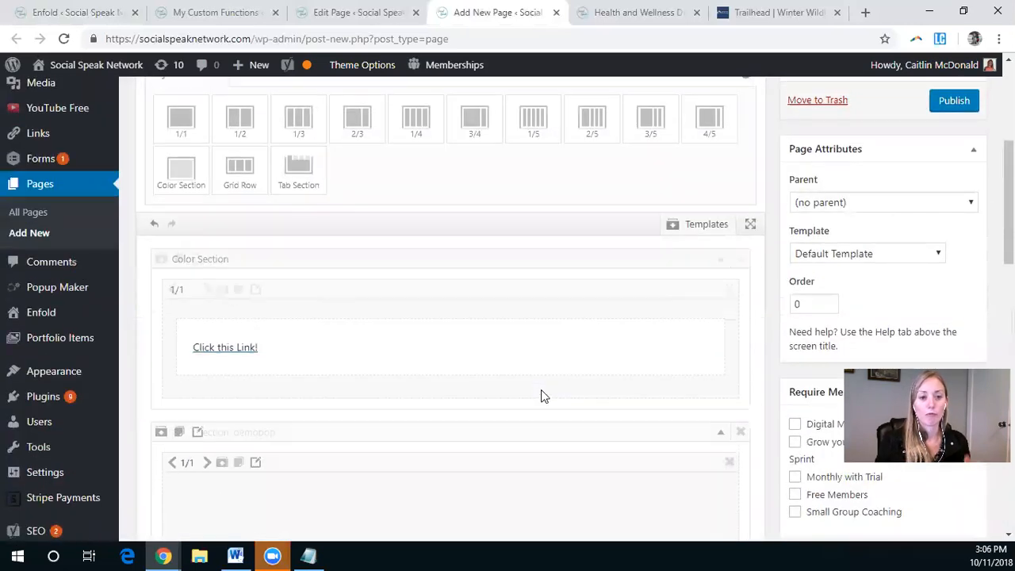
{"action": "scroll", "scroll_direction": "up", "scroll_amount": 3}
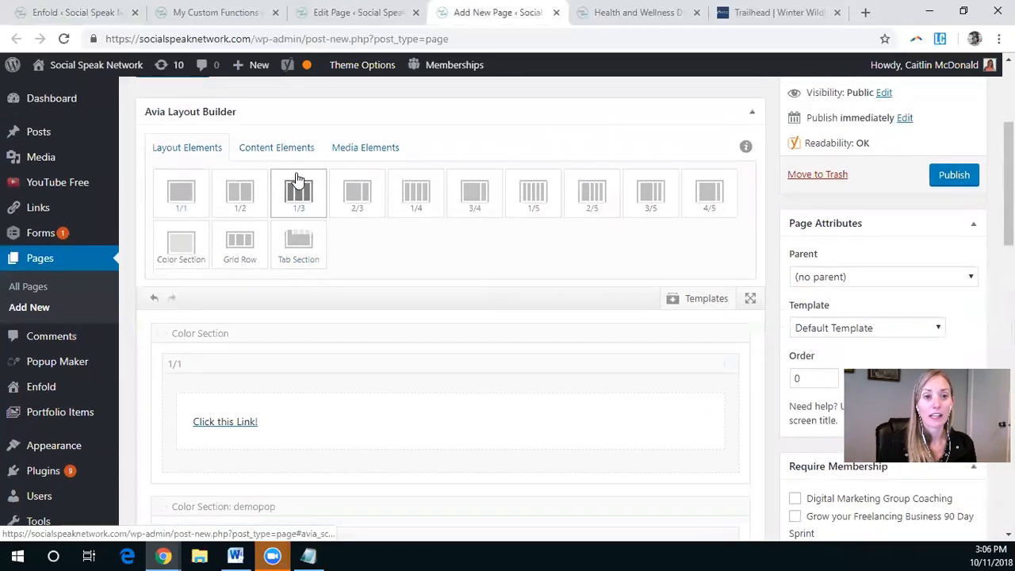
{"action": "scroll", "scroll_direction": "down", "scroll_amount": 3}
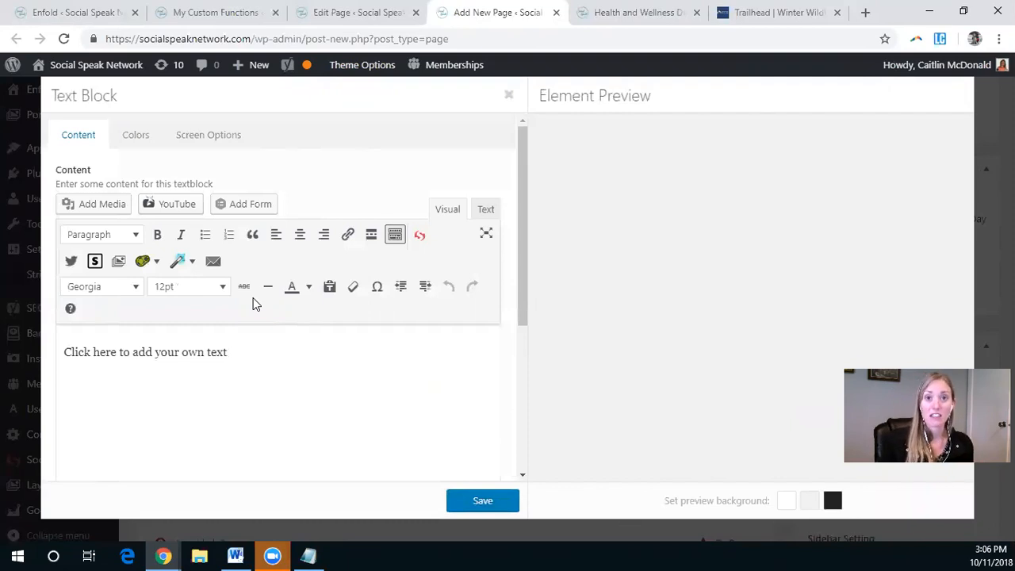
{"action": "mouse_move", "coordinate": [191, 357]}
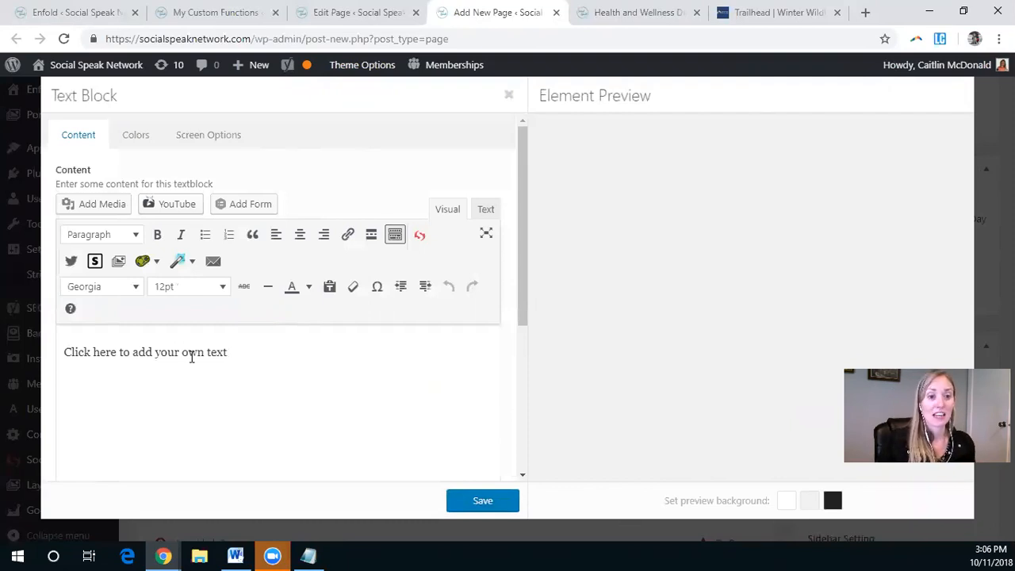
Step: Enter 'Check this out!', insert the Entrepreneur Series image from the media library, and save
{"action": "type", "text": "Check this out!"}
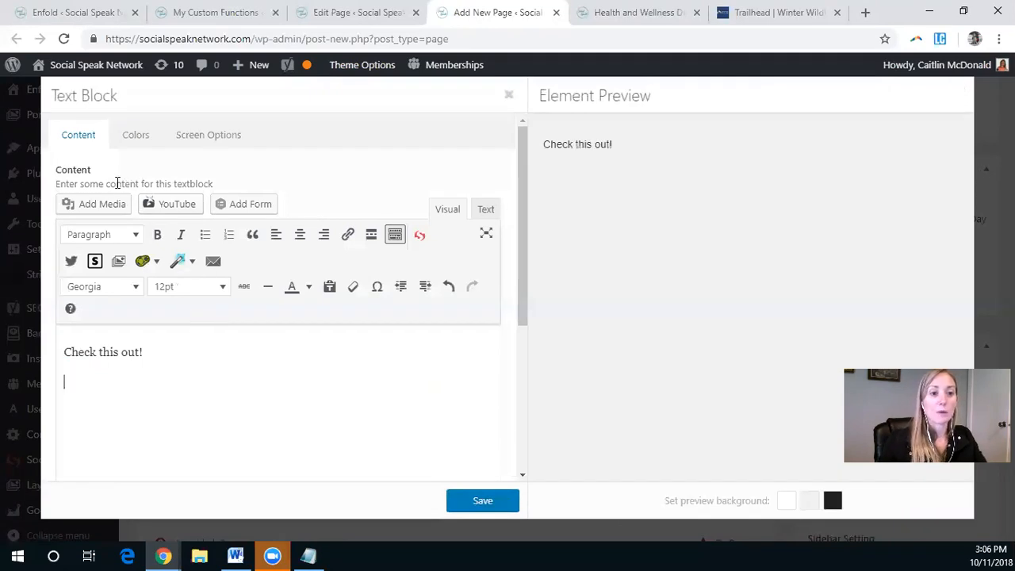
{"action": "left_click", "coordinate": [94, 203]}
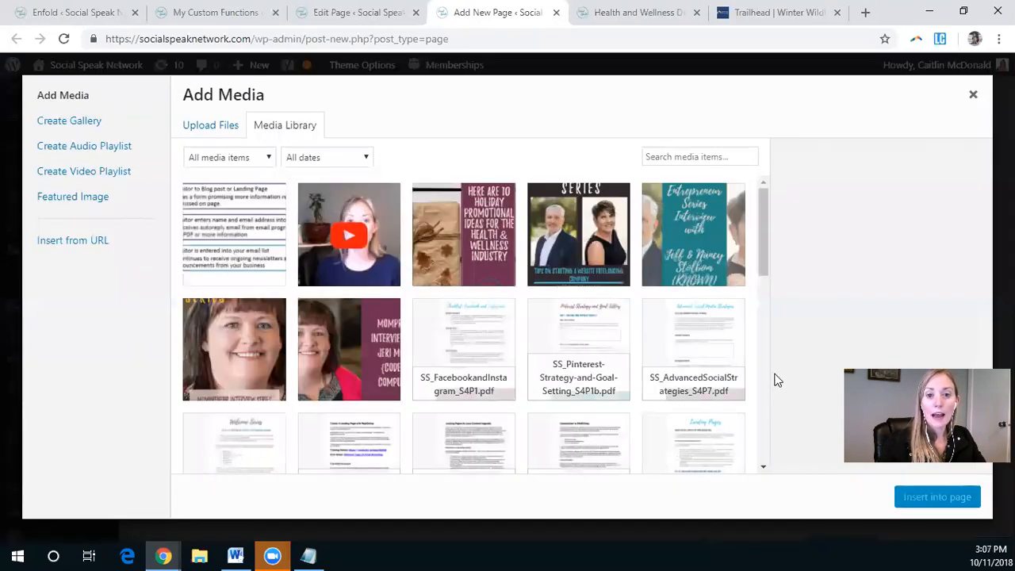
{"action": "left_click", "coordinate": [578, 234]}
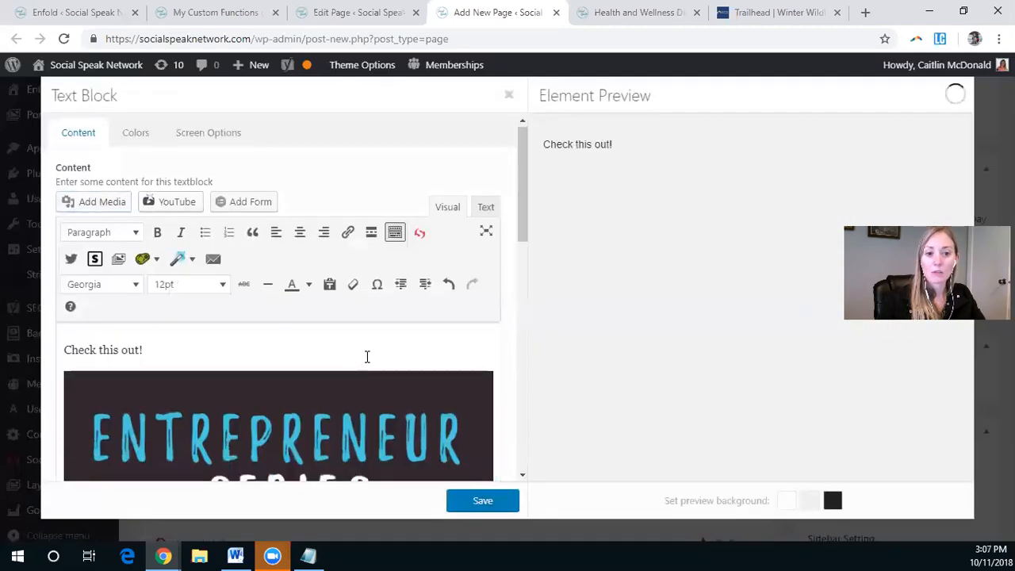
{"action": "left_click", "coordinate": [508, 94]}
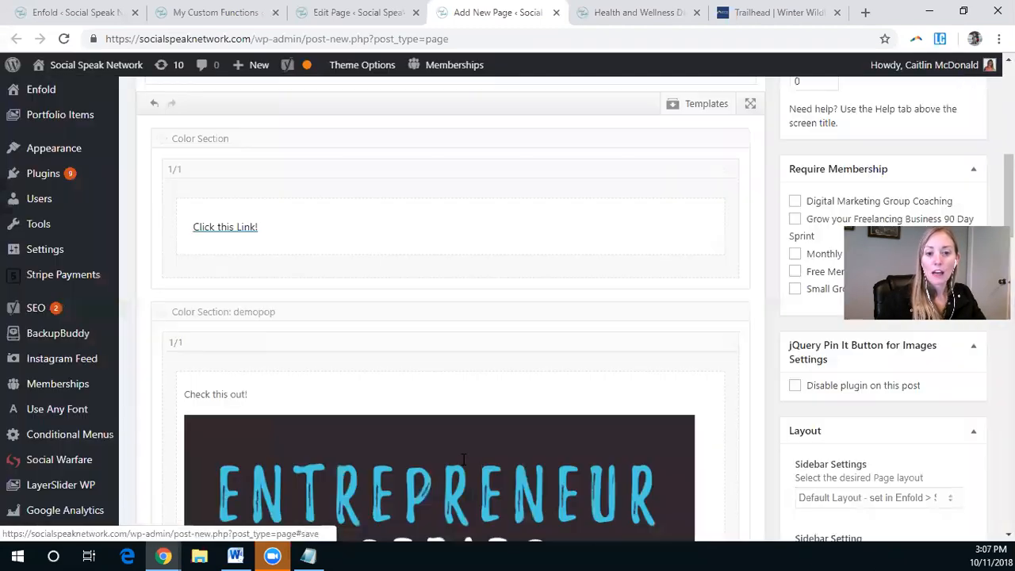
Step: Publish the Demo Pop up page and view its live version from the 'Page published' notice
{"action": "scroll", "scroll_direction": "up", "scroll_amount": 3}
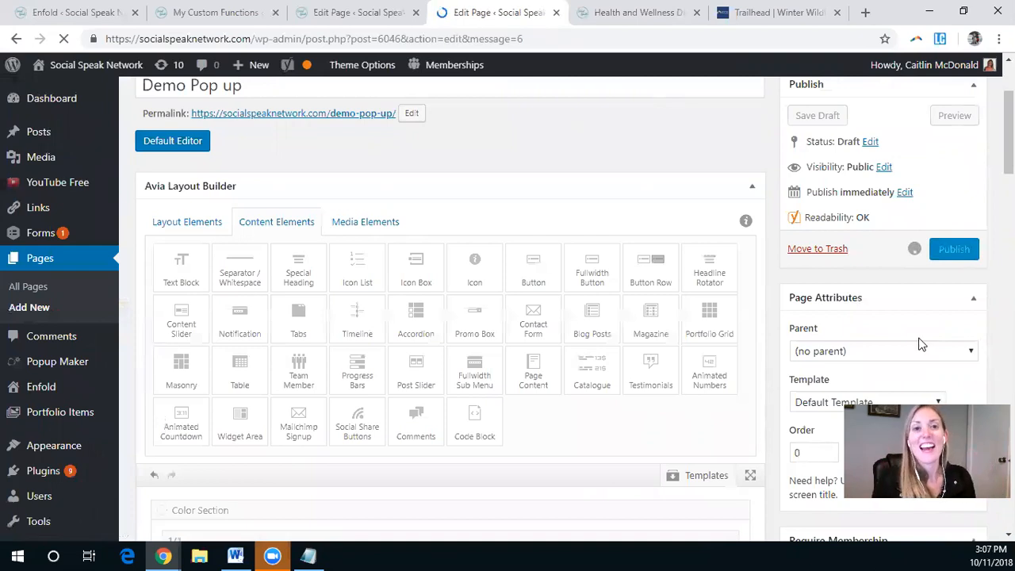
{"action": "left_click", "coordinate": [953, 249]}
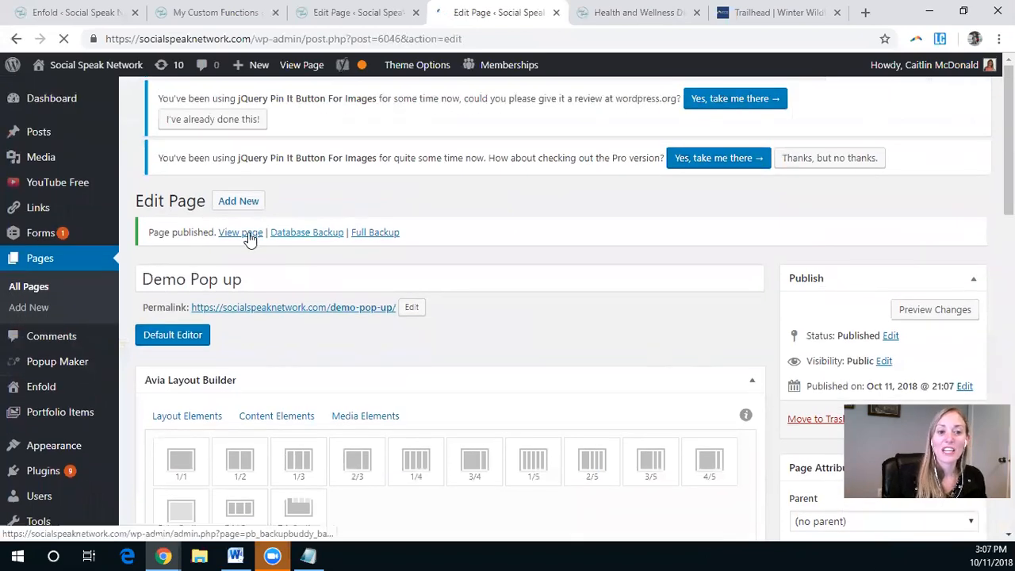
{"action": "left_click", "coordinate": [240, 232]}
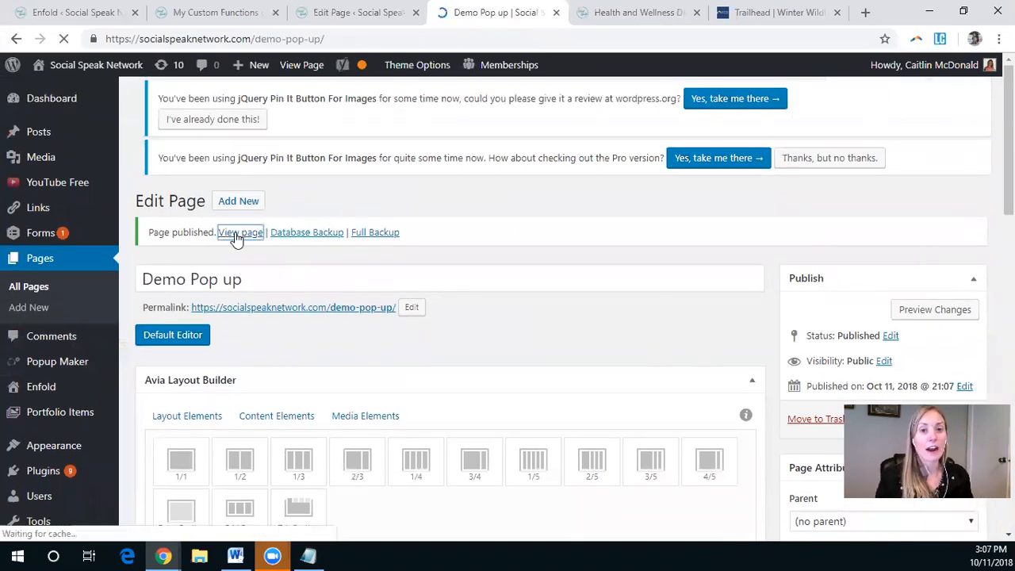
{"action": "left_click", "coordinate": [240, 231]}
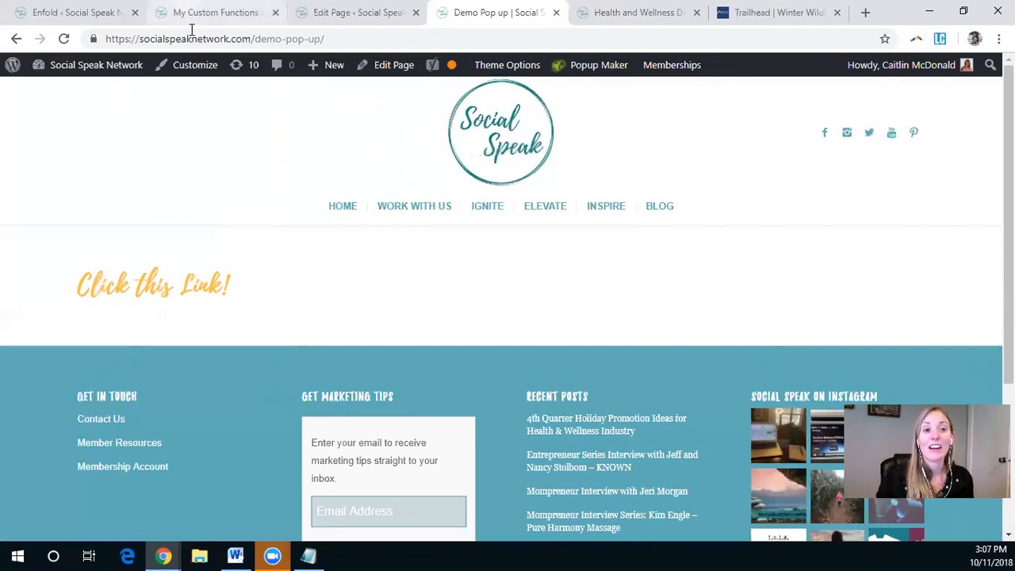
{"action": "left_click", "coordinate": [215, 12]}
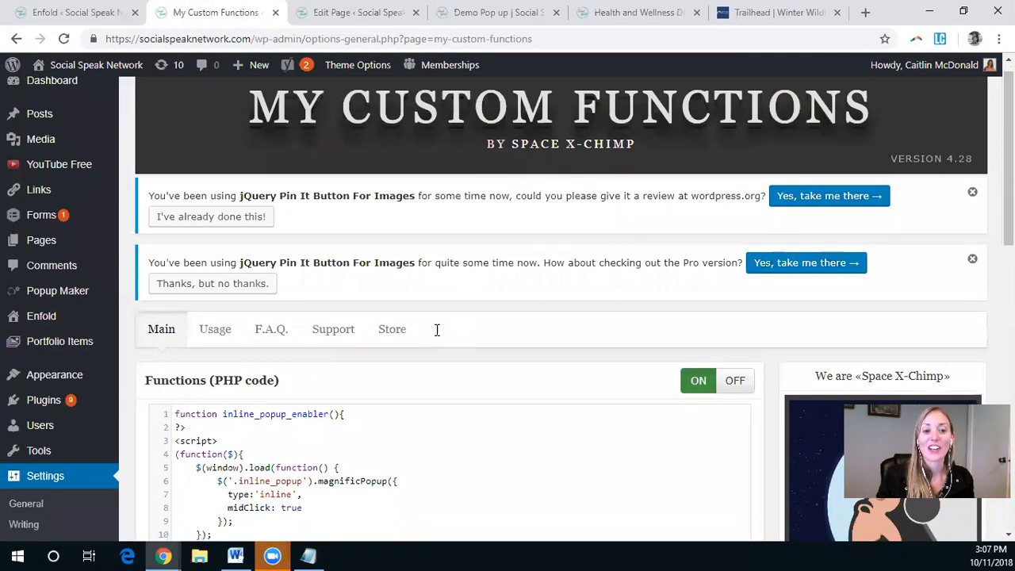
{"action": "scroll", "scroll_direction": "down", "scroll_amount": 3}
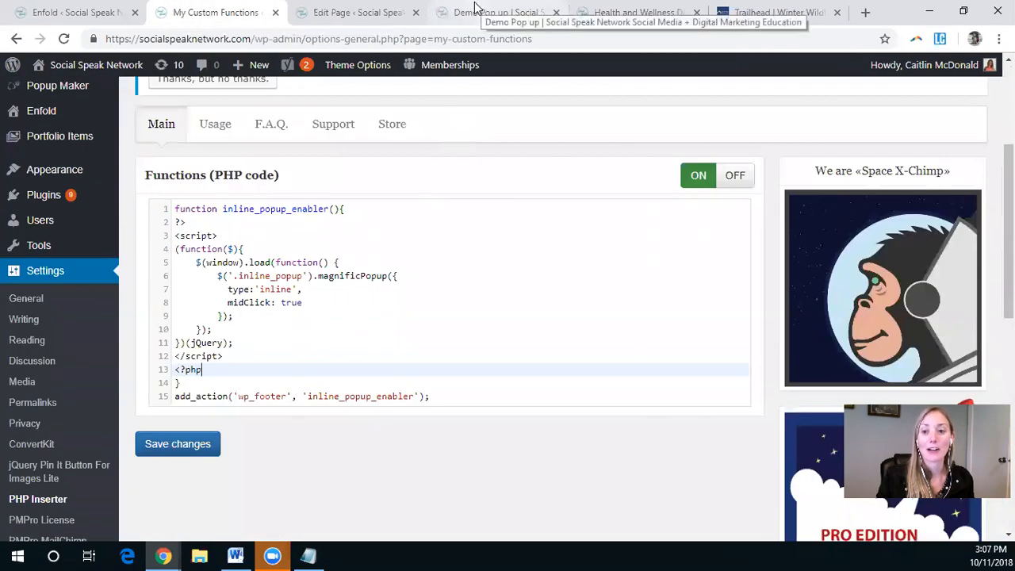
{"action": "left_click", "coordinate": [497, 12]}
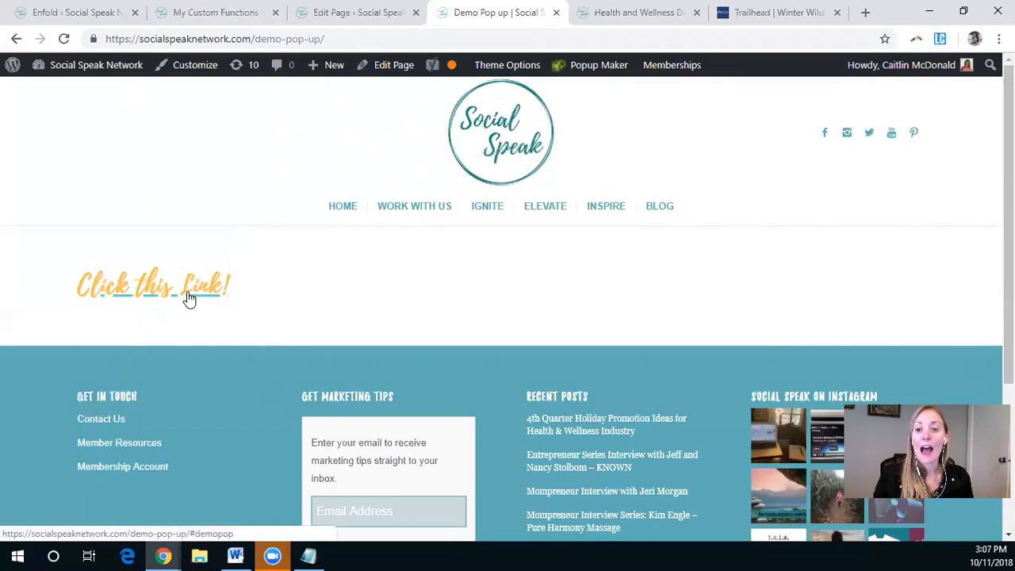
{"action": "mouse_move", "coordinate": [123, 301]}
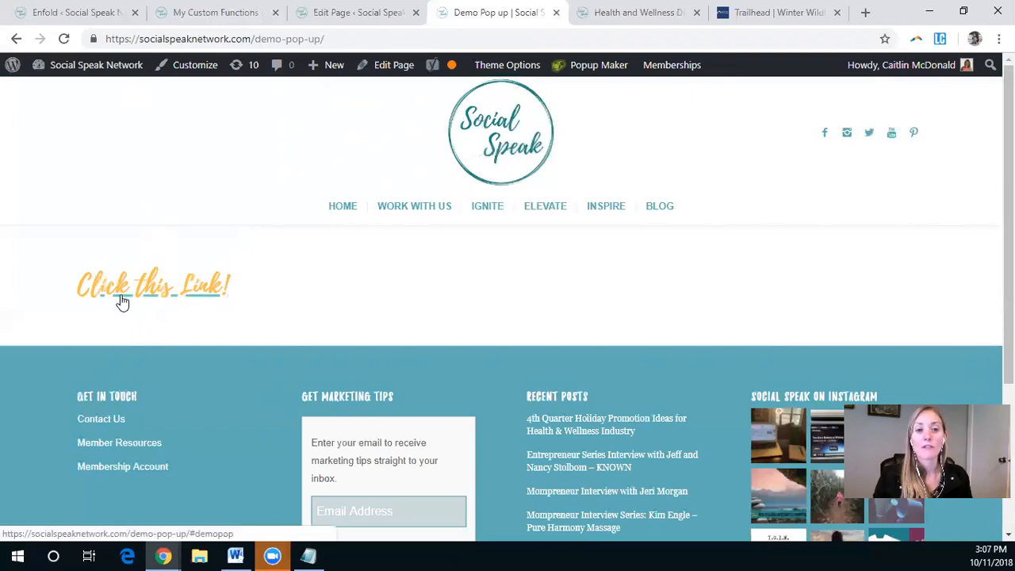
{"action": "mouse_move", "coordinate": [925, 531]}
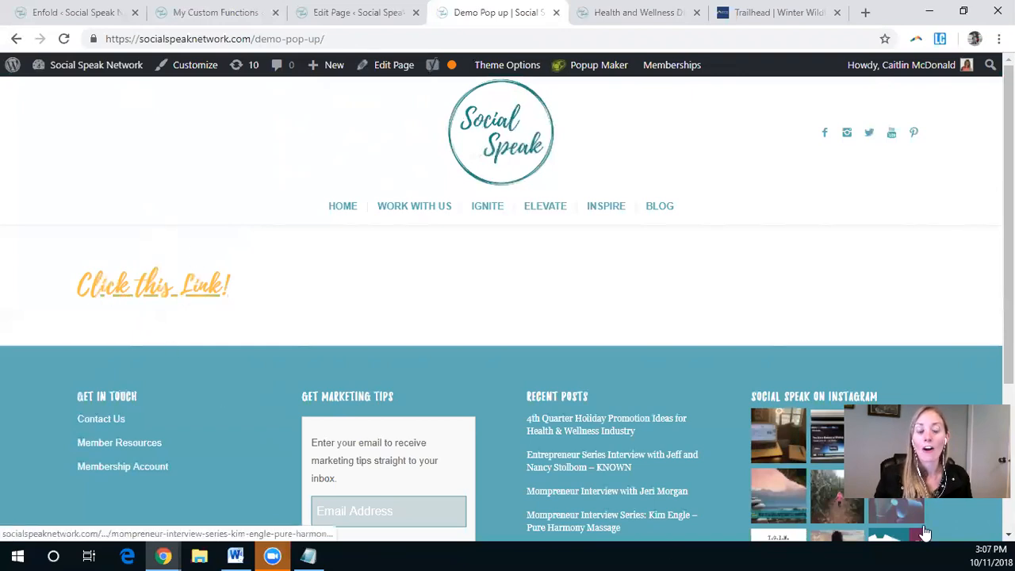
Step: Open the inline popup from 'Click this Link!' showing 'Check this out!' and the Entrepreneur Series image
{"action": "left_click", "coordinate": [152, 286]}
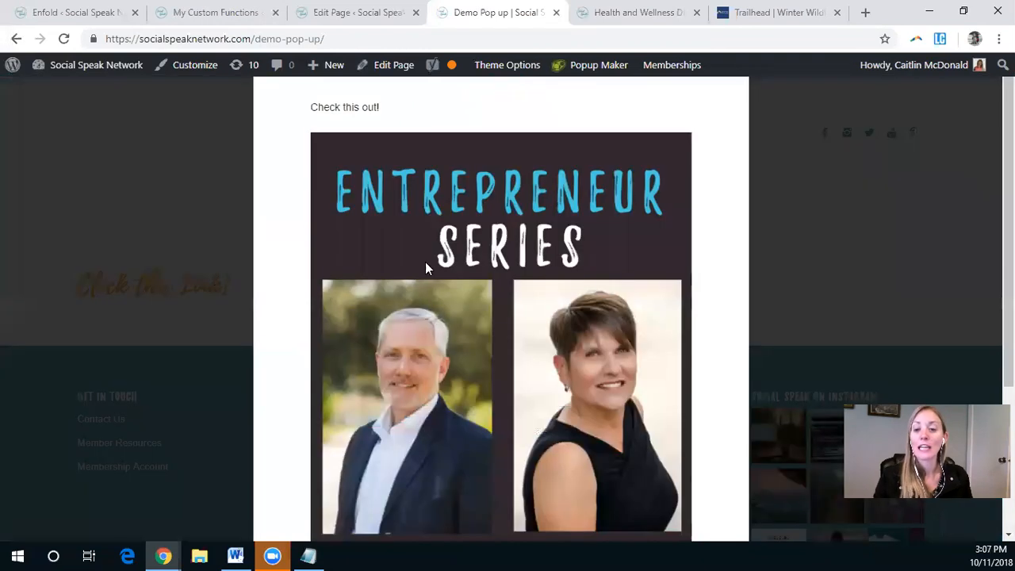
{"action": "mouse_move", "coordinate": [516, 393]}
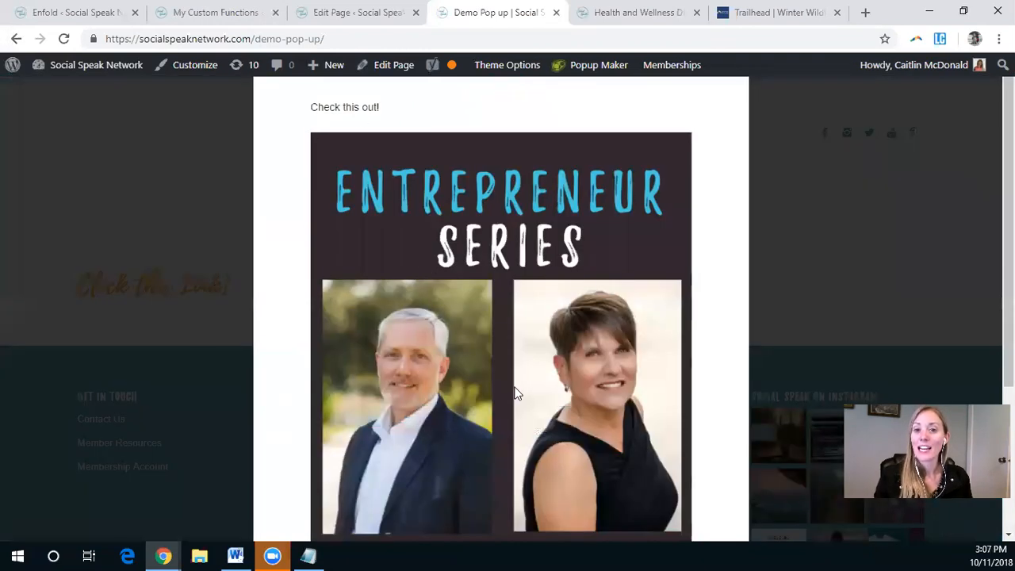
{"action": "mouse_move", "coordinate": [722, 126]}
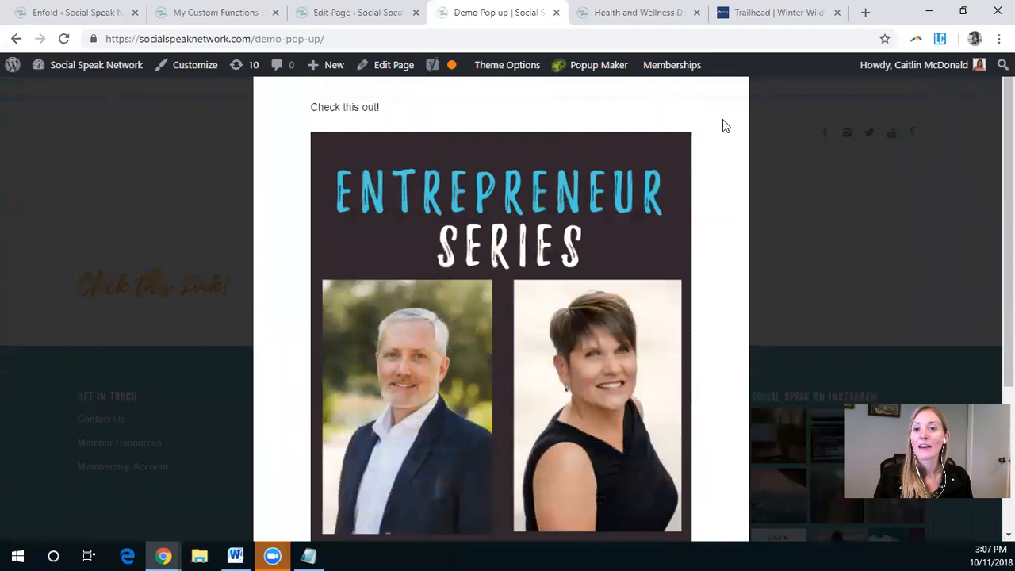
{"action": "mouse_move", "coordinate": [945, 126]}
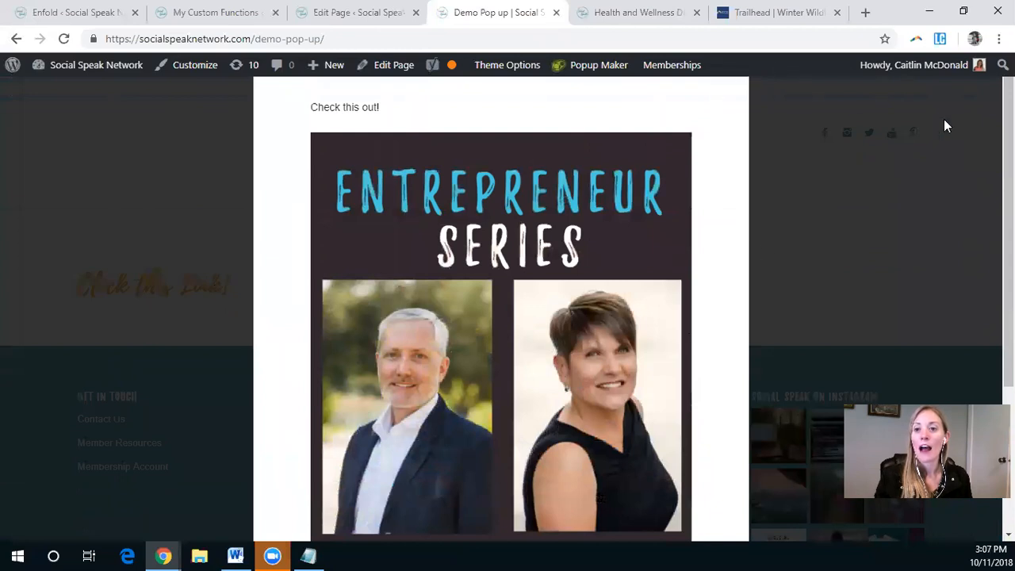
{"action": "mouse_move", "coordinate": [638, 249]}
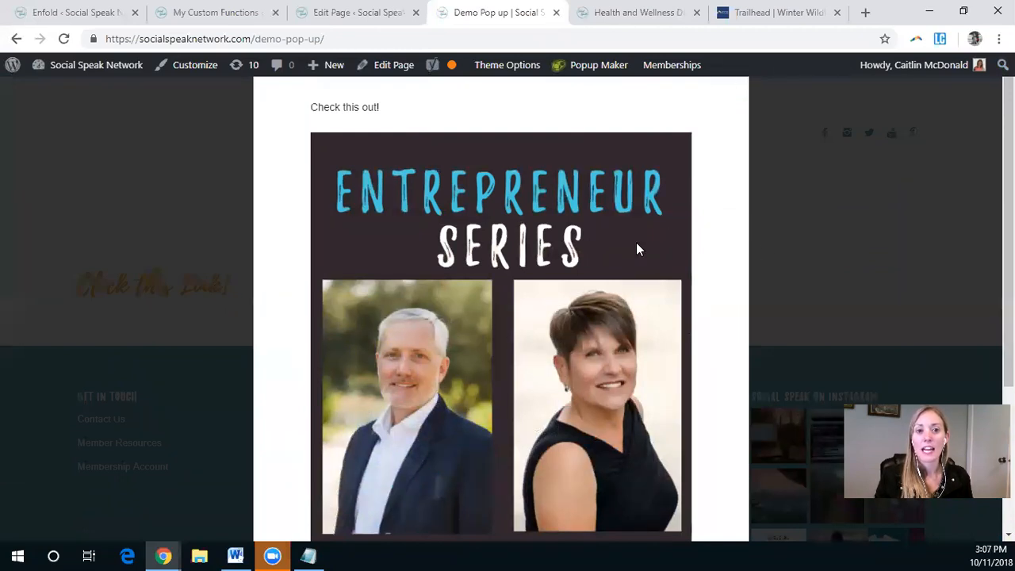
{"action": "mouse_move", "coordinate": [709, 205]}
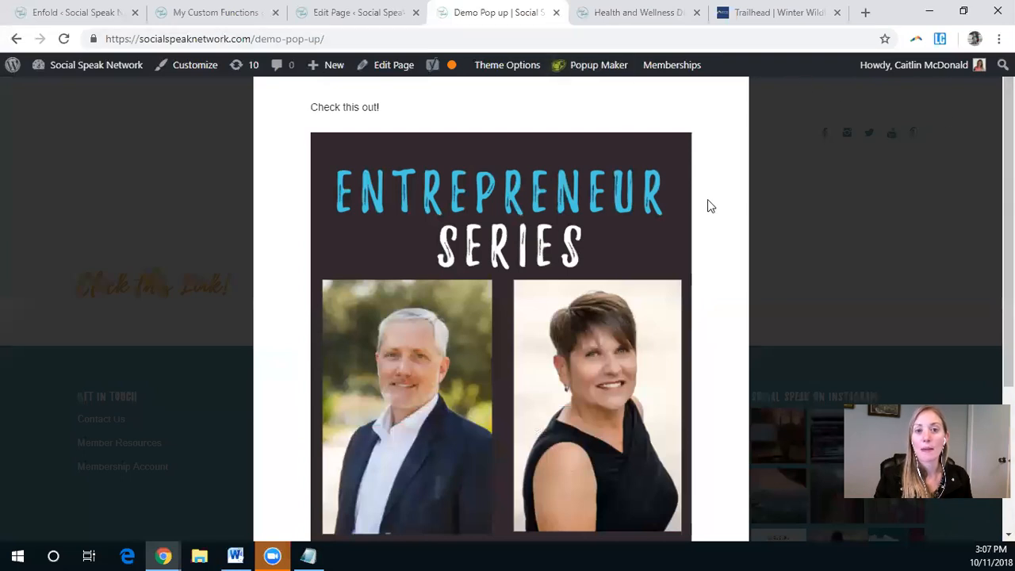
{"action": "mouse_move", "coordinate": [810, 225]}
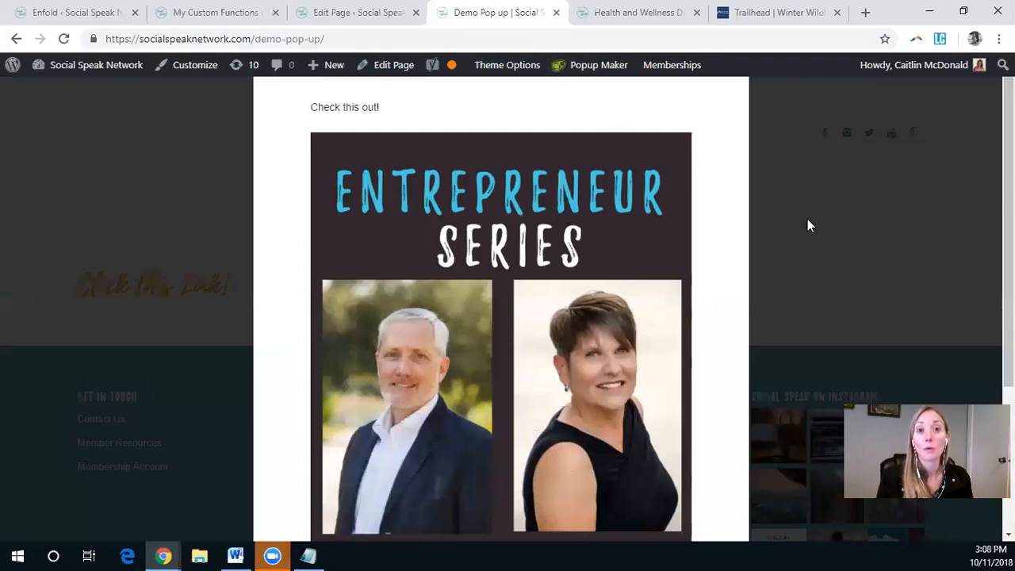